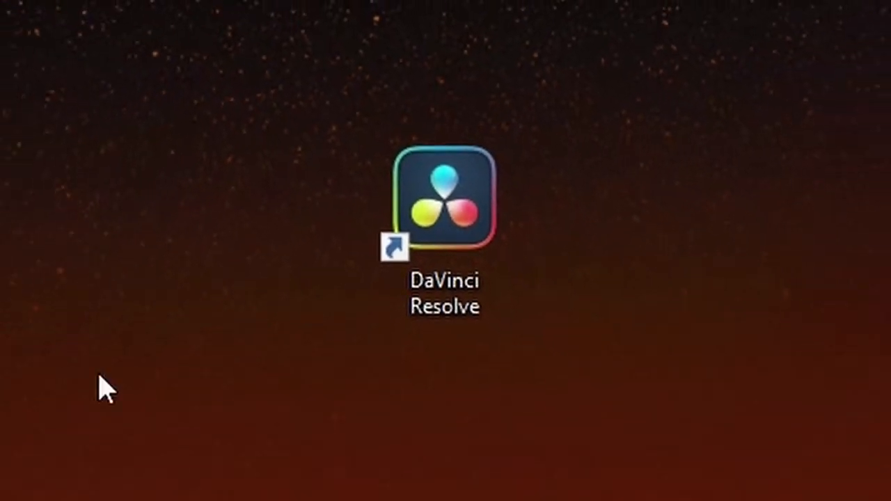
- Launch DaVinci Resolve, enlarge the project thumbnails and reveal the Databases sidebar
left_click(444, 198)
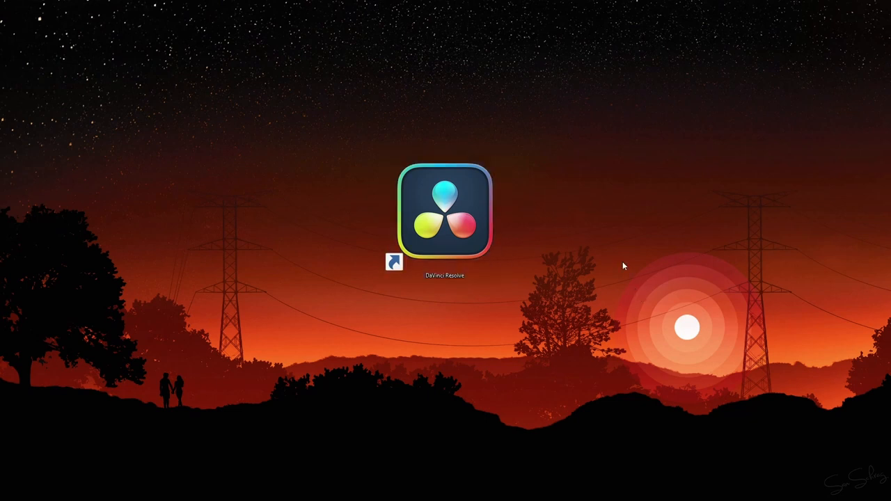
mouse_move(443, 237)
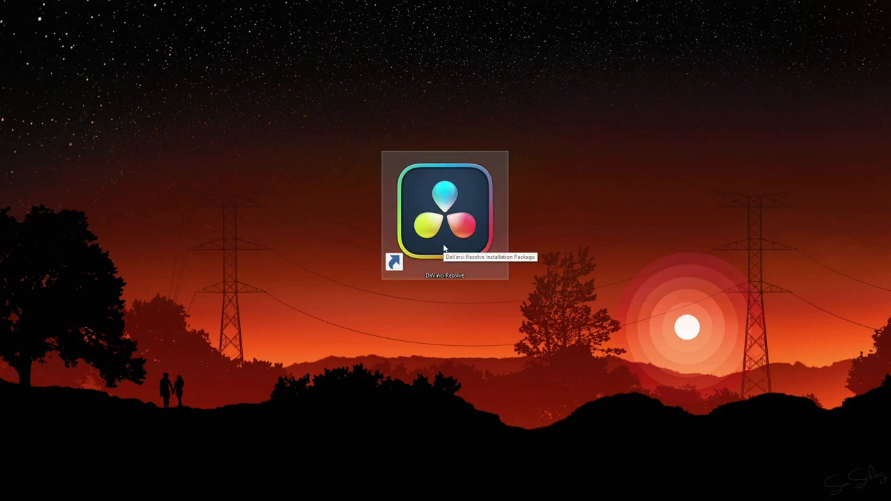
double_click(444, 211)
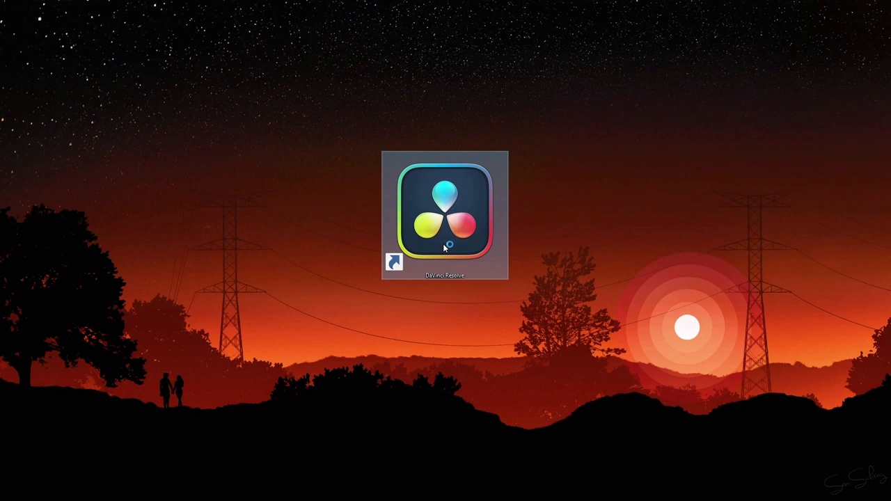
double_click(444, 215)
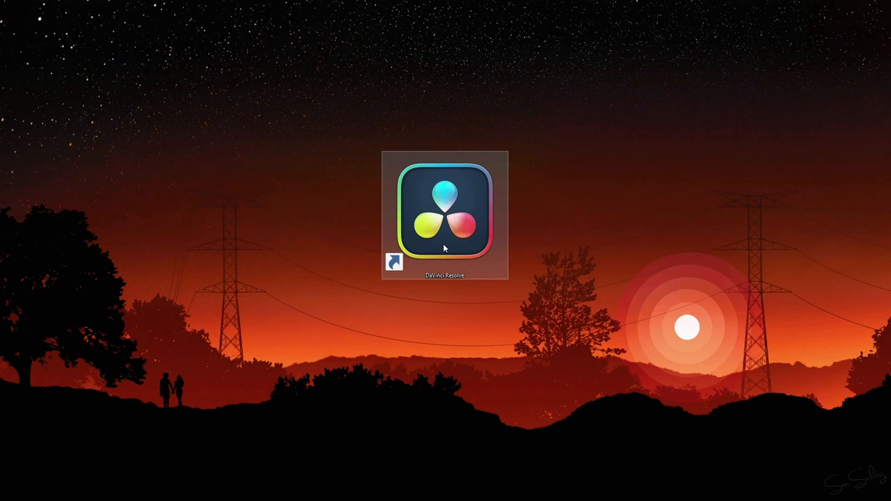
double_click(446, 215)
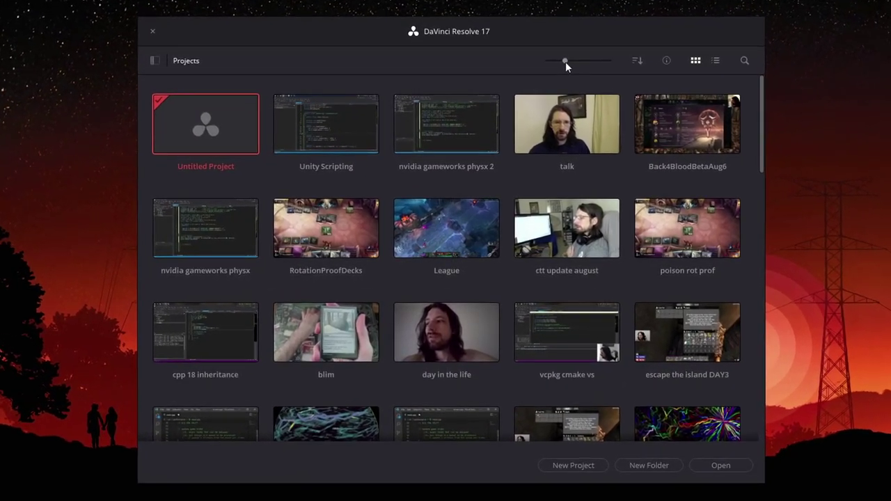
left_click_drag(565, 62, 618, 51)
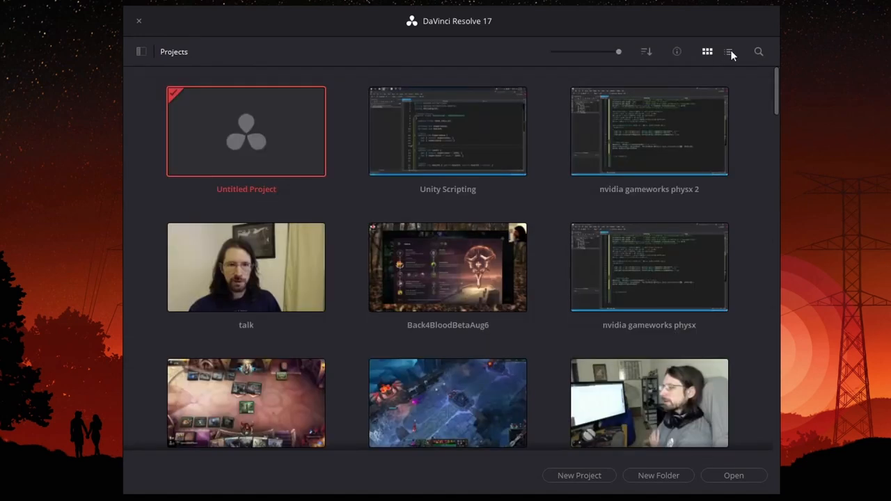
mouse_move(676, 51)
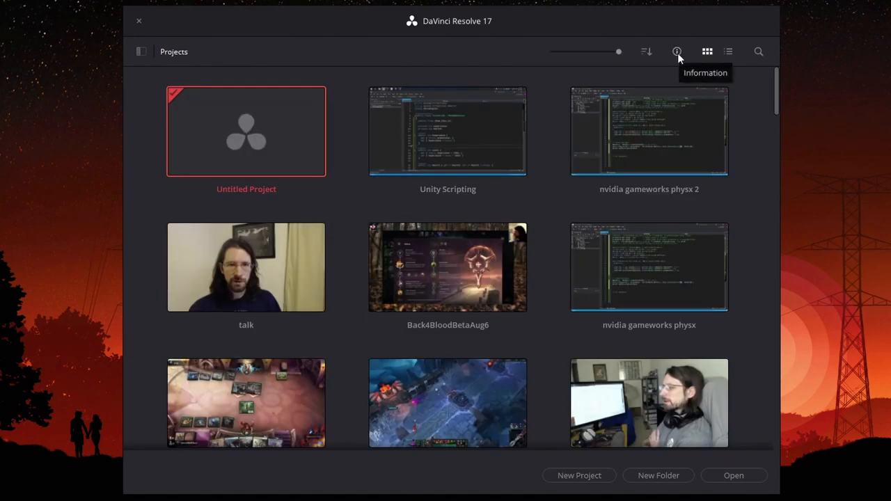
mouse_move(645, 51)
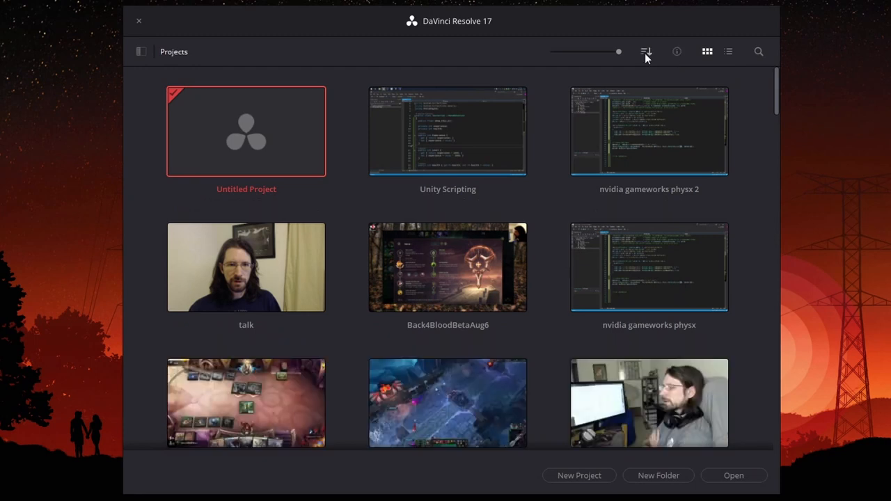
mouse_move(276, 45)
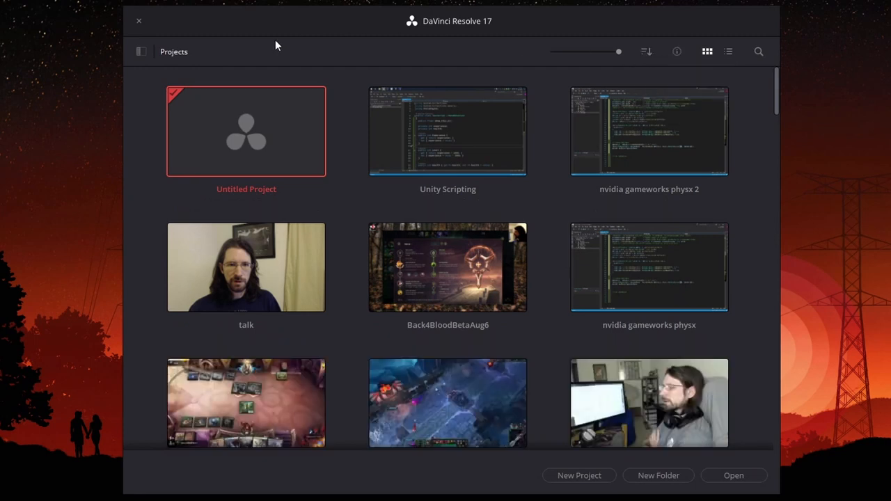
left_click(142, 52)
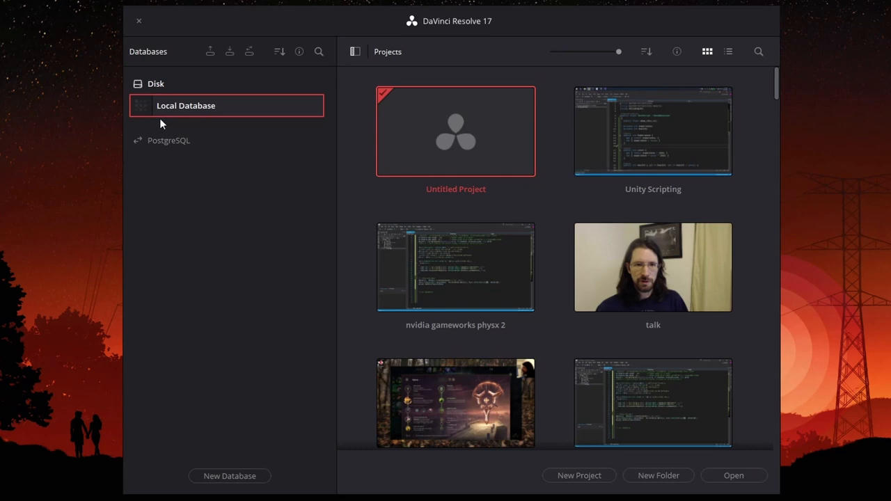
mouse_move(291, 57)
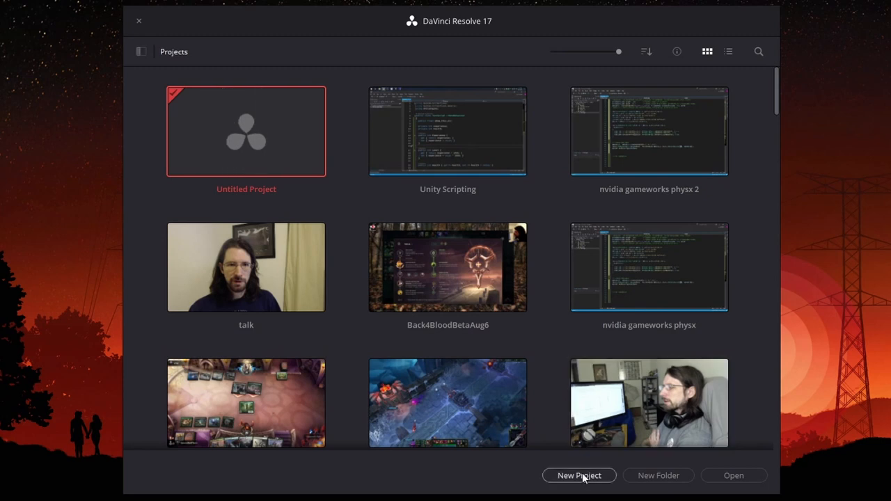
mouse_move(657, 476)
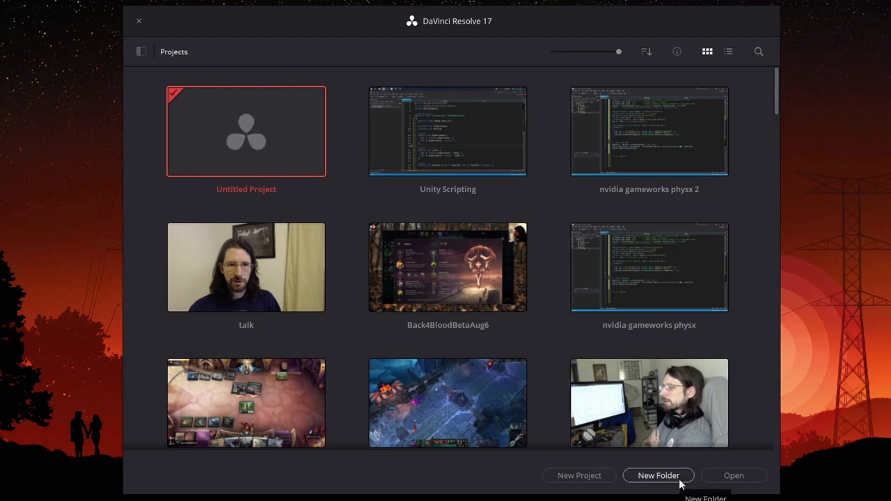
mouse_move(579, 476)
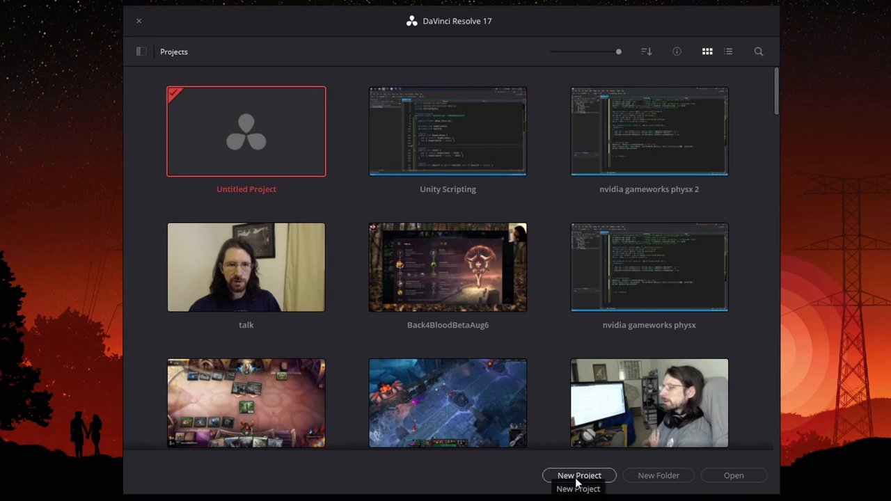
- Create a new project keeping the default name Untitled Project 1
left_click(579, 476)
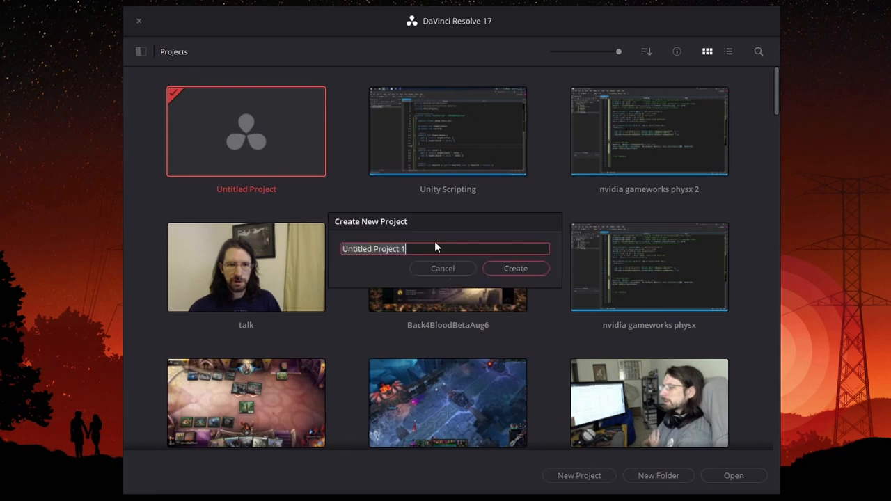
mouse_move(555, 278)
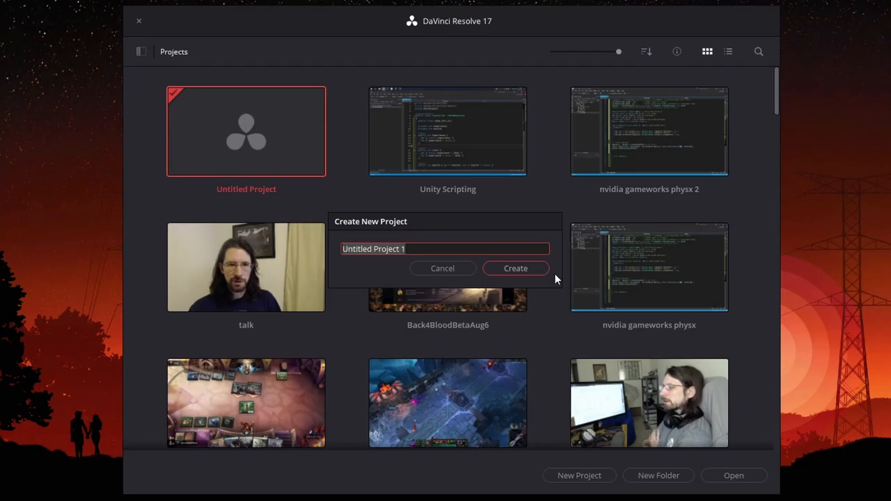
left_click(515, 267)
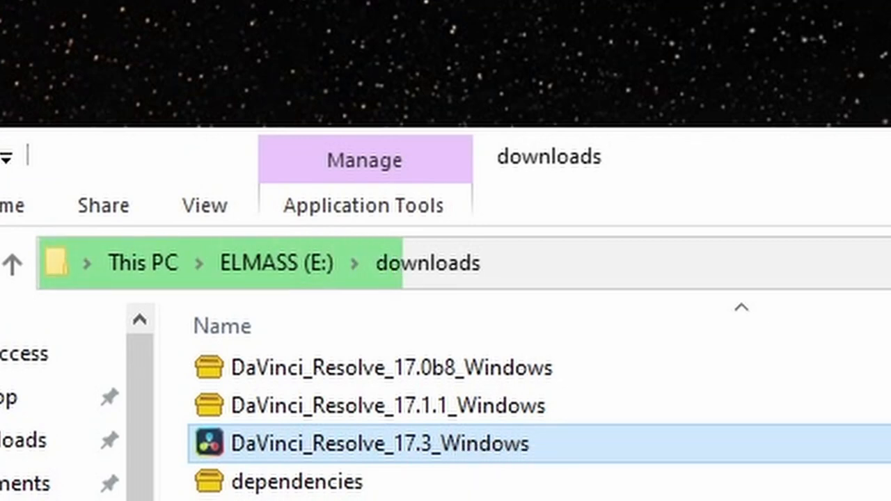
- Run the DaVinci_Resolve_17.3_Windows installer and proceed through the setup wizard to install
double_click(362, 443)
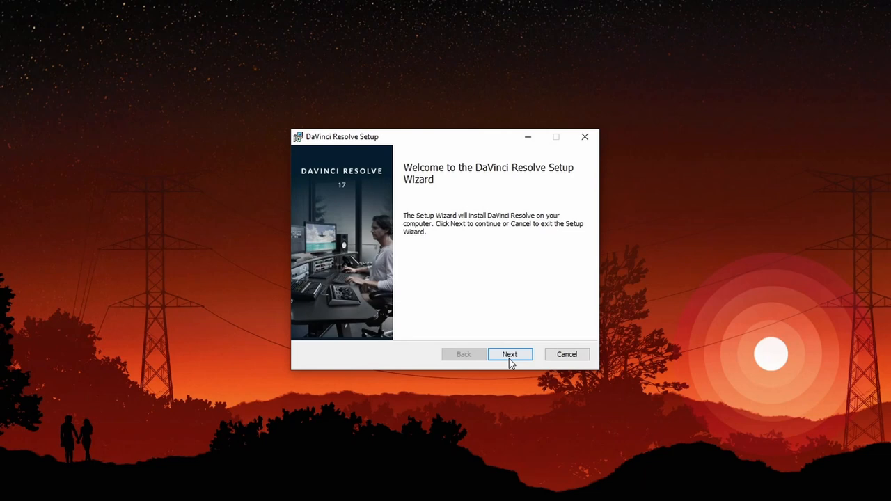
left_click(509, 355)
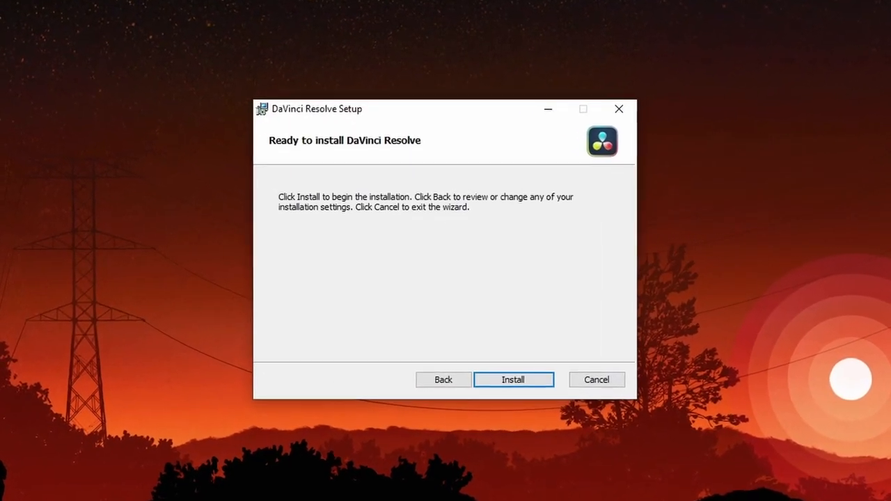
left_click(512, 378)
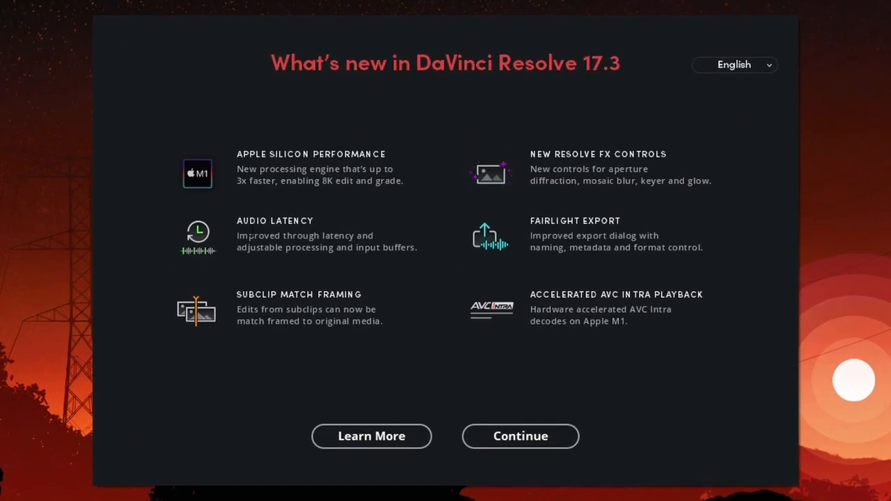
mouse_move(521, 436)
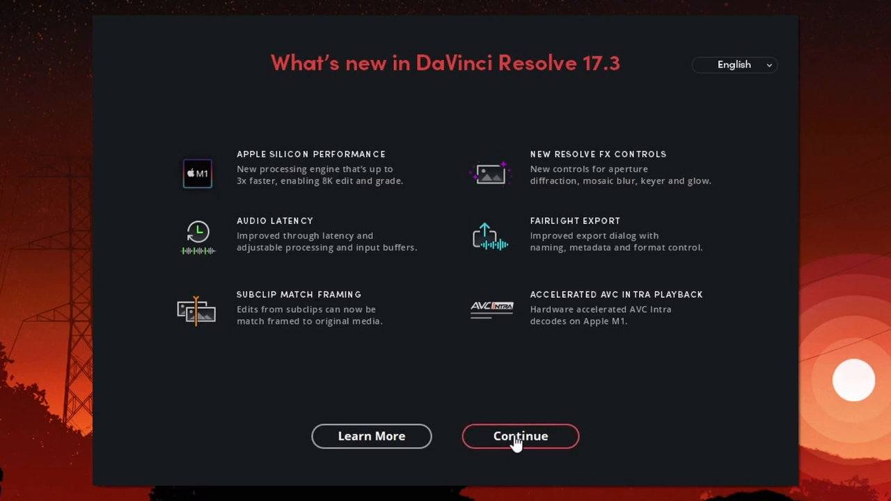
- Dismiss the What's New screen and open Untitled Project 1 in the editing workspace
left_click(521, 436)
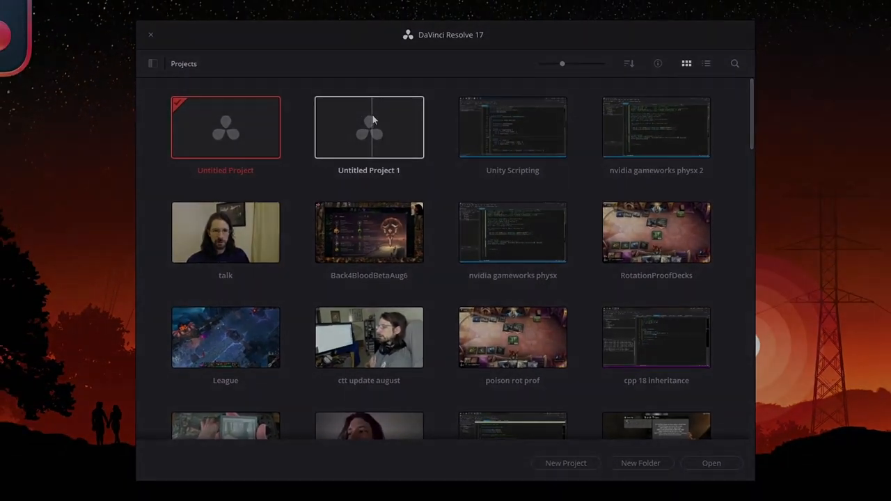
double_click(368, 127)
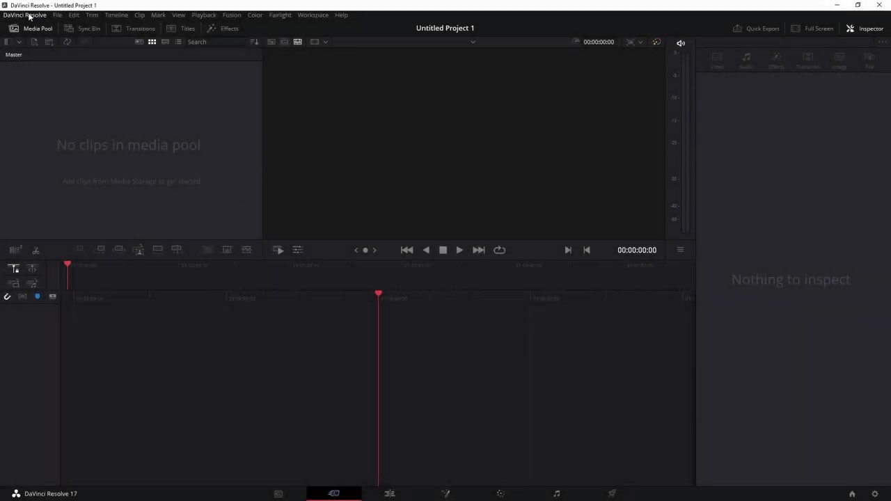
mouse_move(671, 28)
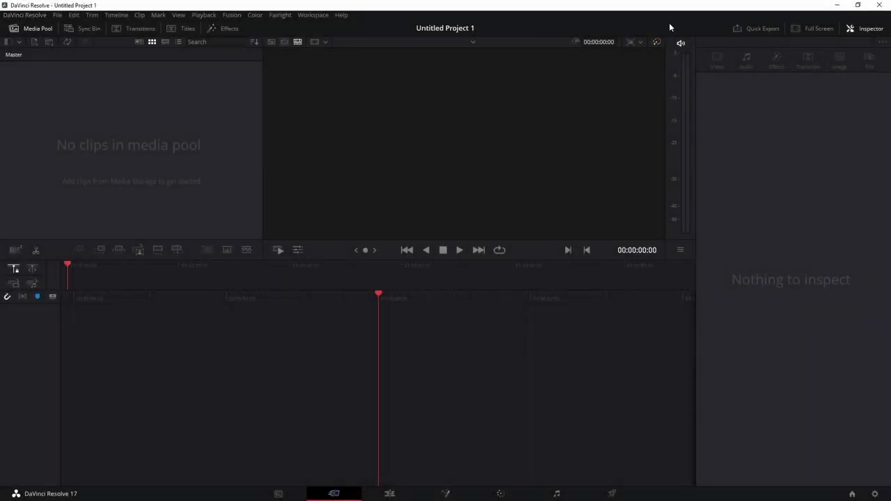
left_click(58, 14)
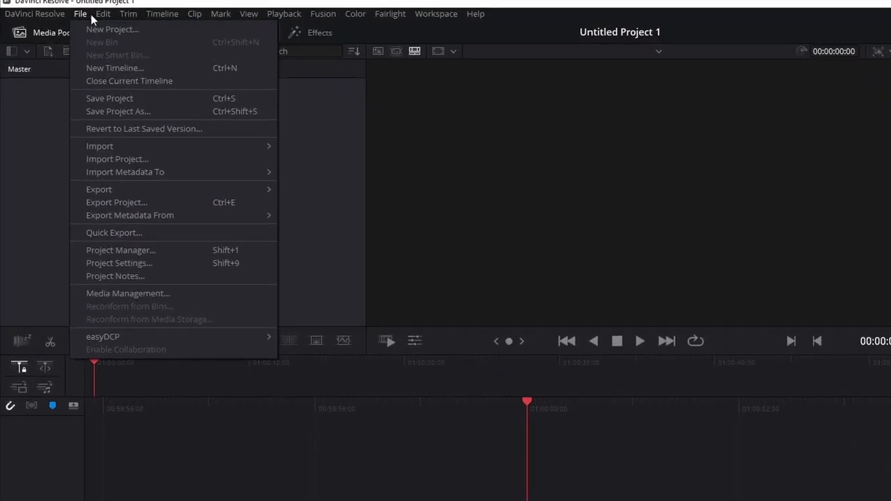
left_click(507, 12)
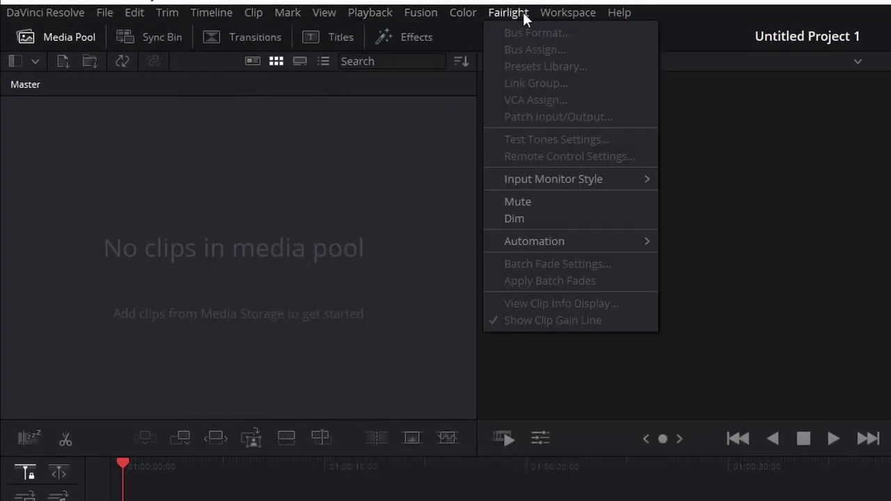
left_click(370, 13)
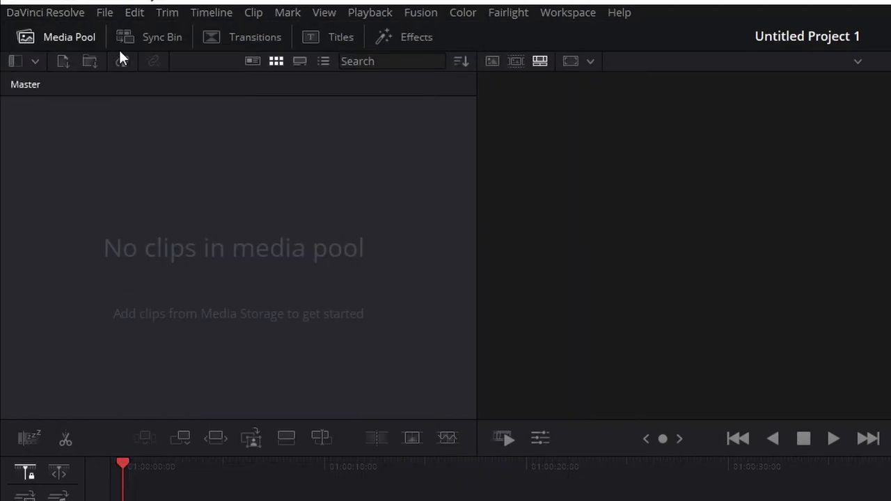
mouse_move(153, 35)
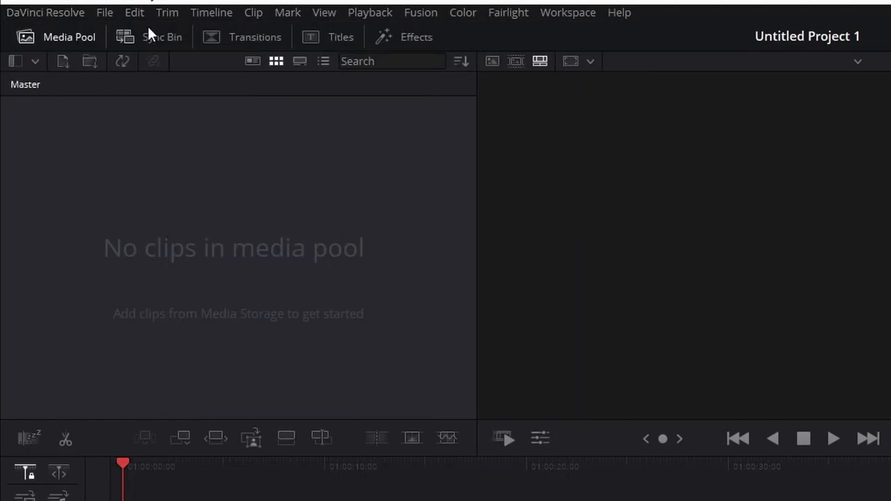
left_click(255, 36)
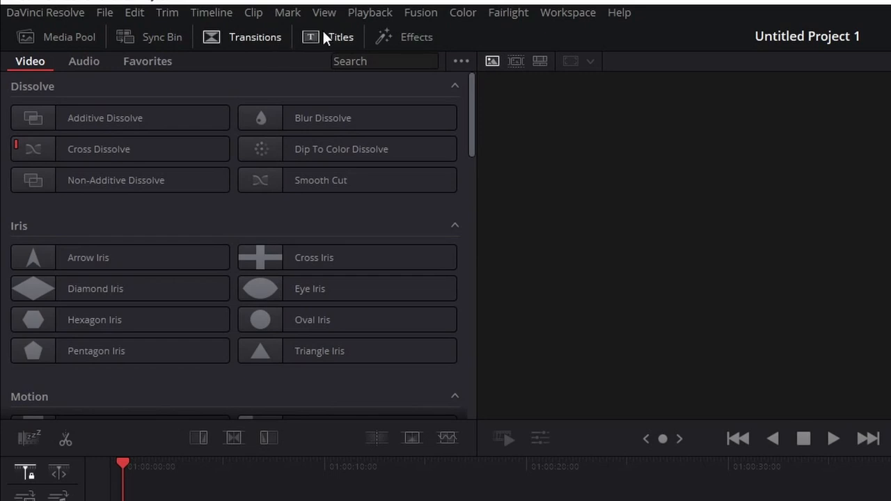
left_click(417, 36)
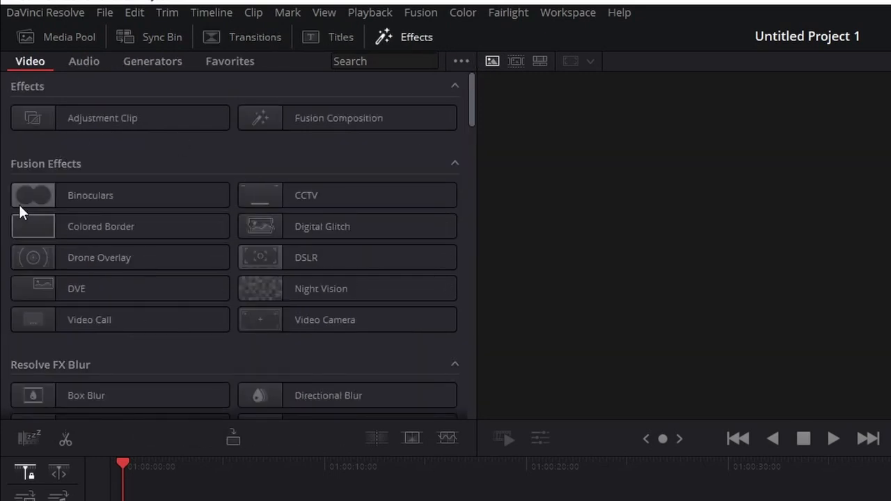
left_click(69, 36)
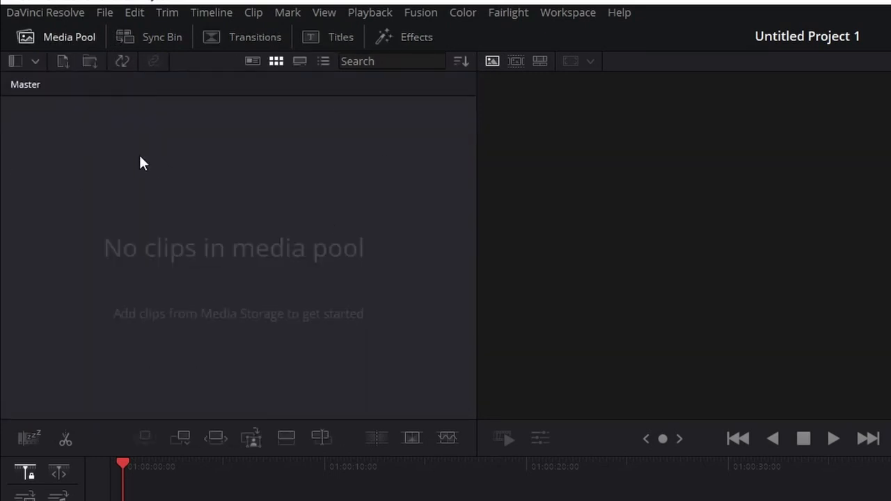
left_click(255, 36)
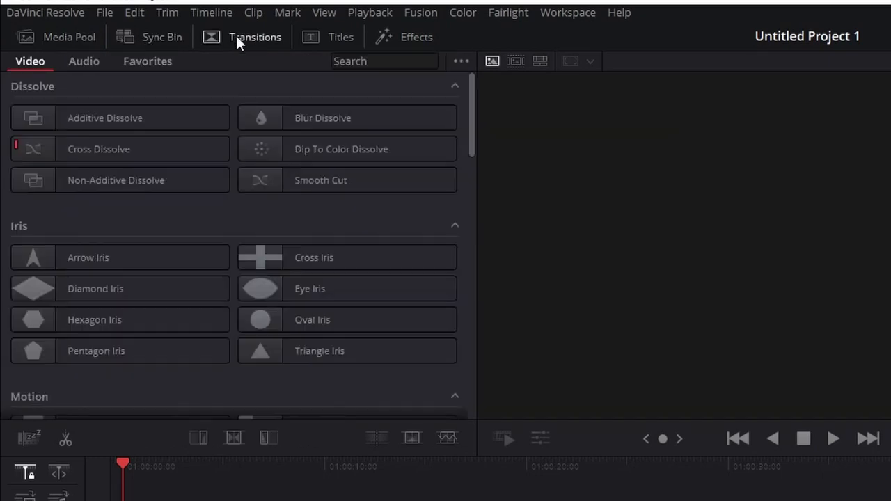
left_click(347, 319)
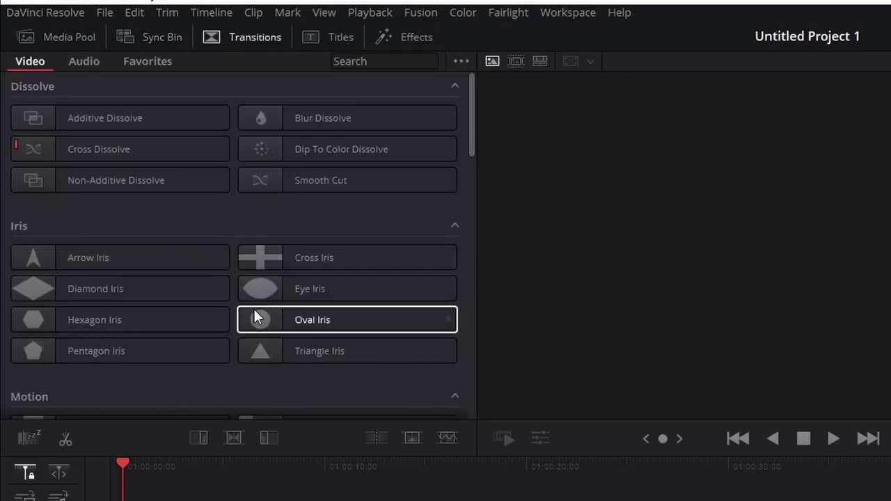
left_click(147, 62)
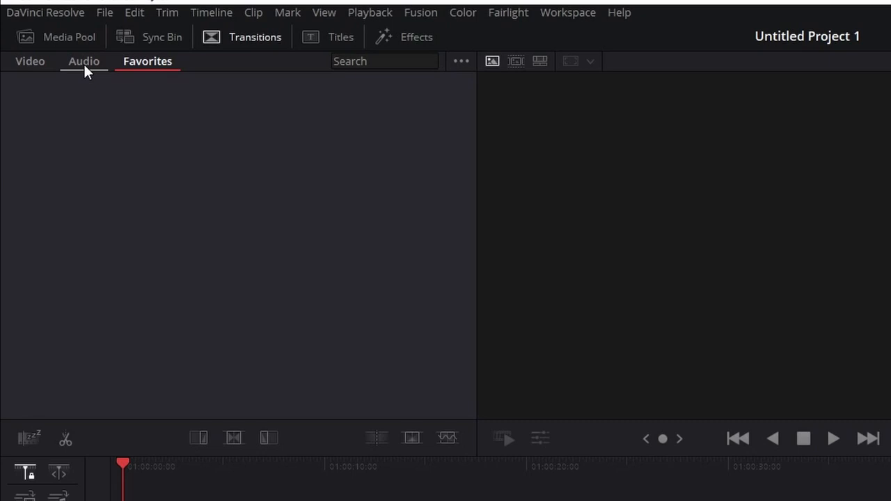
mouse_move(80, 64)
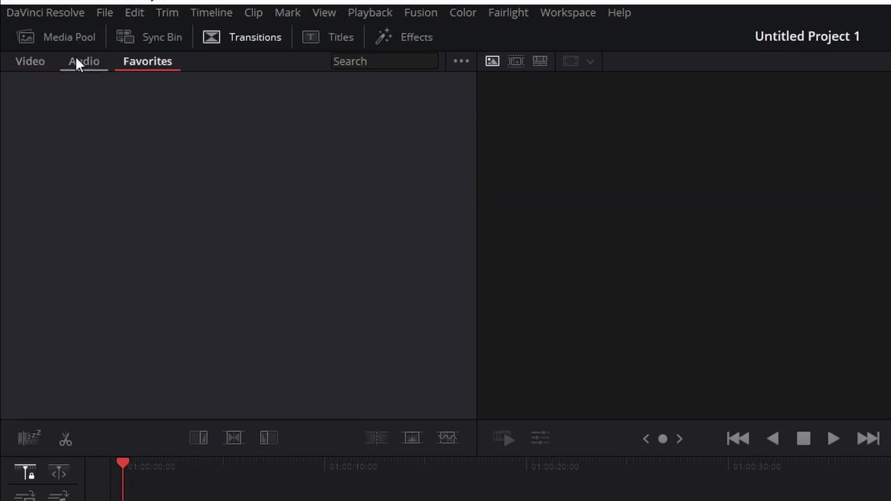
left_click(340, 36)
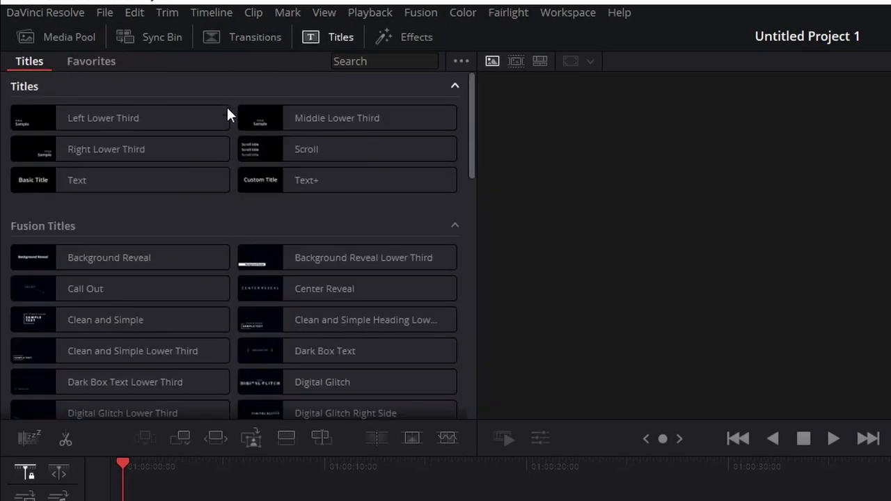
left_click(118, 117)
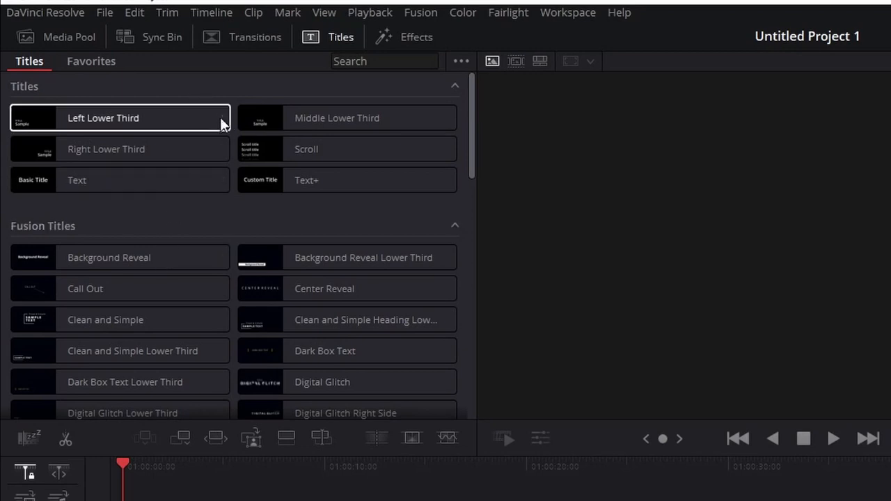
left_click(403, 36)
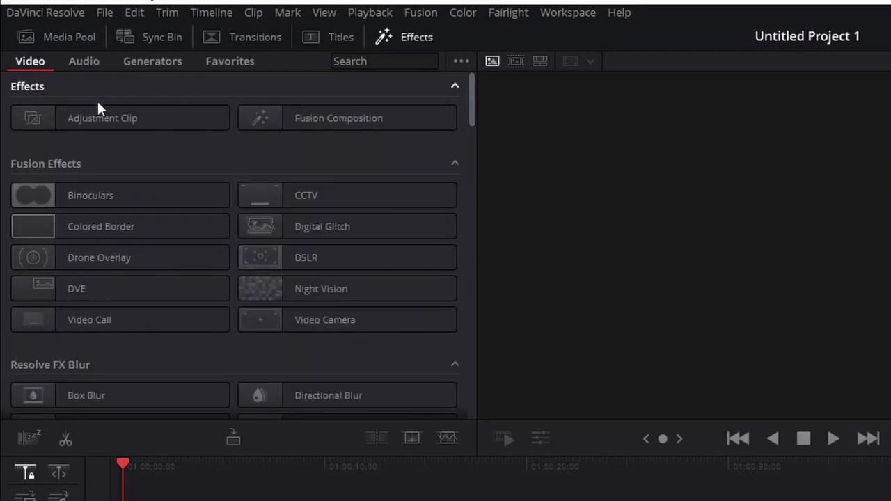
left_click(83, 61)
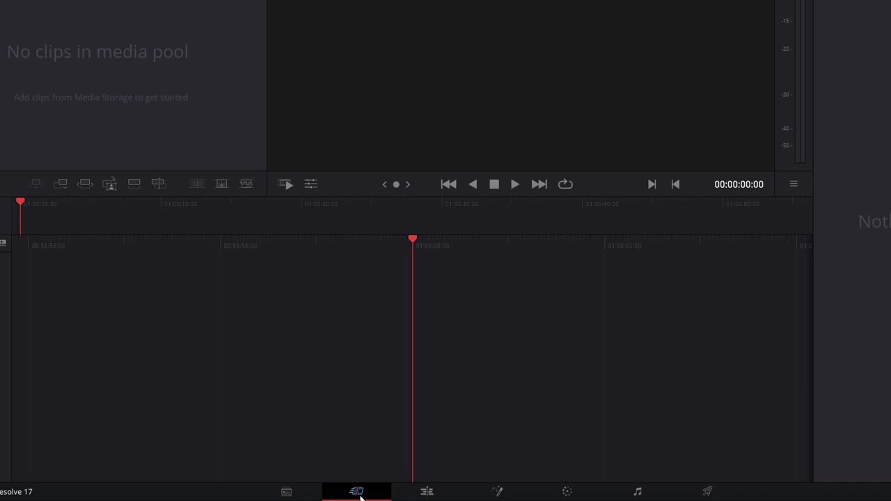
mouse_move(356, 490)
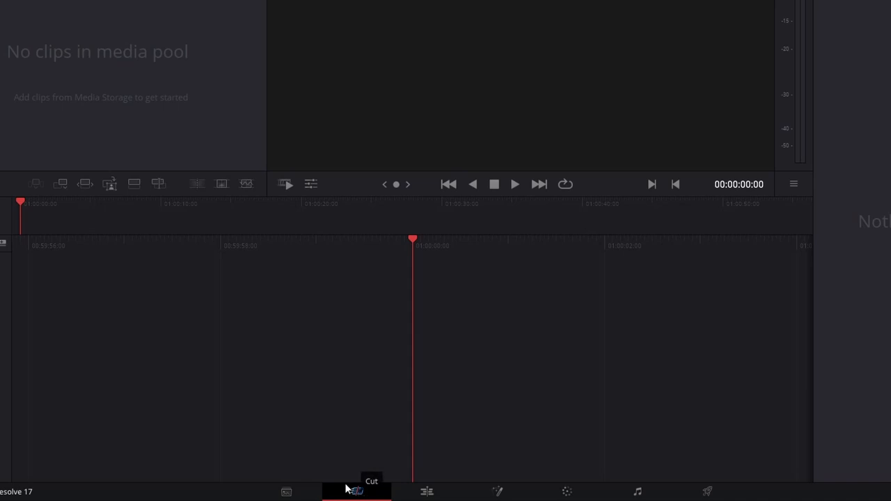
left_click(390, 492)
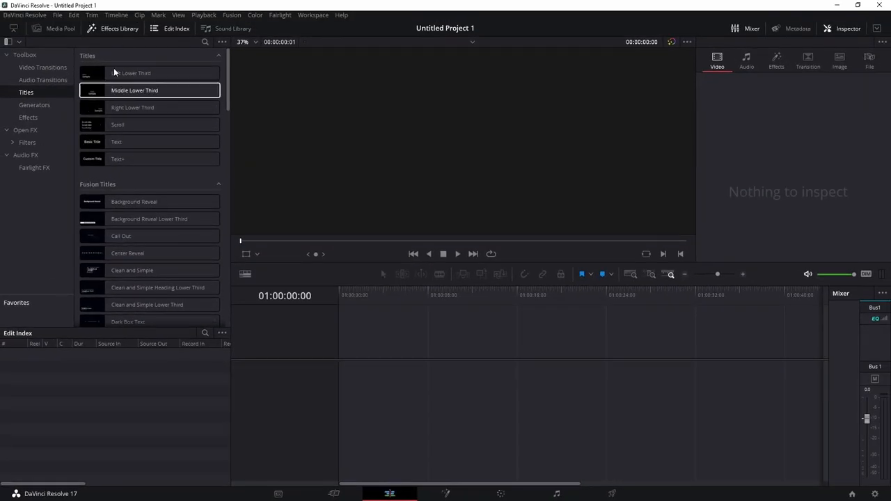
scroll("down", 3)
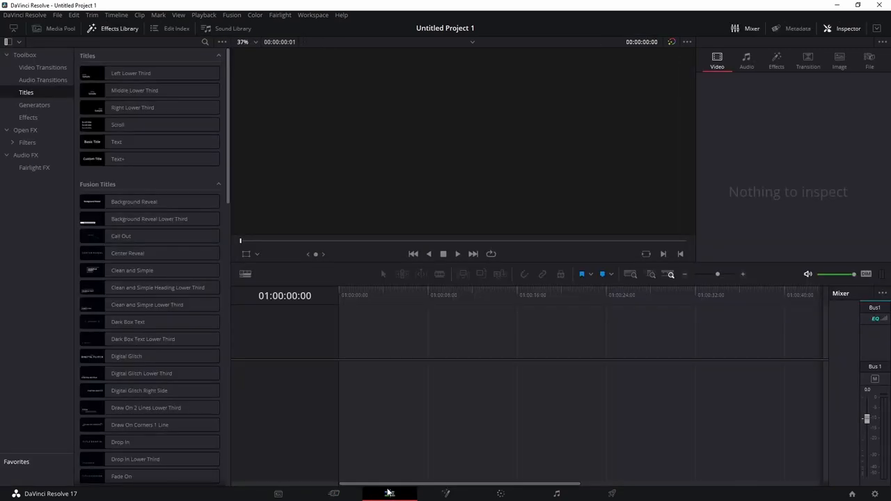
left_click(334, 493)
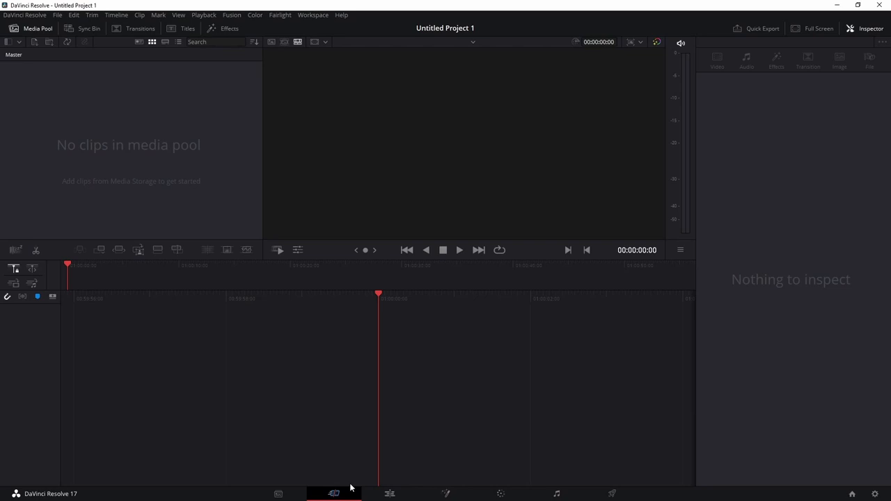
mouse_move(390, 454)
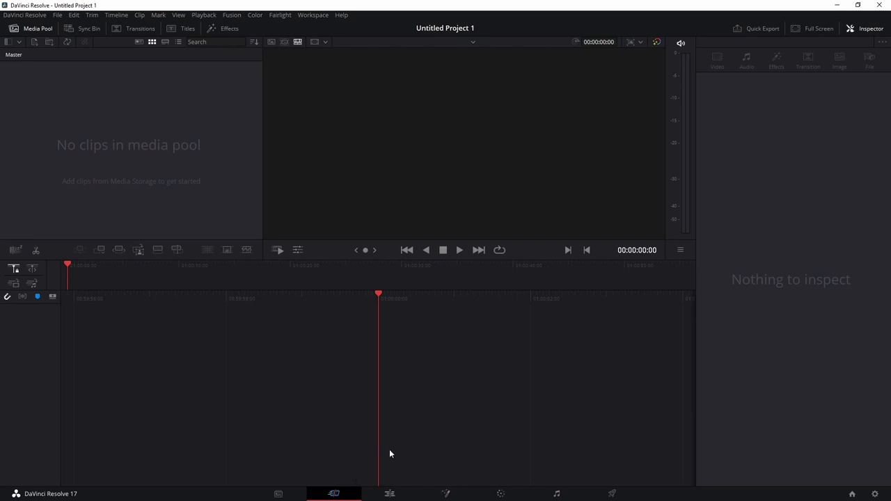
left_click(390, 493)
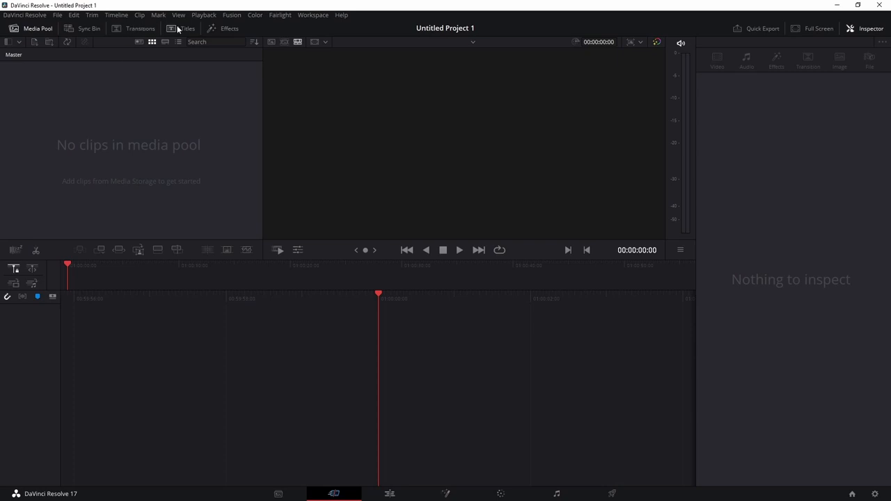
mouse_move(345, 489)
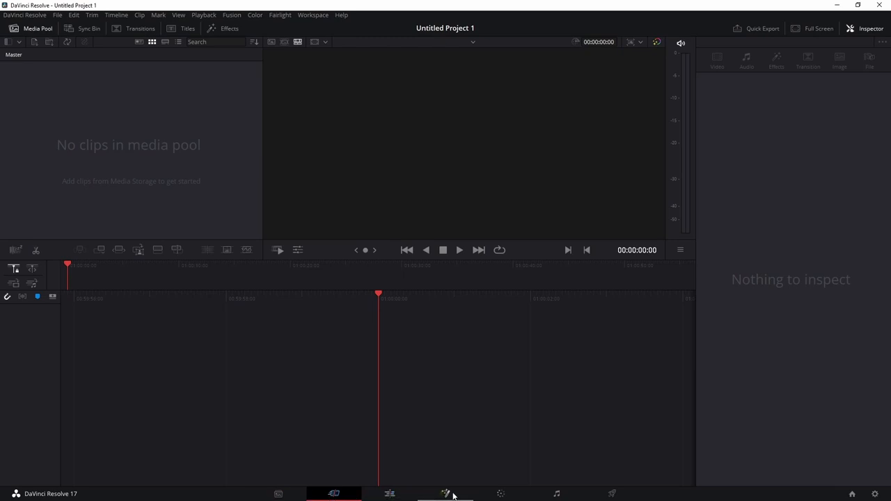
left_click(445, 492)
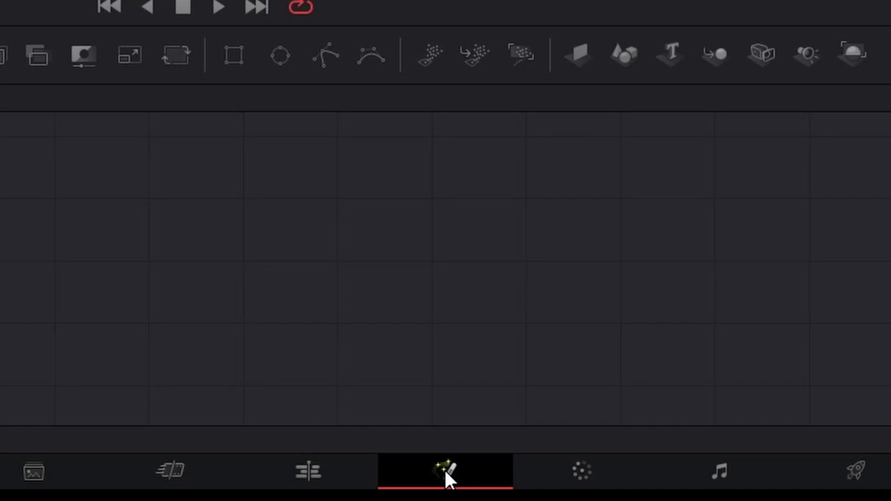
left_click(446, 470)
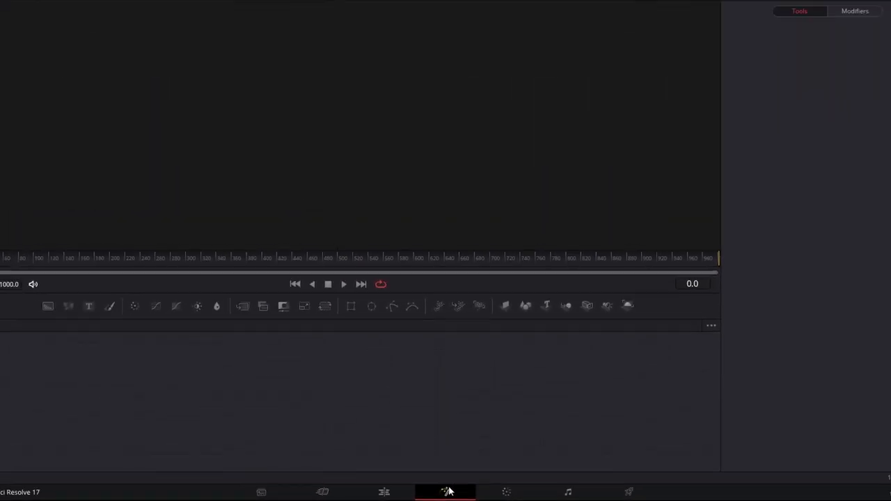
left_click(445, 490)
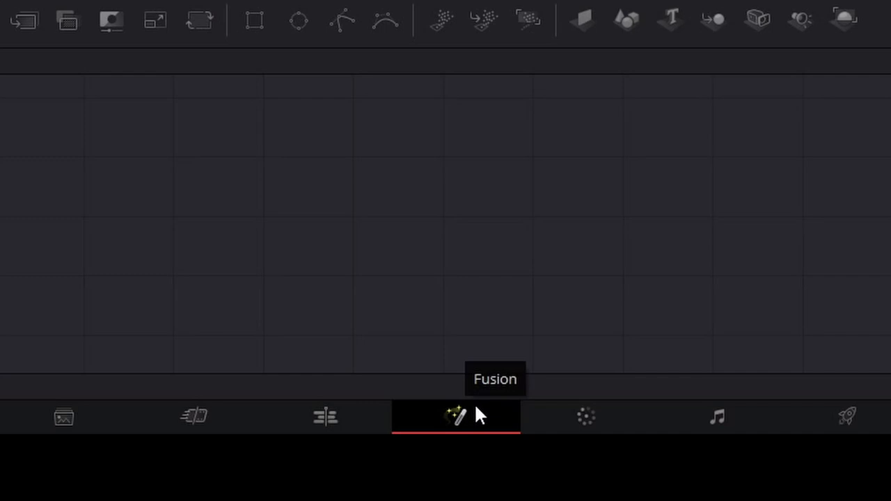
left_click(586, 417)
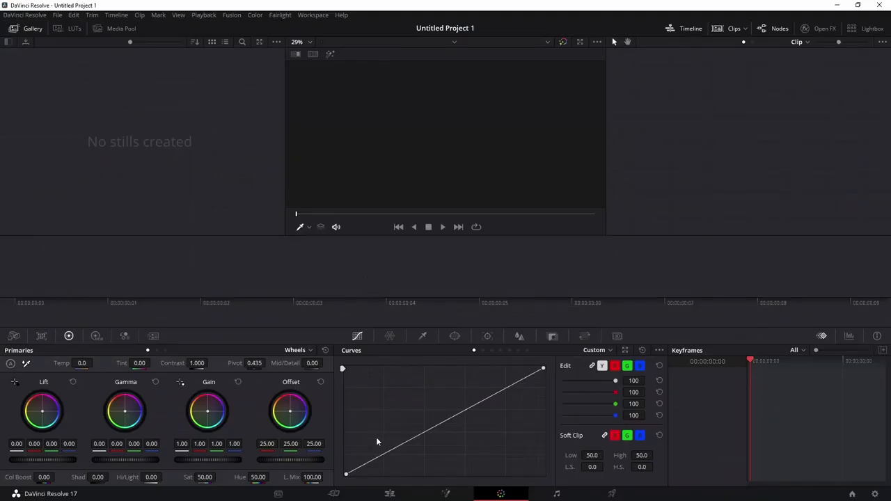
mouse_move(500, 493)
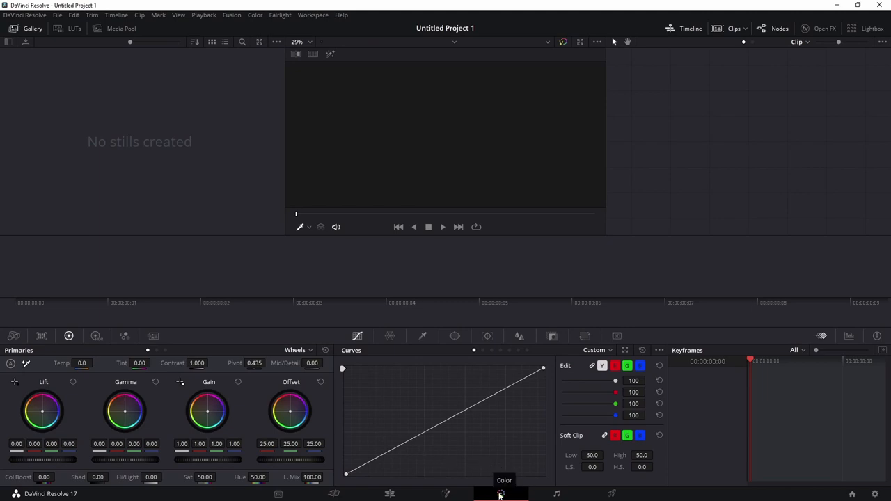
left_click(557, 493)
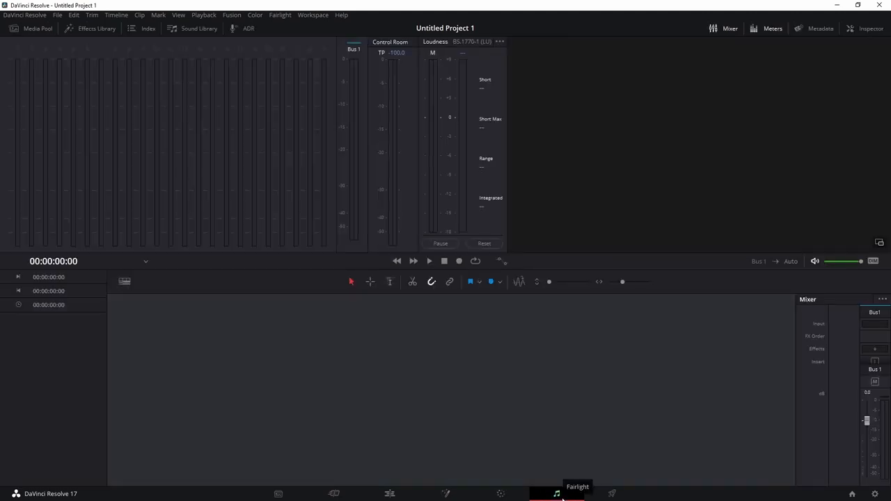
mouse_move(799, 356)
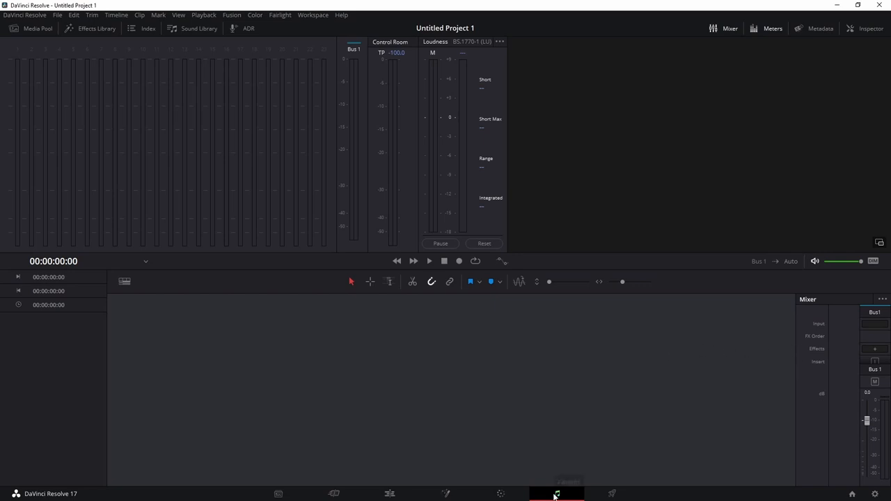
mouse_move(557, 492)
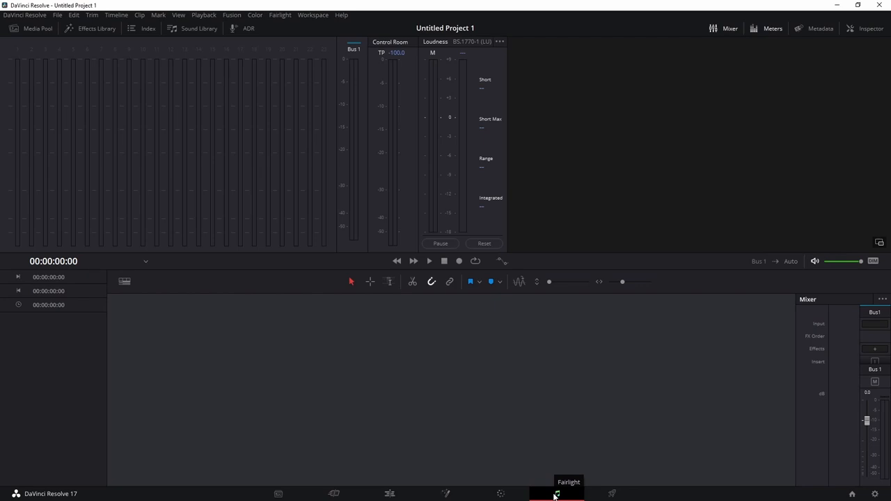
left_click(334, 493)
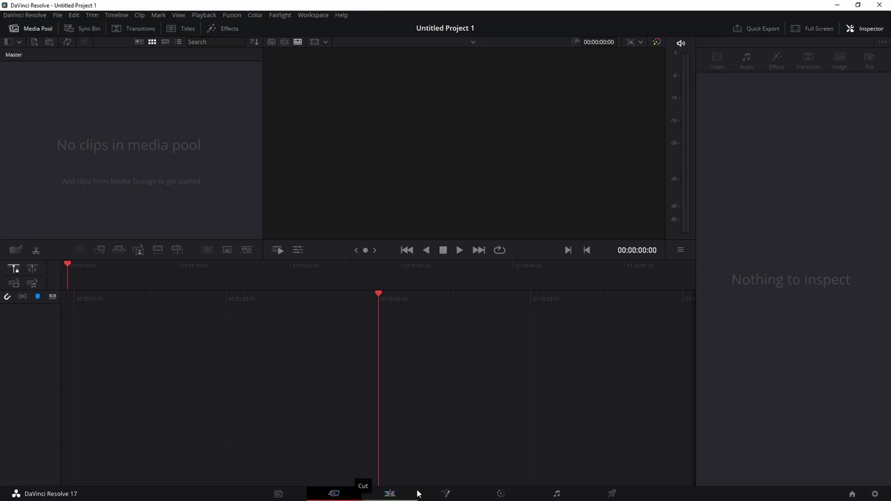
mouse_move(170, 186)
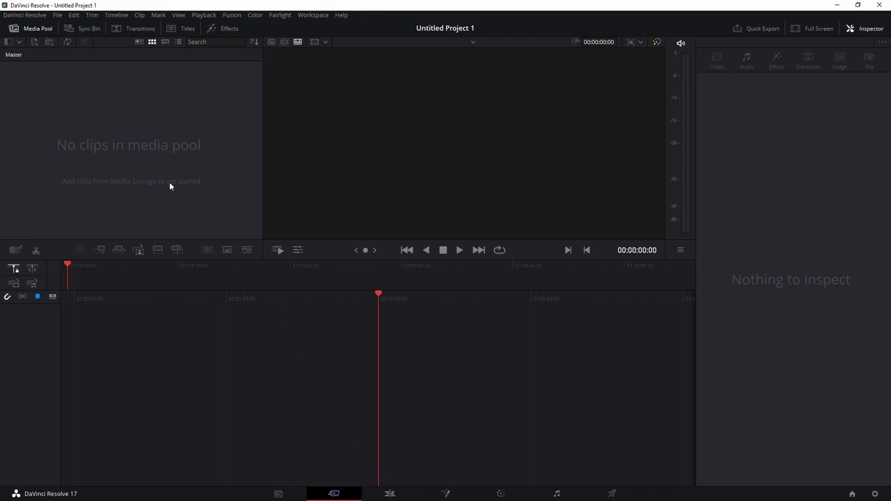
mouse_move(174, 107)
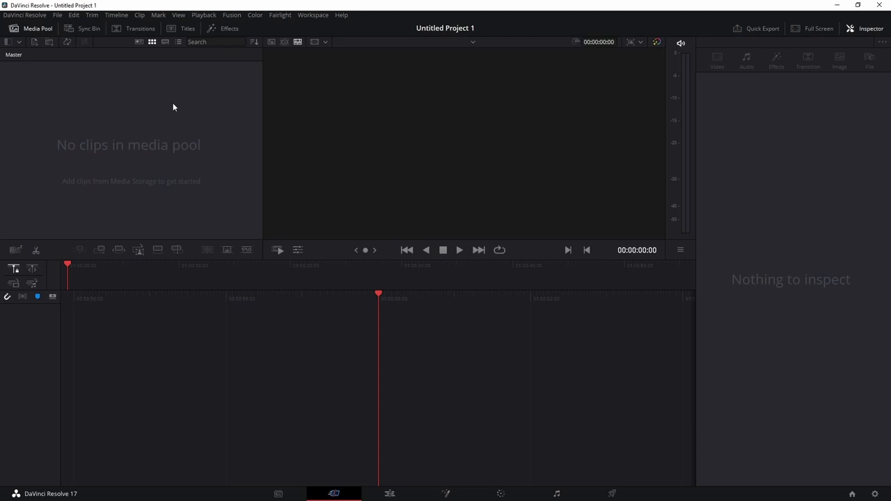
mouse_move(146, 175)
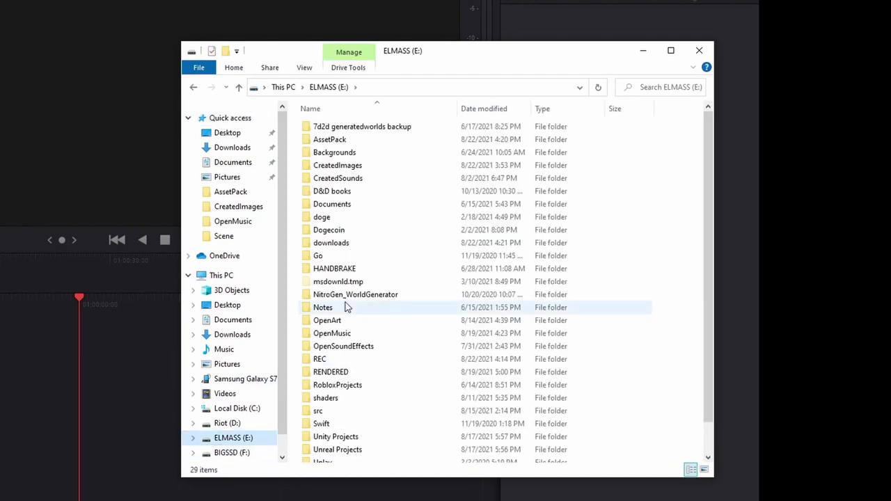
- Open the E:\REC folder, bring a recording in and change the project frame rate to match the clip
scroll("down", 3)
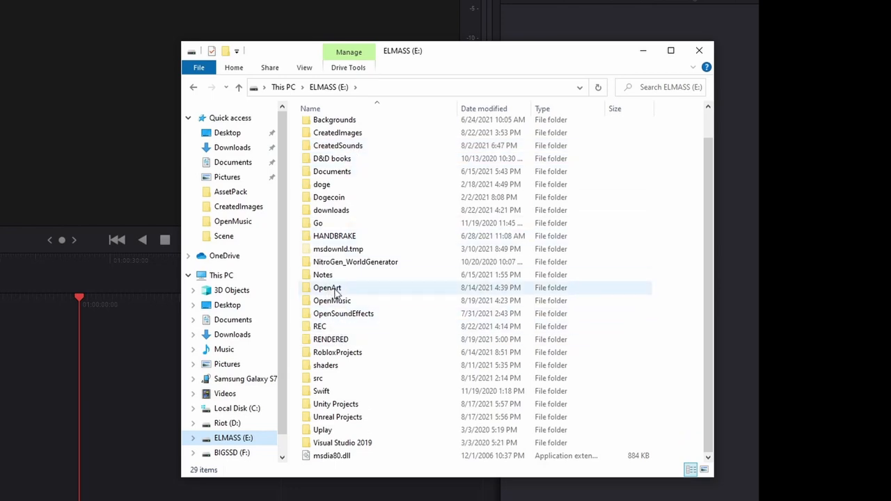
double_click(320, 326)
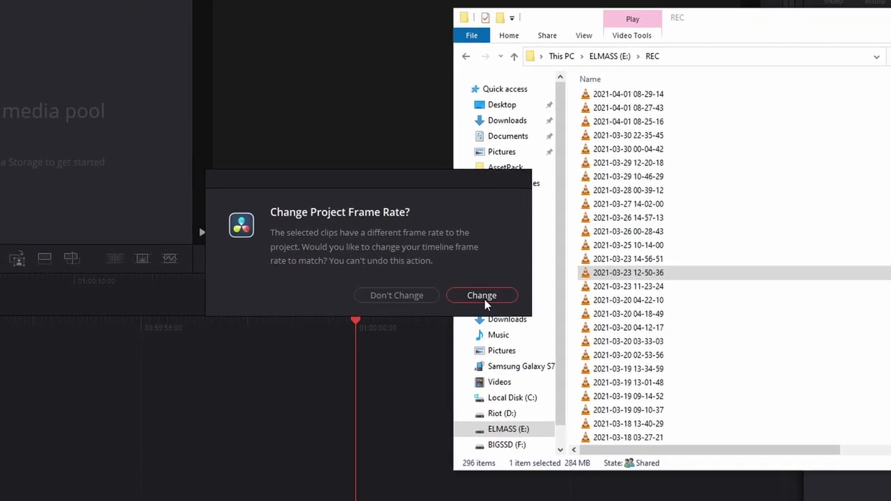
left_click(481, 295)
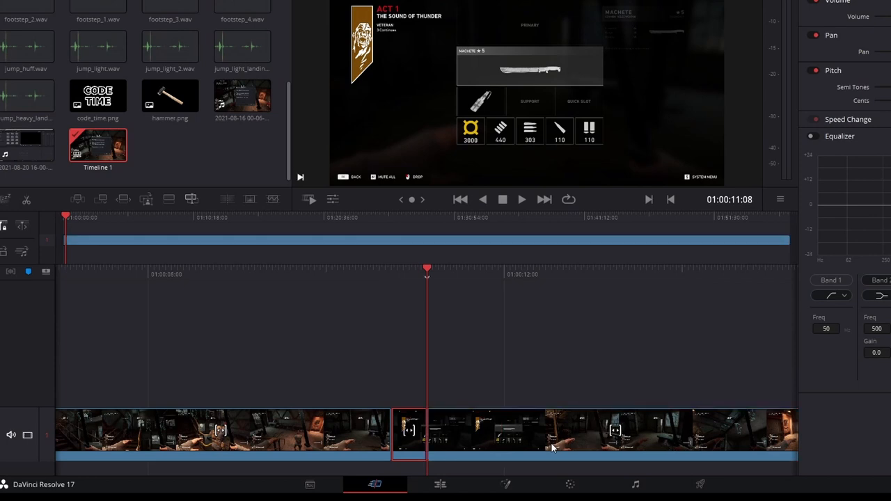
- Select the gameplay clip on the timeline and switch to the Edit page
left_click(522, 201)
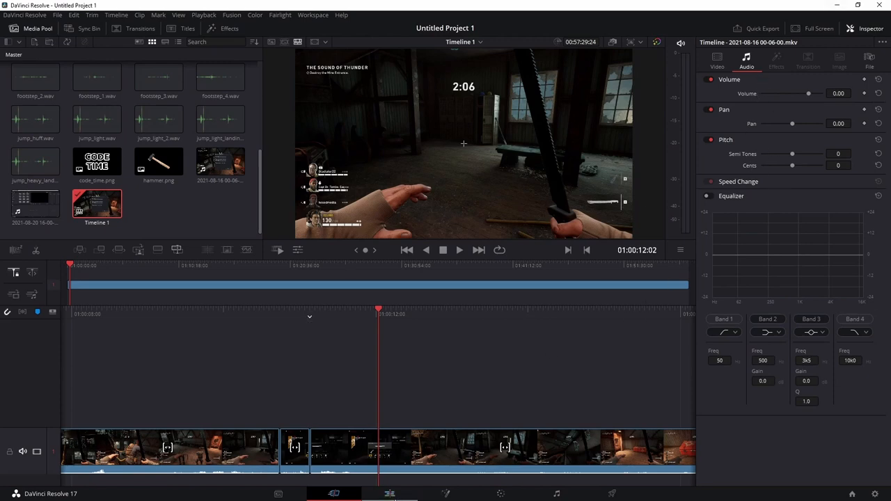
left_click(389, 493)
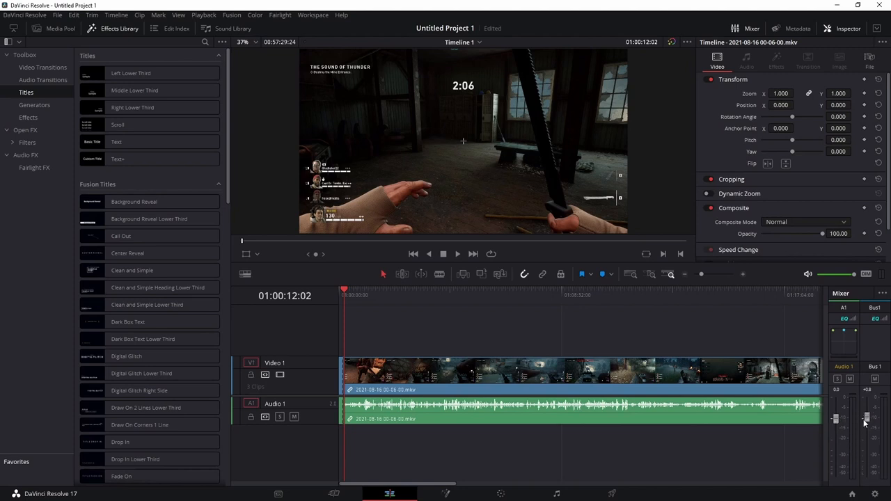
mouse_move(254, 414)
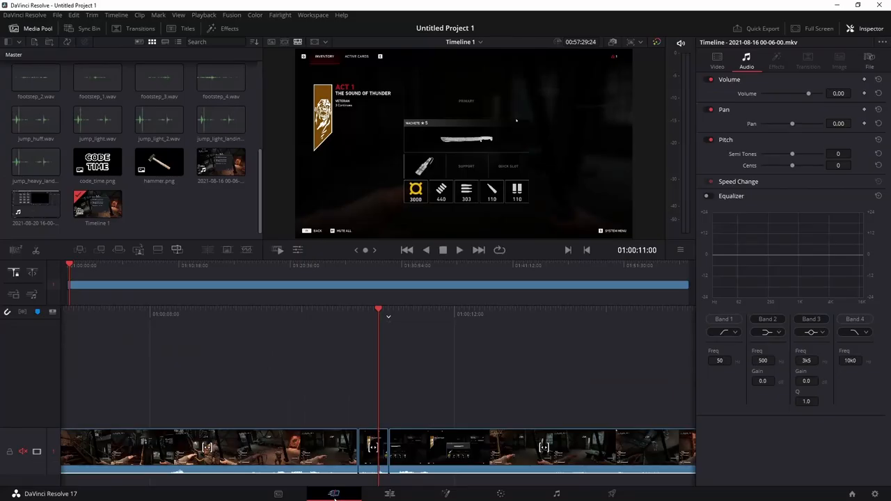
- Split the gameplay clip at several points with the blade, then go to the Edit page
left_click(373, 448)
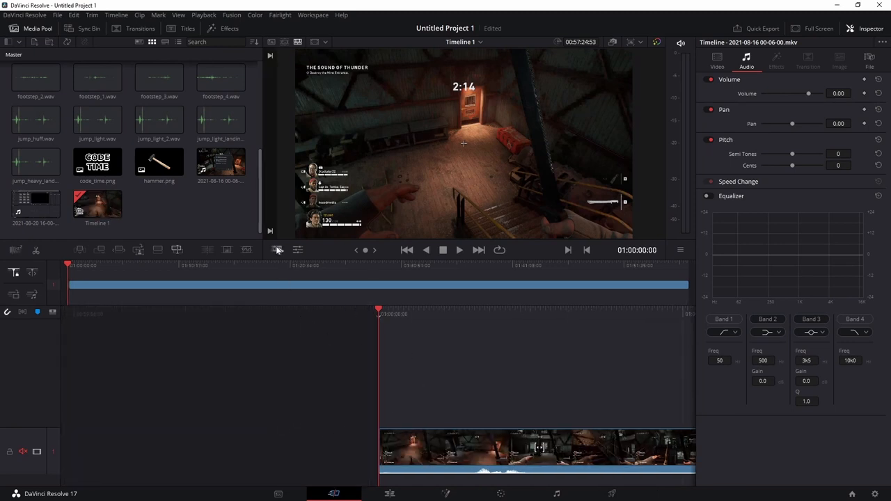
mouse_move(276, 250)
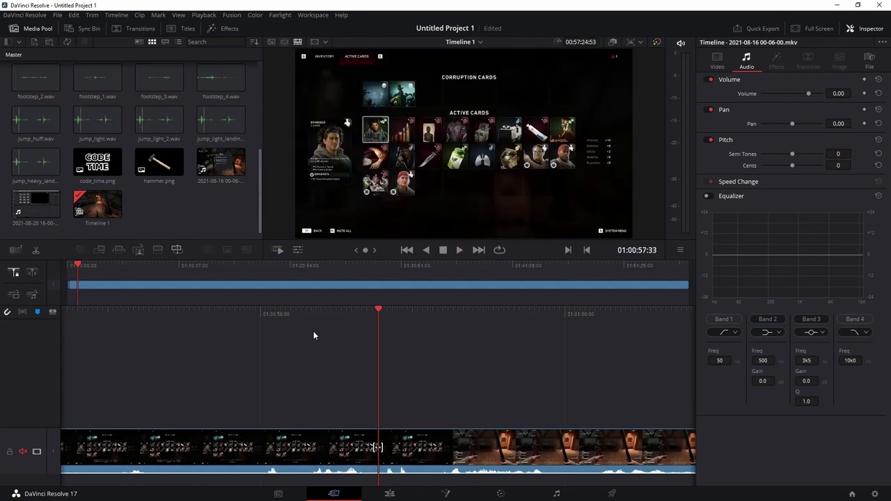
left_click(460, 251)
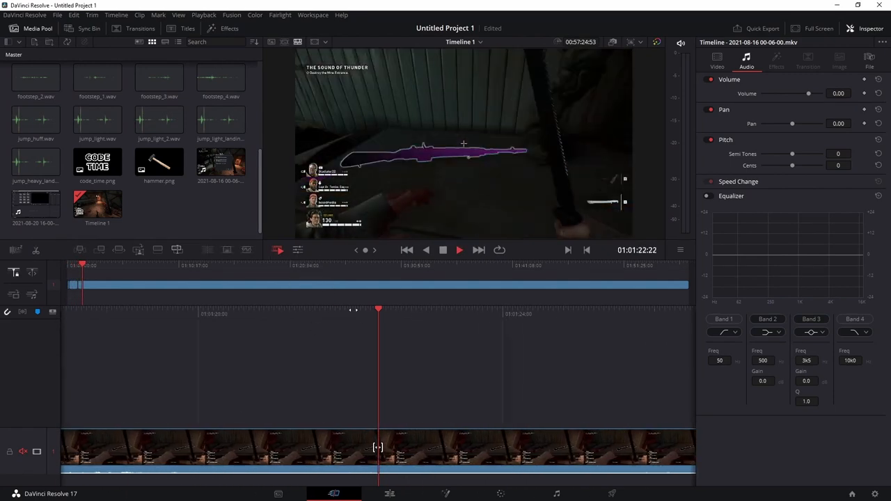
left_click(459, 251)
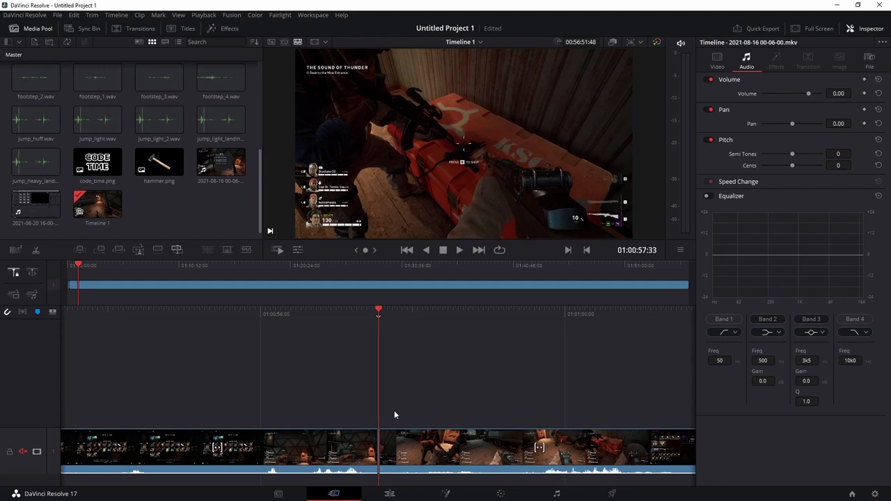
mouse_move(277, 251)
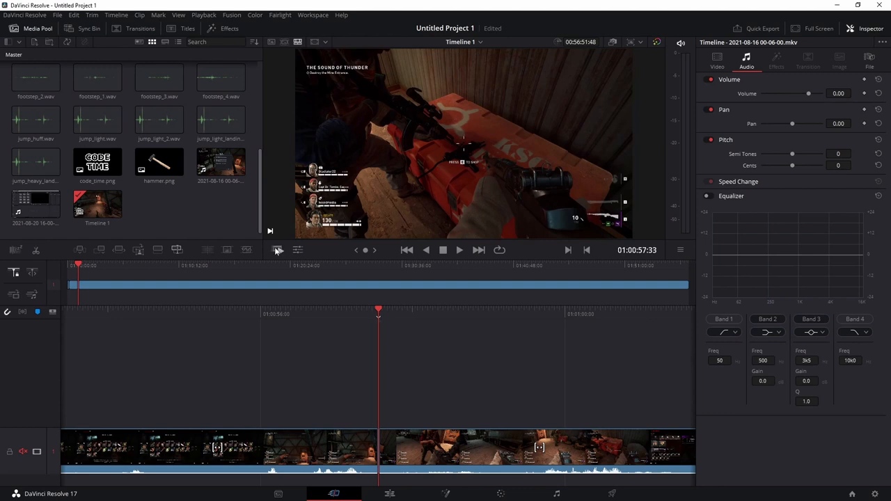
mouse_move(406, 389)
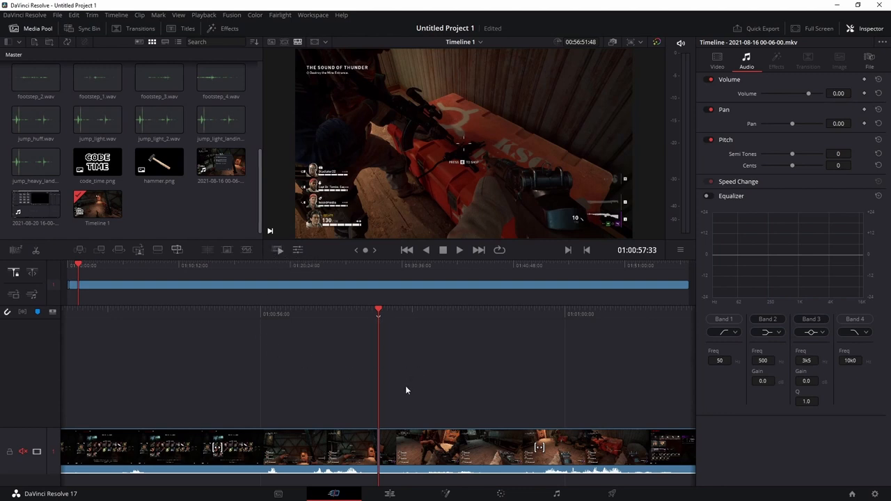
mouse_move(312, 336)
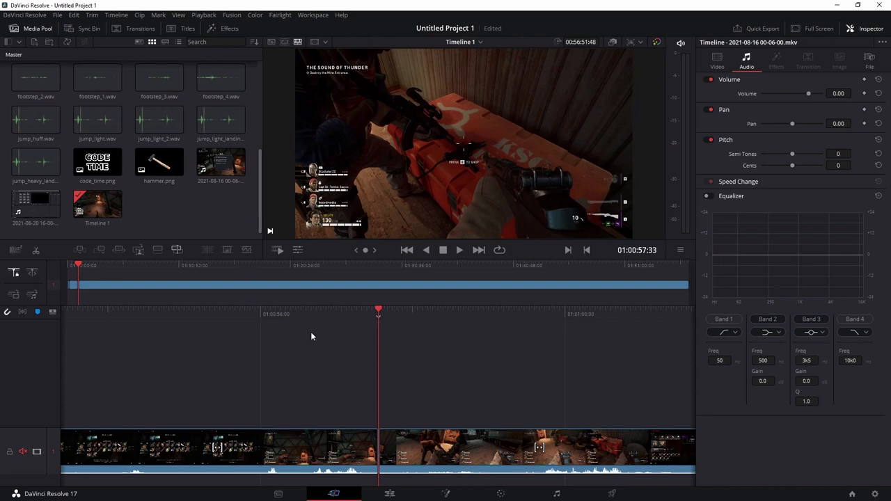
left_click(389, 493)
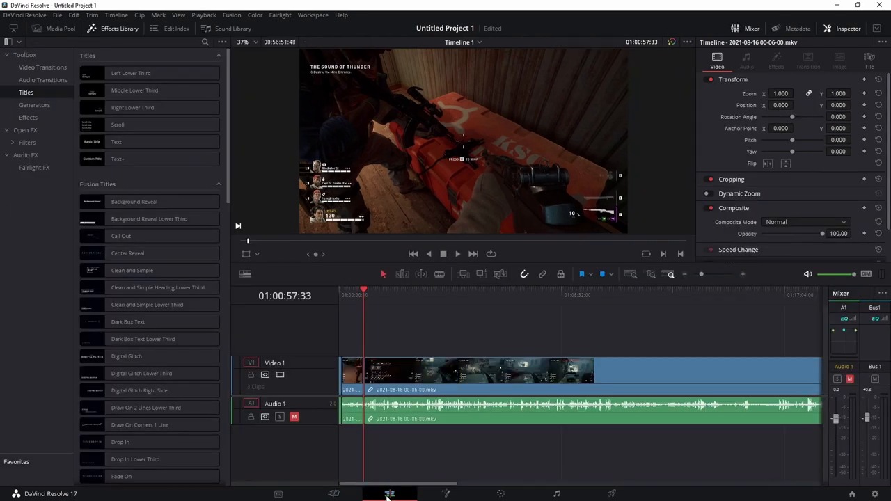
- Browse the Effects Library's audio and video transitions and titles, dismissing the Studio upgrade notice with Not Yet
left_click(60, 28)
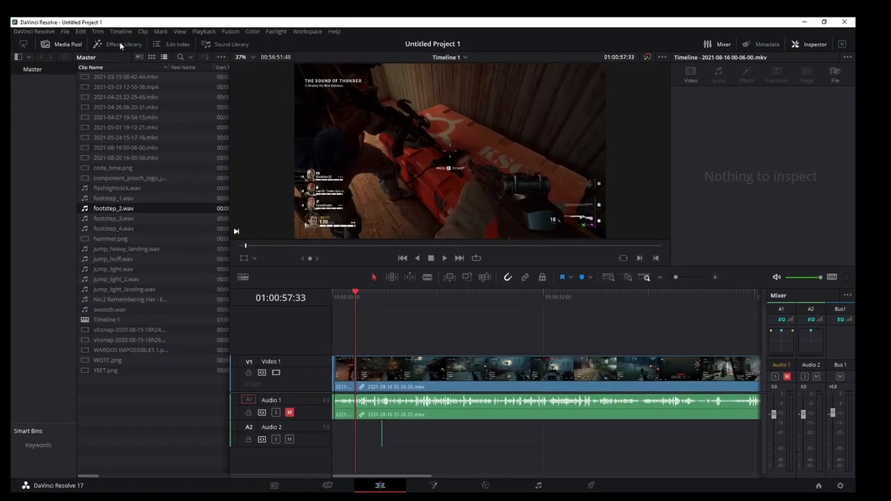
left_click(114, 43)
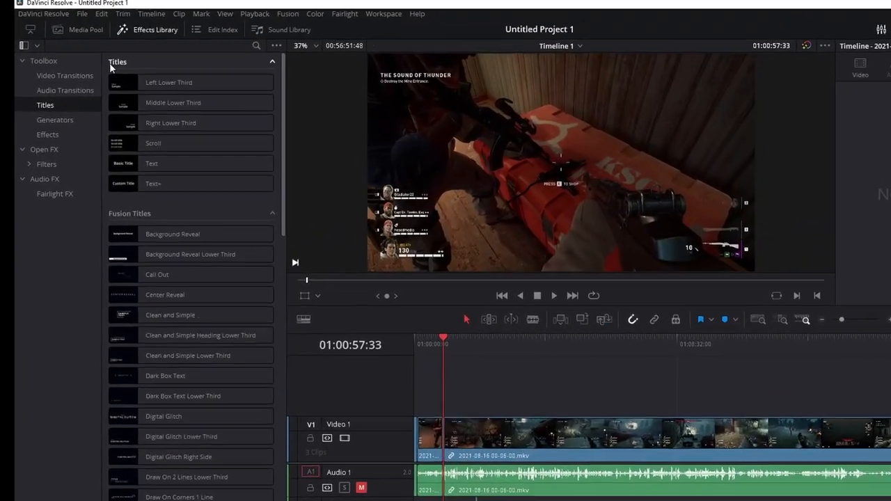
left_click(64, 89)
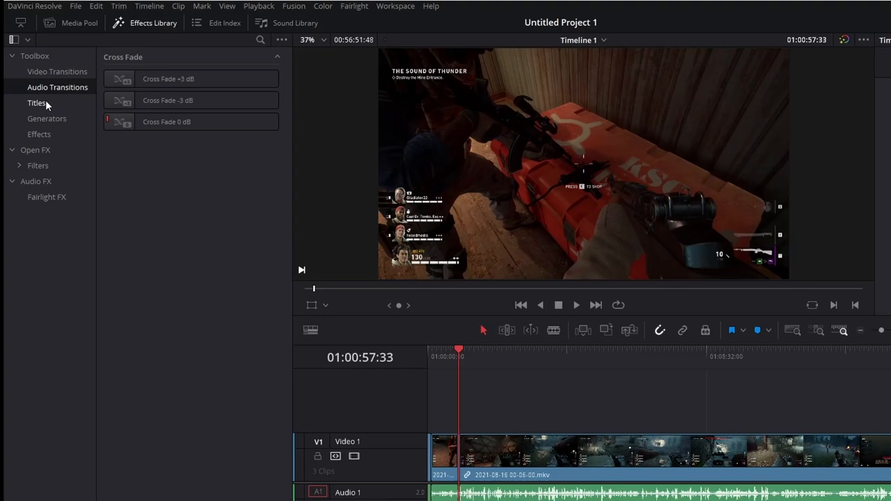
left_click(57, 73)
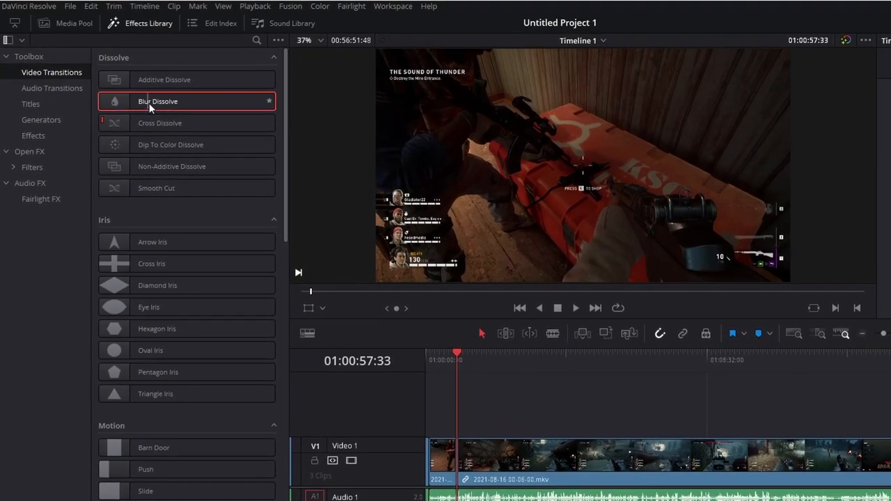
left_click(30, 103)
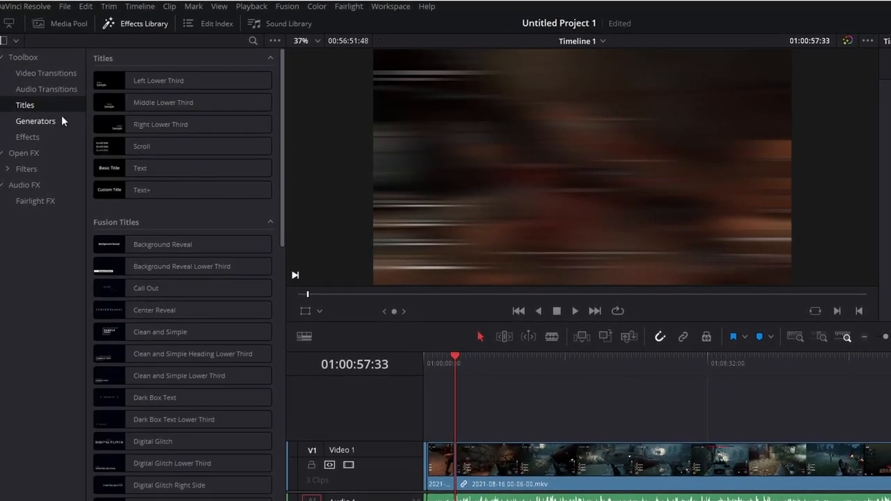
scroll("down", 3)
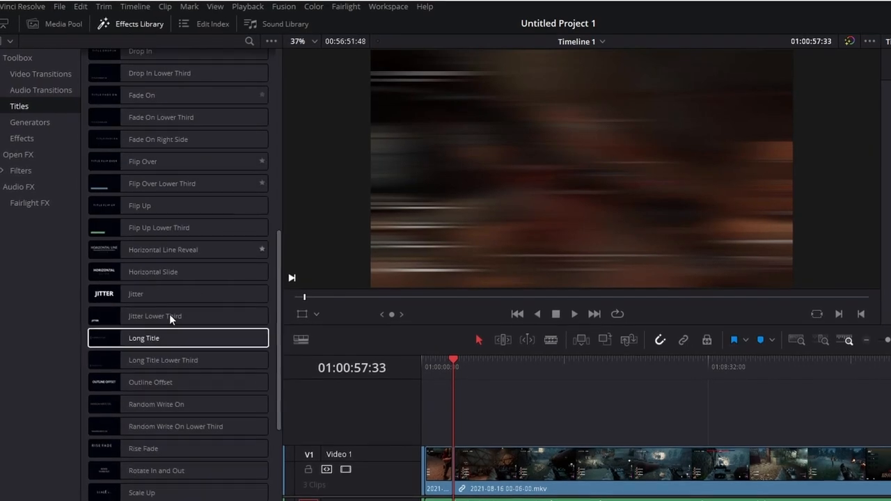
scroll("down", 3)
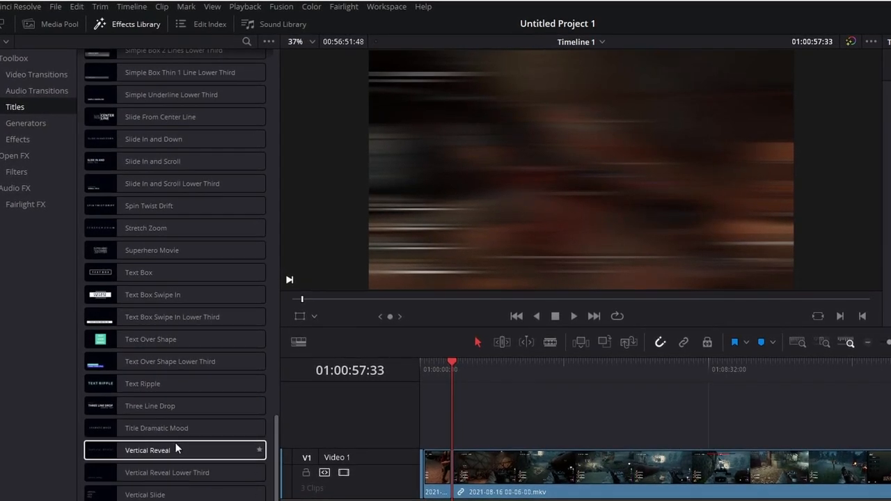
left_click(17, 139)
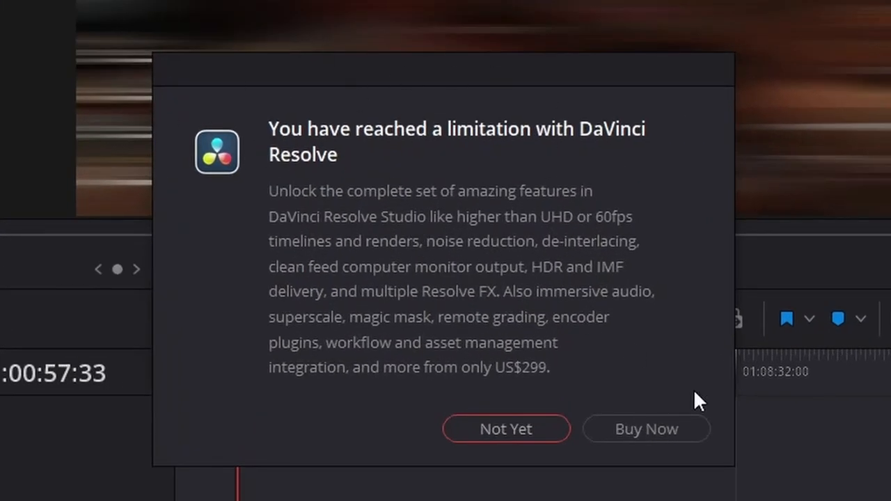
left_click(505, 429)
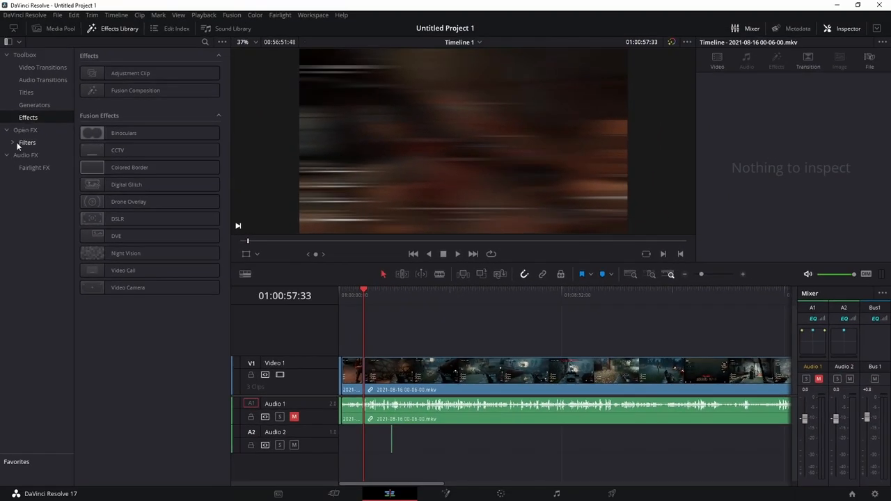
- Look through Open FX, Effects and the transition lists again, then hide the effects browser
left_click(28, 142)
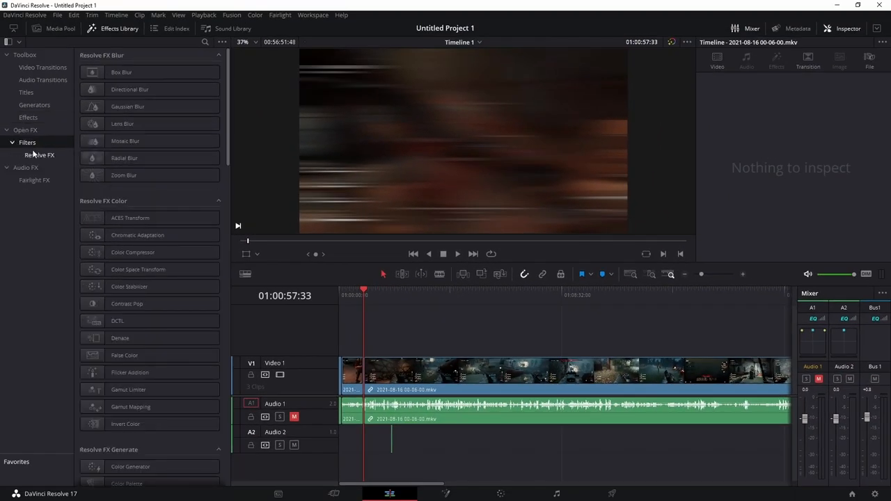
mouse_move(130, 89)
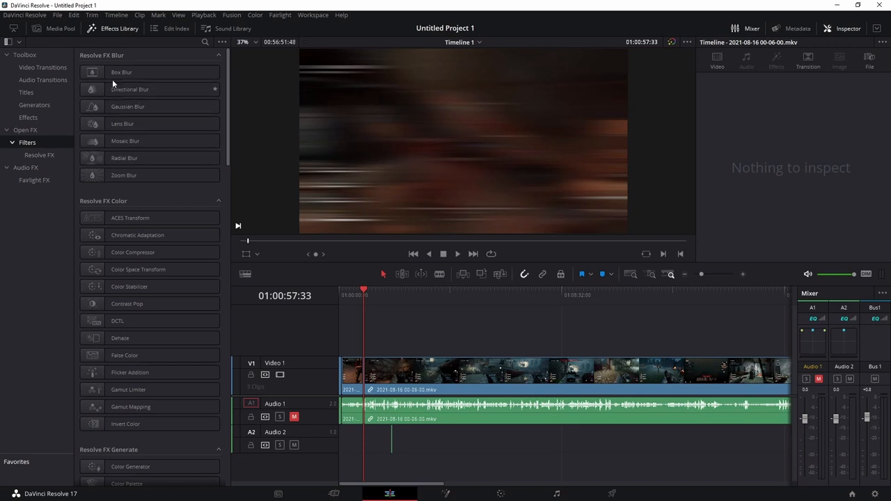
left_click(28, 117)
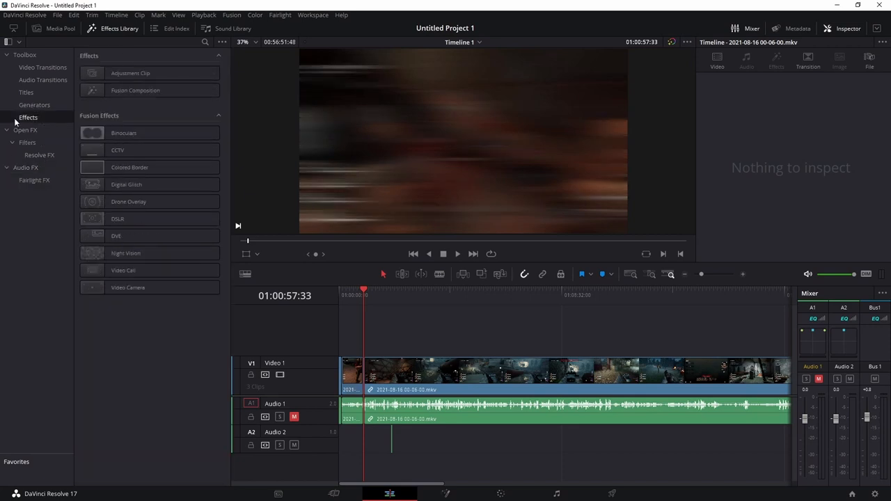
left_click(42, 67)
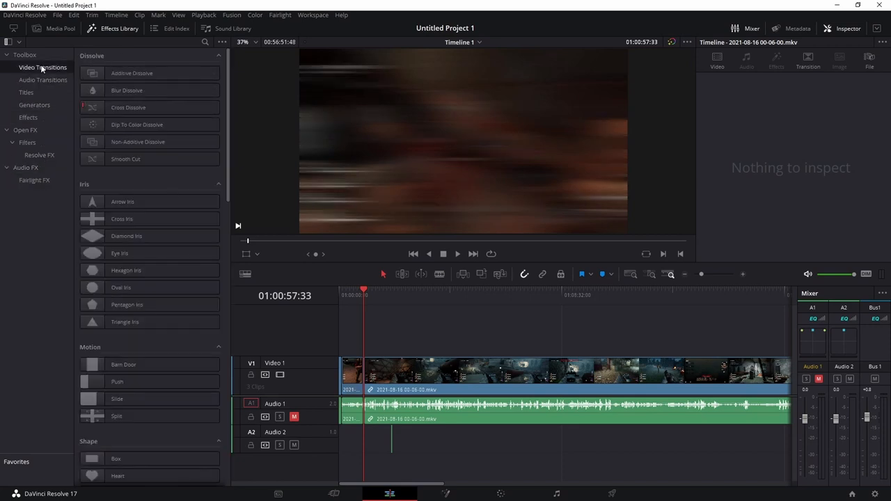
left_click(52, 28)
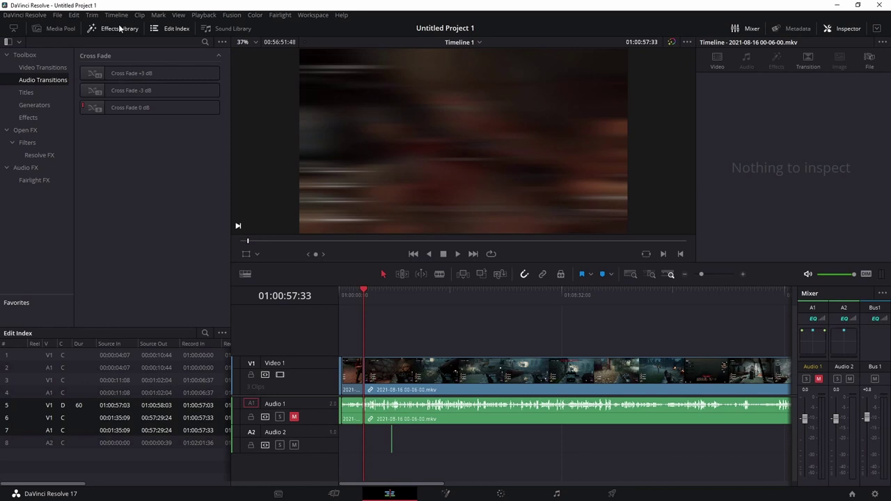
left_click(342, 295)
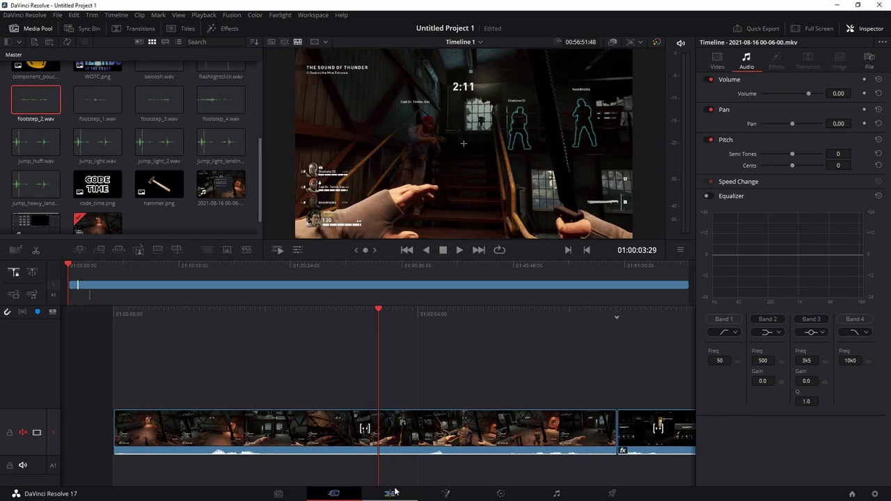
- Place the Scroll title on track V2 and show its Title settings in the Inspector
left_click(389, 493)
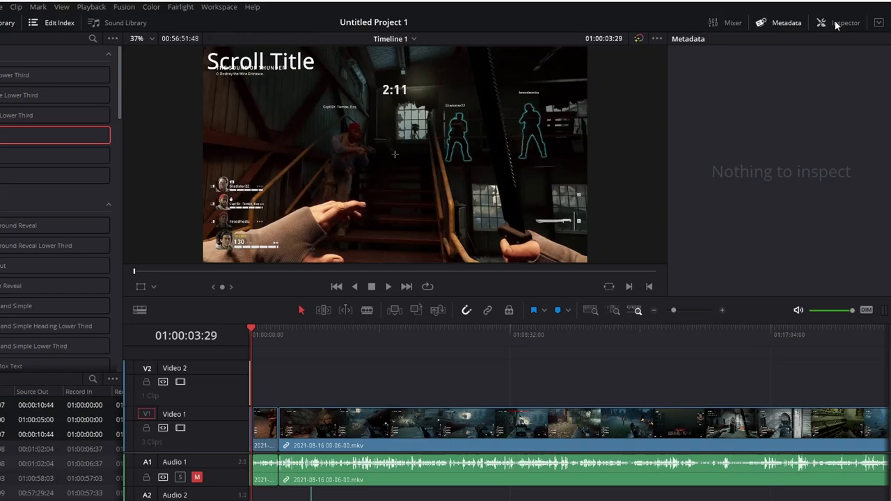
left_click(846, 22)
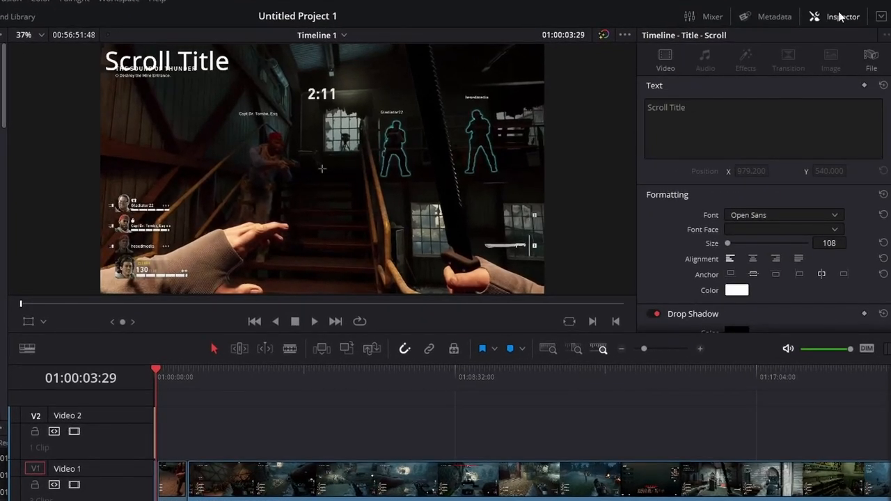
mouse_move(638, 357)
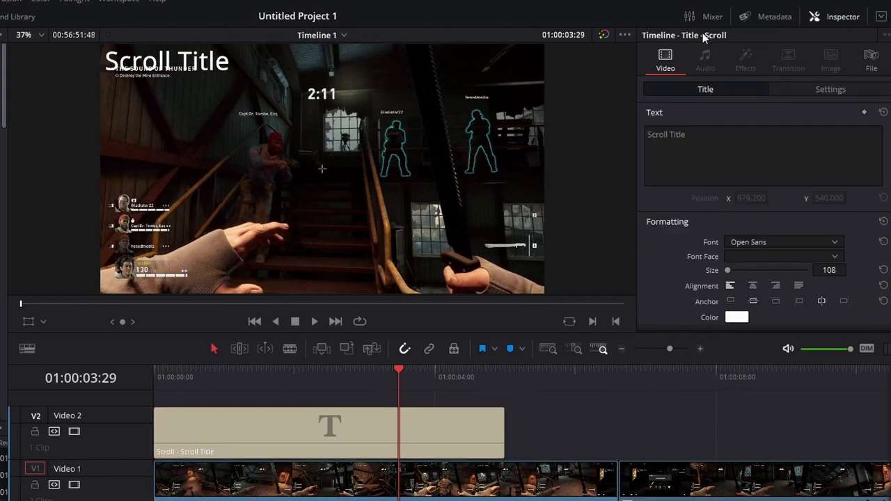
mouse_move(712, 457)
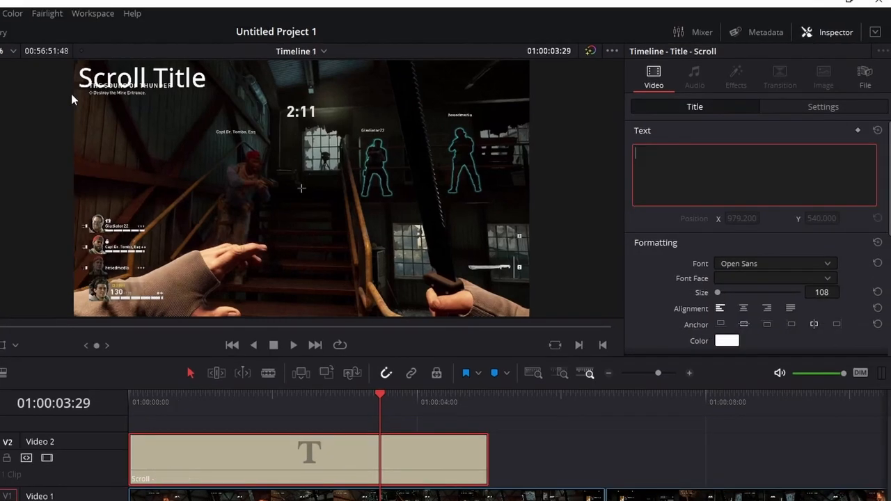
- Set the title text to WELCOME with a black drop shadow offset 37/35, blur 49 and opacity 59
type("WELCOME")
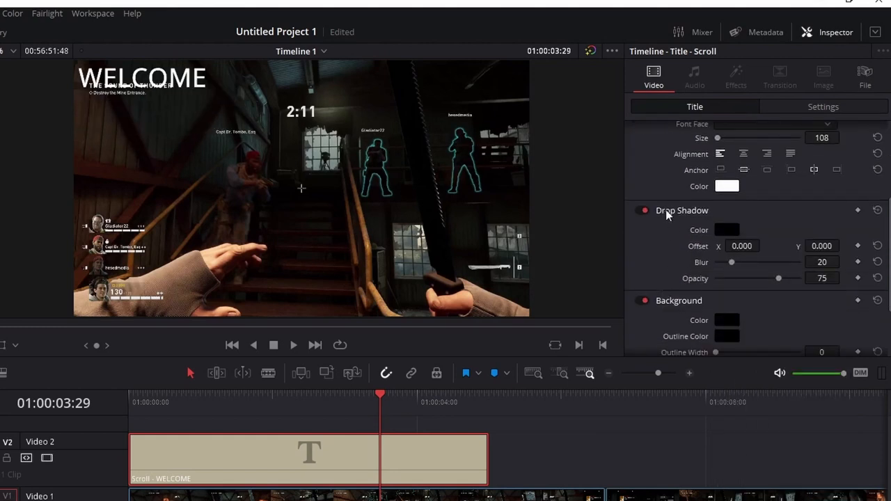
scroll("down", 3)
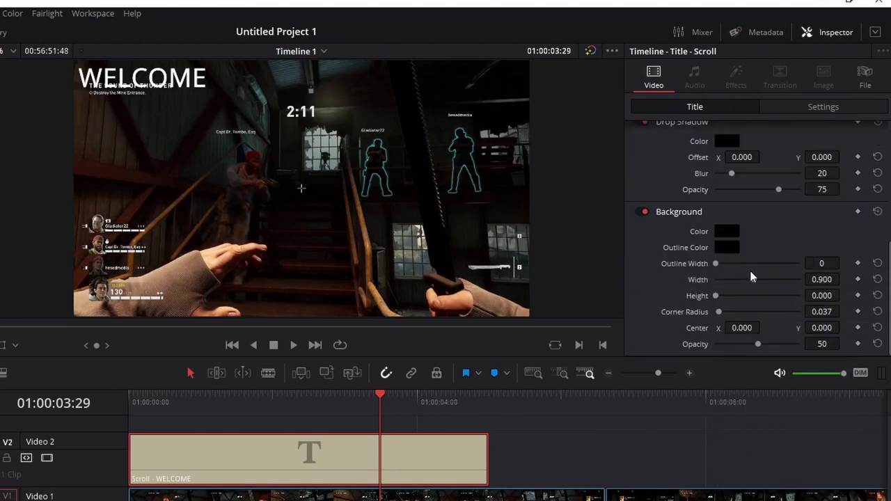
scroll("up", 3)
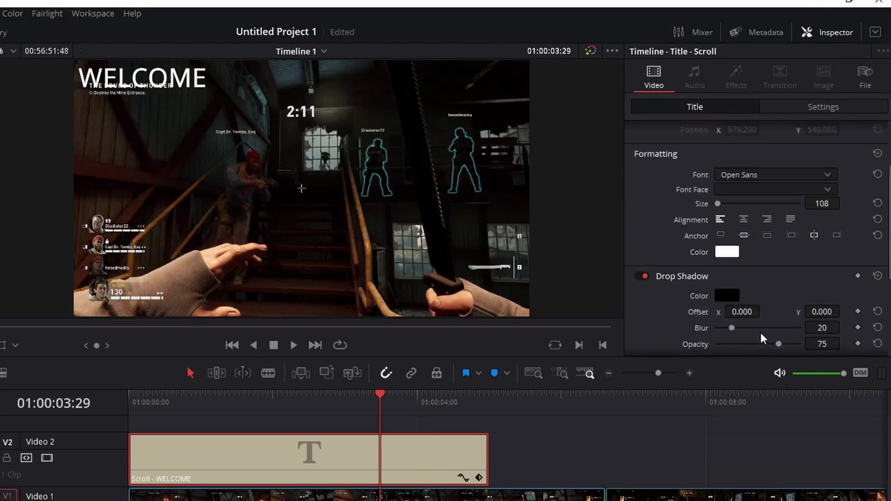
left_click(726, 295)
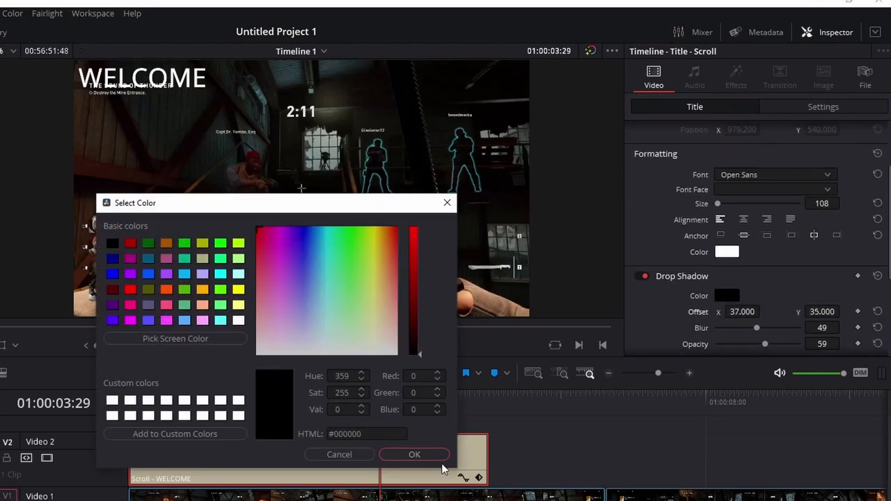
left_click(414, 454)
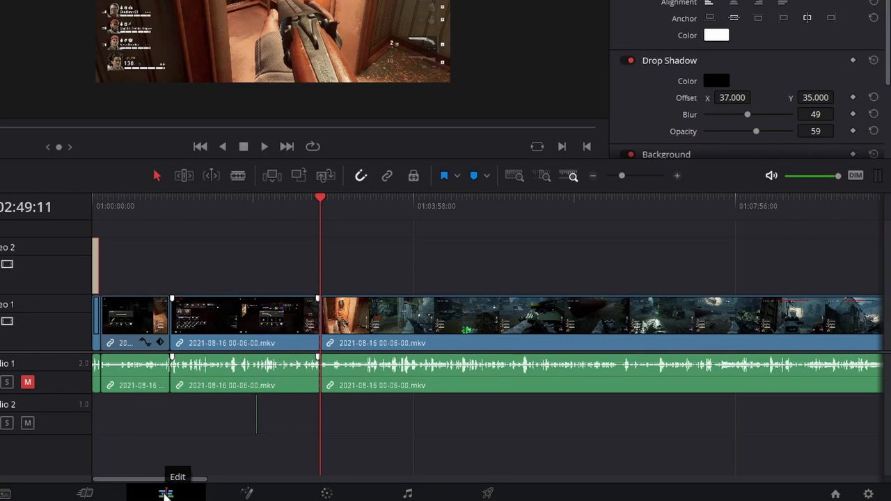
- Delete the short gameplay clip on Video 1, leaving a gap before the next clip
left_click(363, 206)
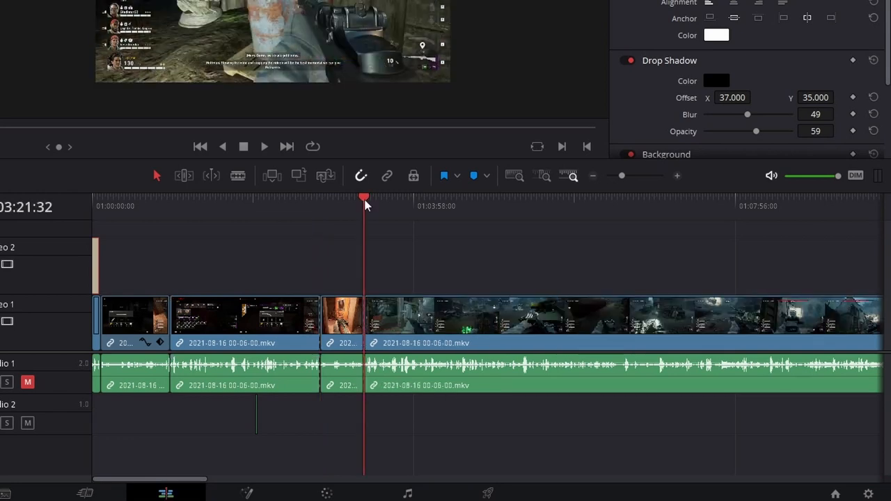
mouse_move(339, 270)
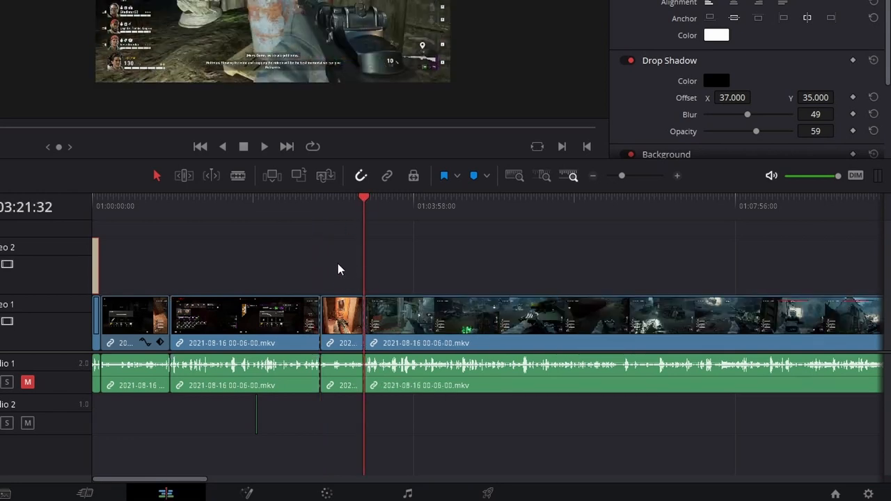
left_click(341, 320)
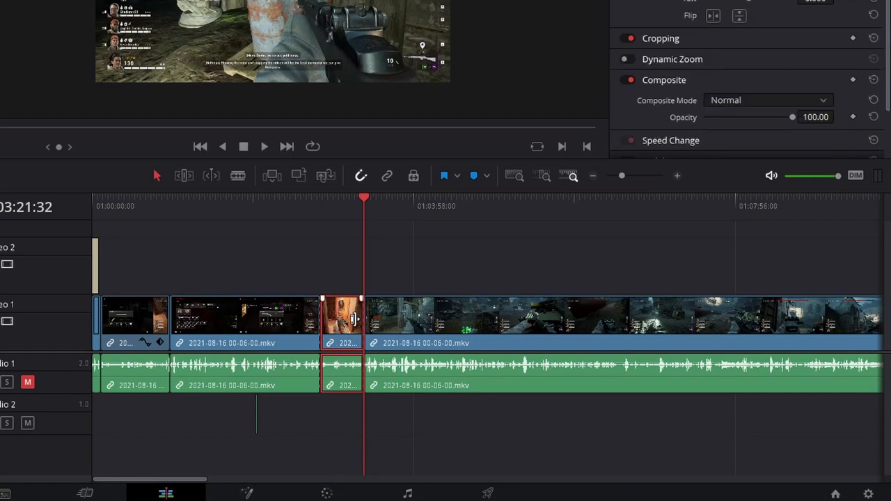
mouse_move(360, 175)
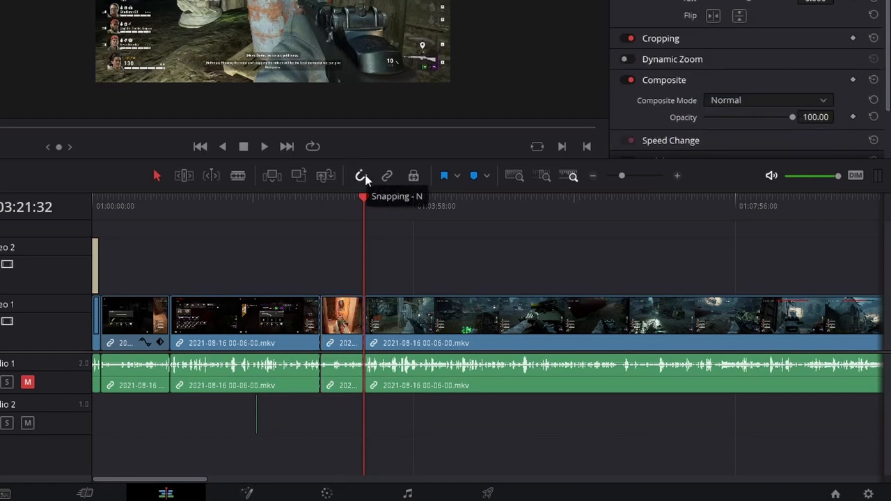
mouse_move(387, 175)
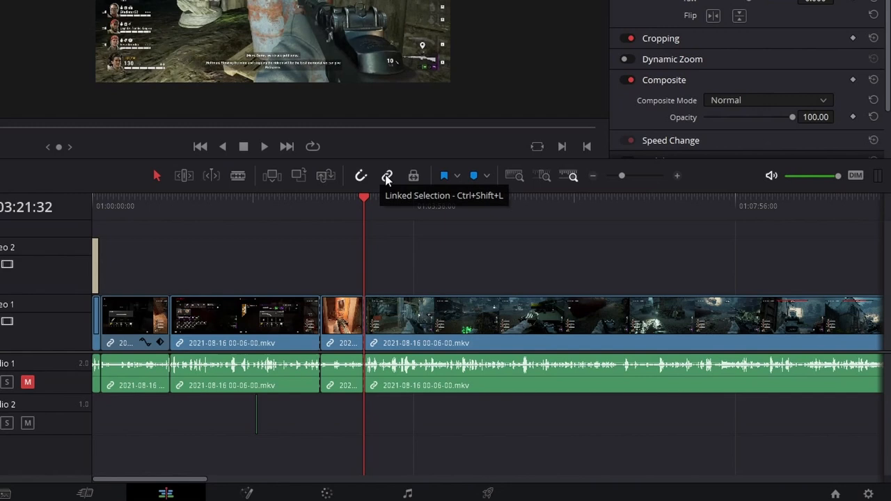
mouse_move(382, 224)
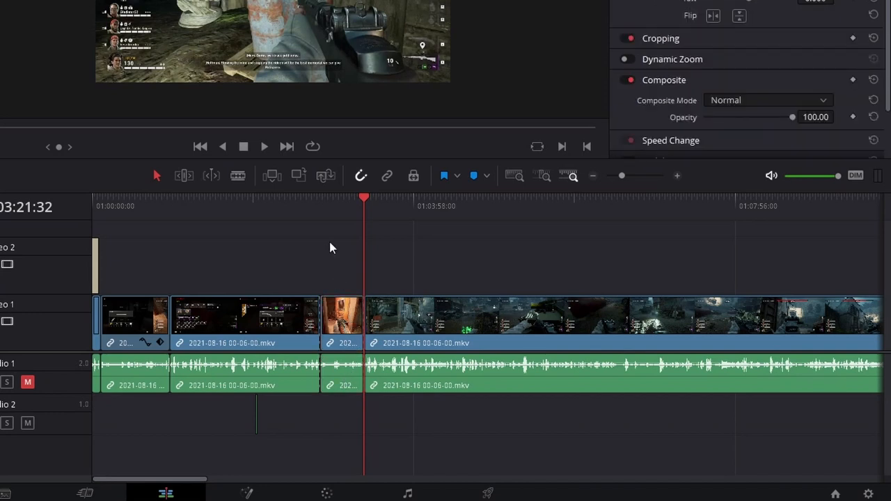
mouse_move(343, 267)
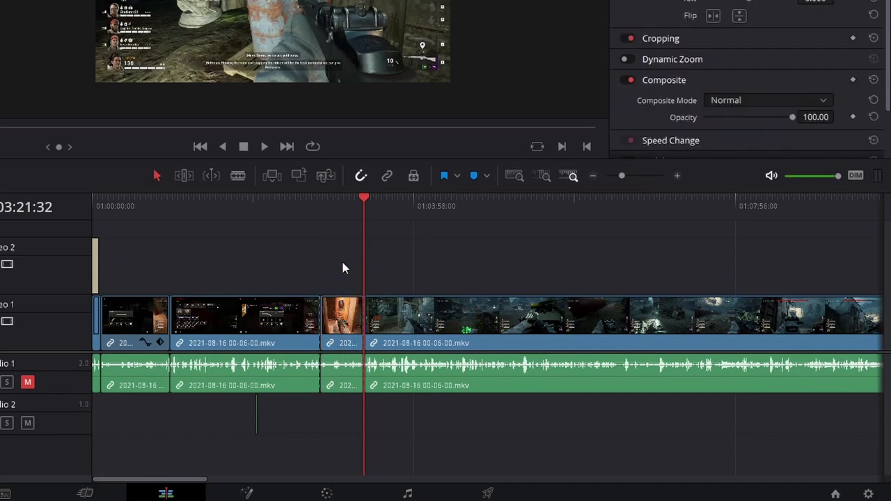
mouse_move(360, 437)
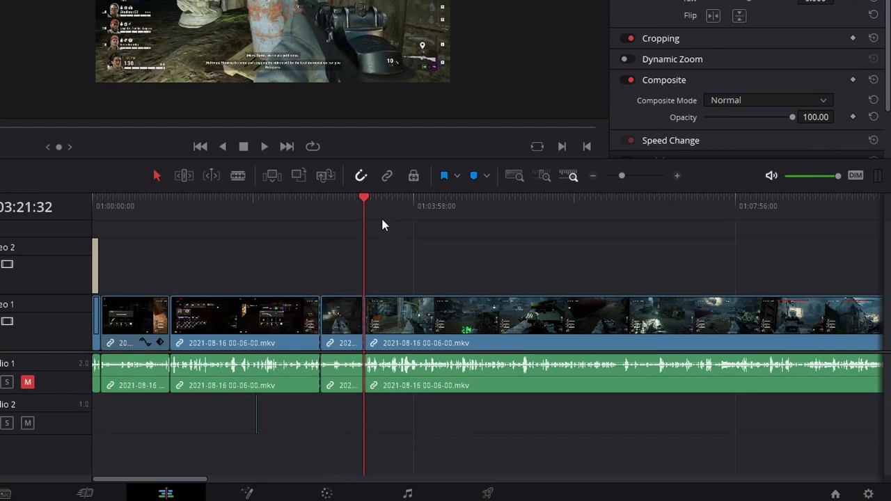
left_click(341, 320)
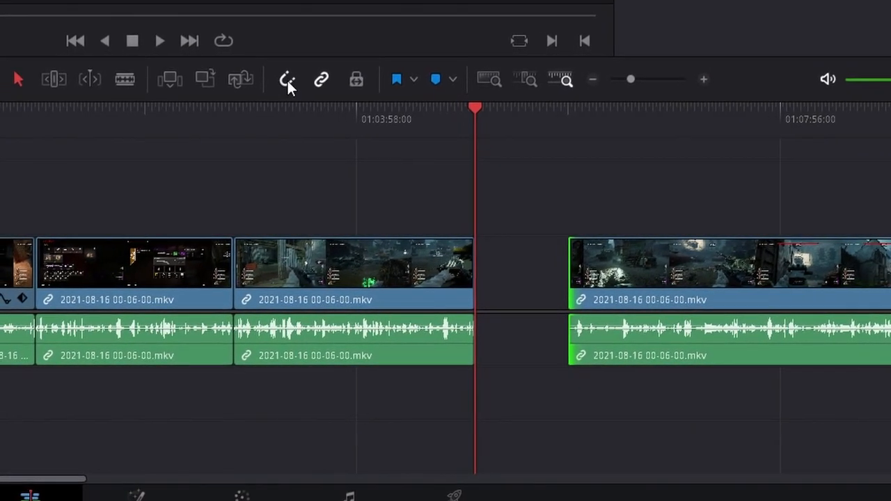
mouse_move(292, 78)
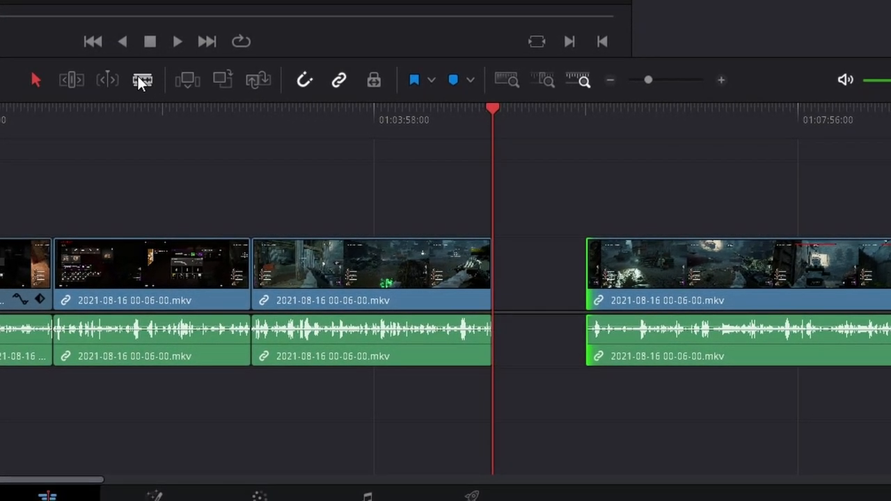
- Blade the gameplay footage at several points into short pieces beyond the gap
left_click(142, 78)
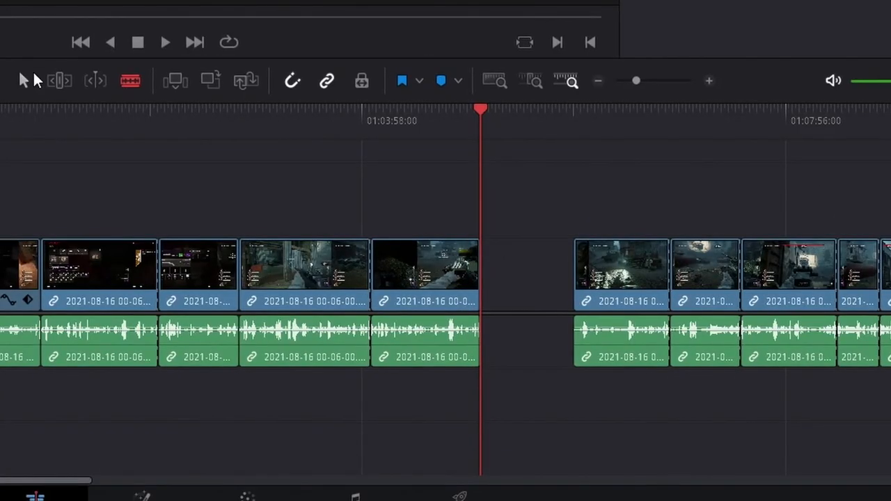
mouse_move(20, 79)
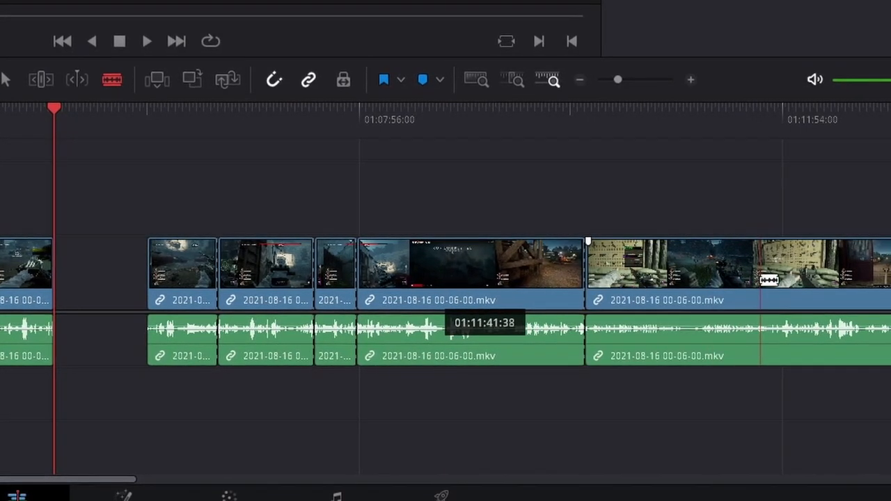
key("a")
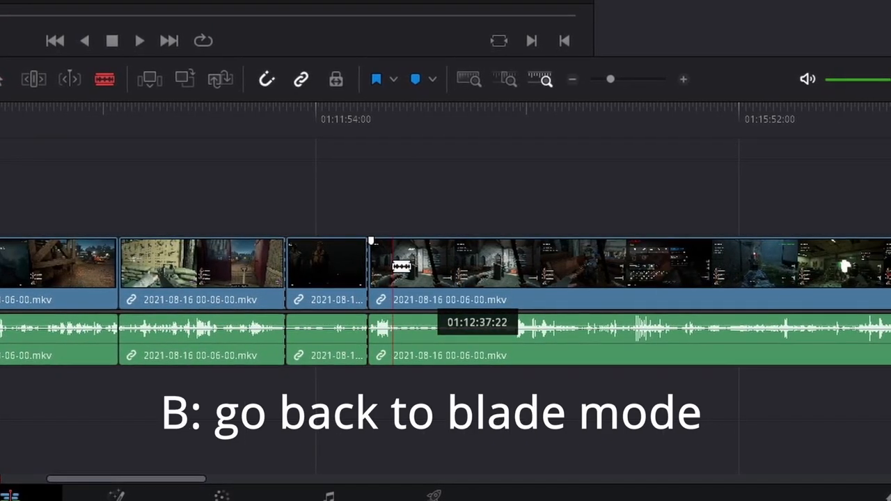
key("end")
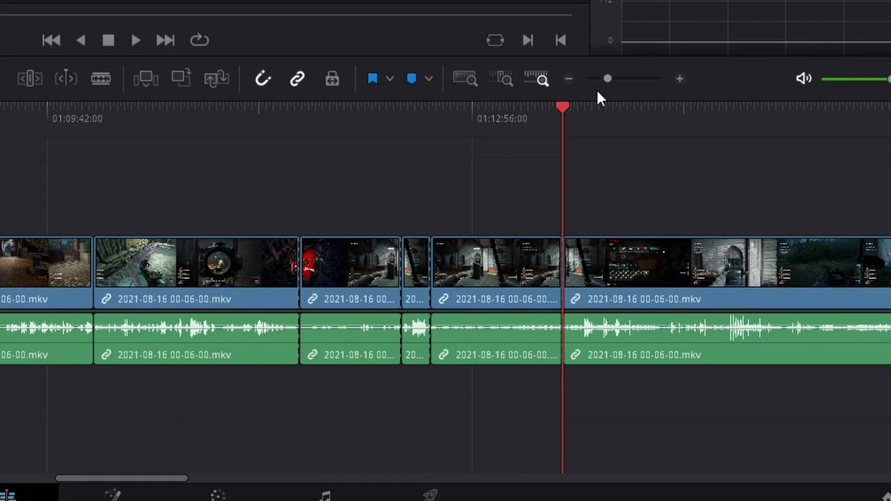
- Delete an unwanted cut piece of footage, leaving it apart from the others
left_click(415, 272)
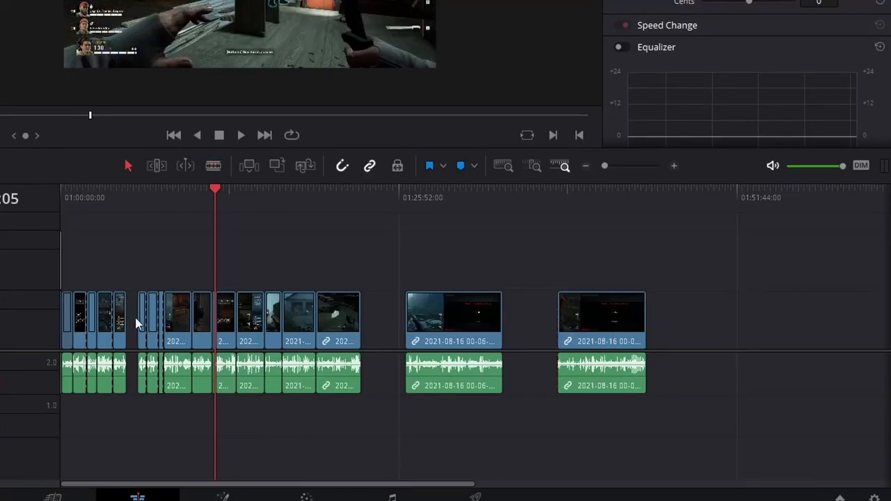
mouse_move(142, 284)
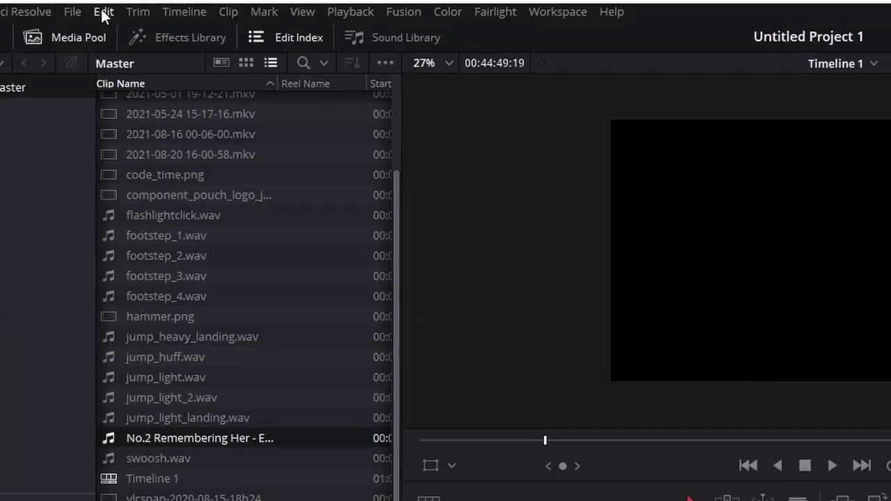
- Select and deselect gameplay clips and their audio to prepare for gap removal
left_click(103, 12)
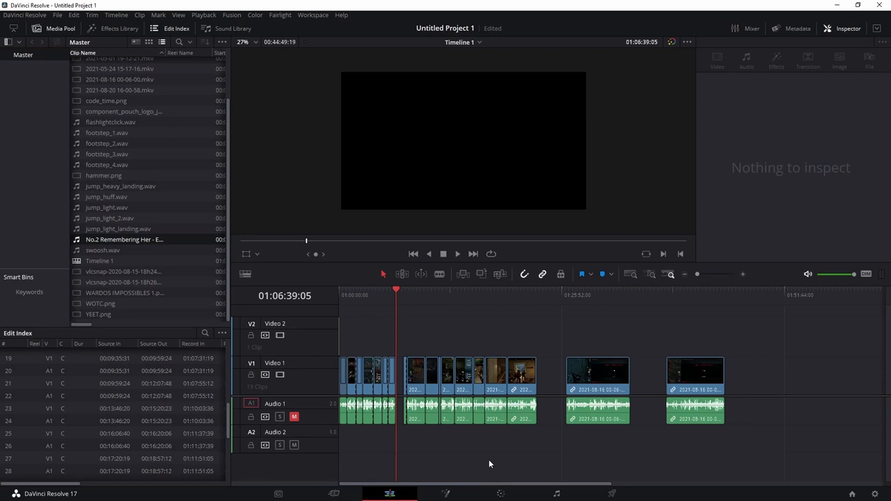
left_click(462, 376)
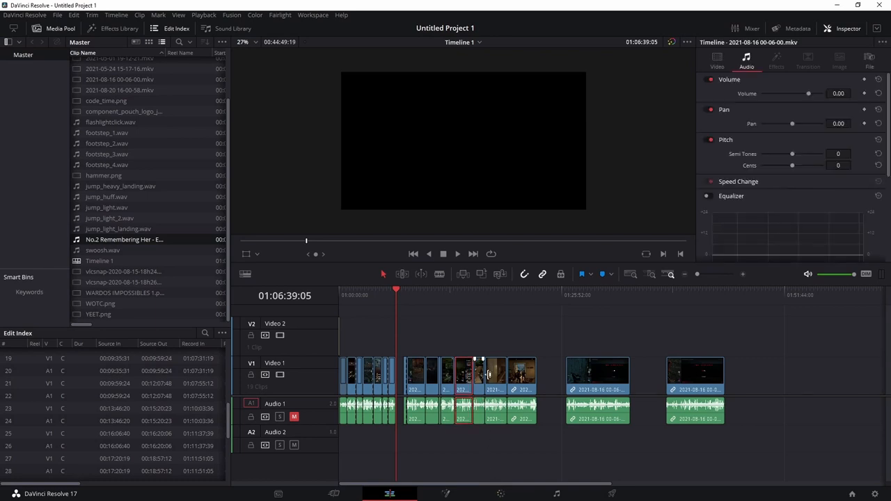
left_click(73, 14)
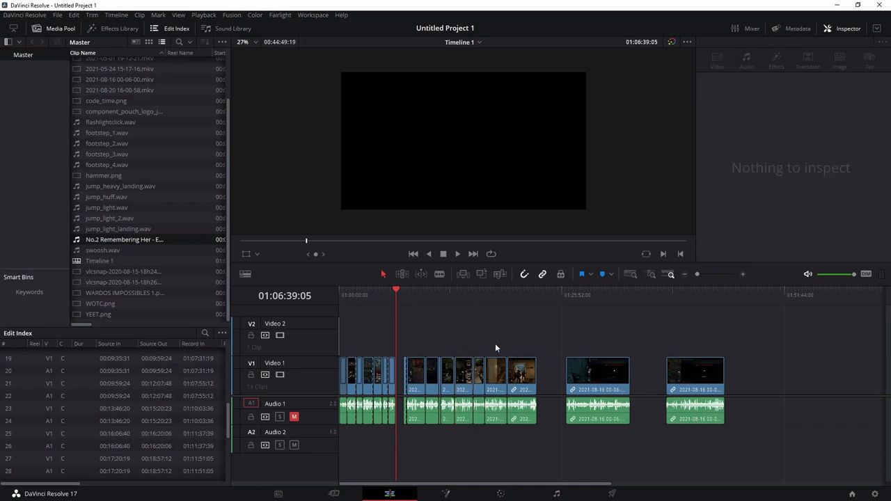
mouse_move(501, 450)
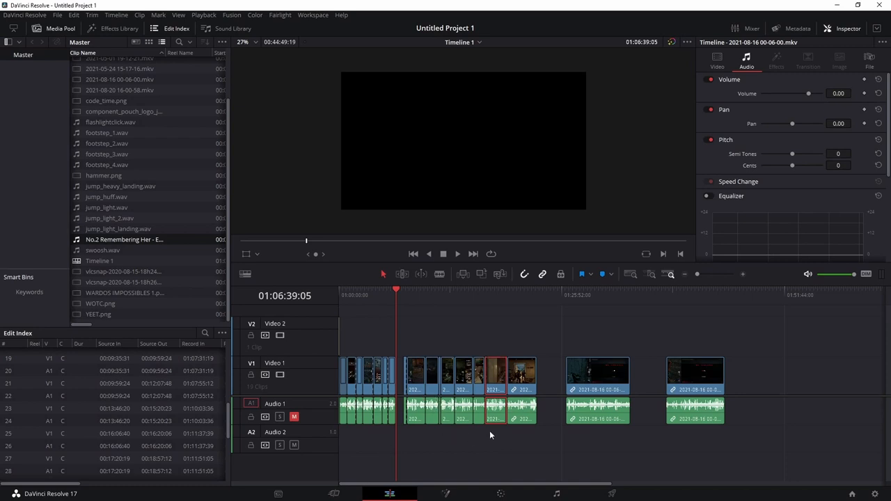
left_click(504, 466)
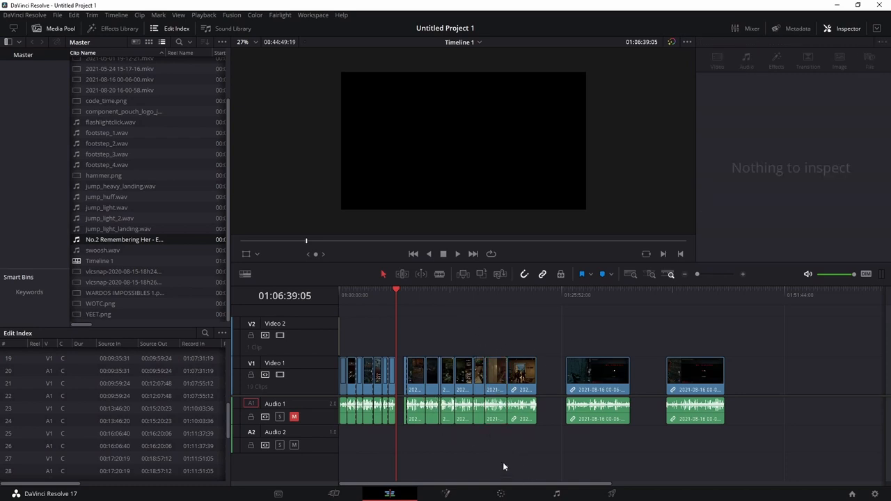
left_click(73, 14)
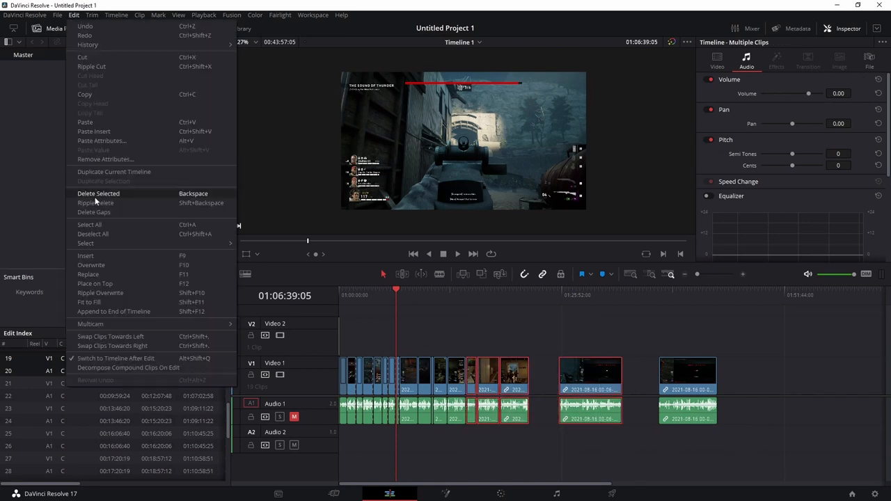
- Delete all gaps so the clips sit back to back, then scrub back into the edit
left_click(98, 192)
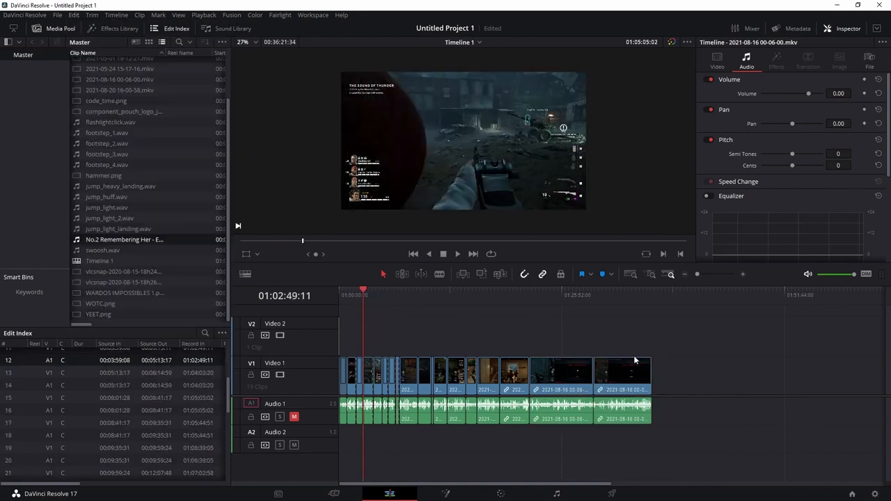
left_click(464, 295)
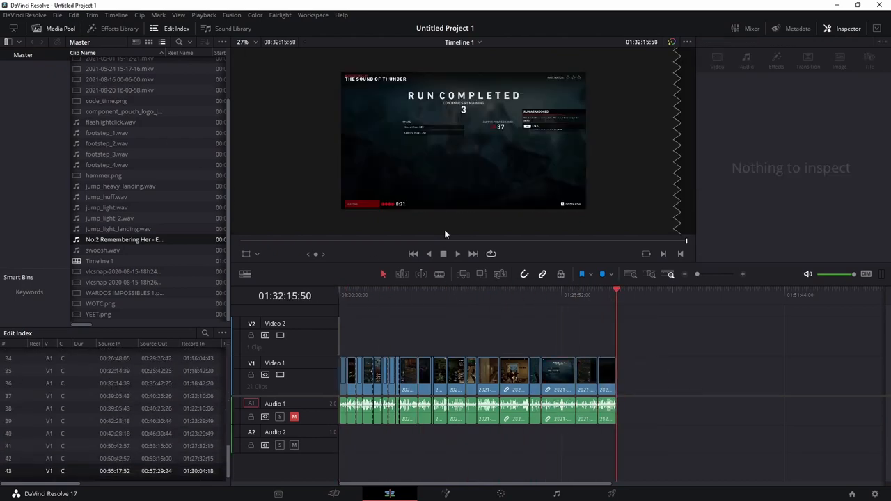
left_click(476, 295)
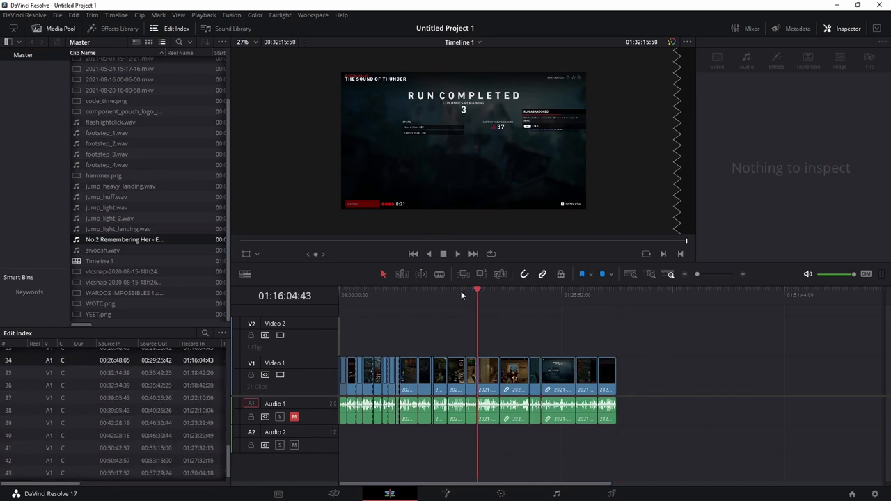
- Choose the Left Lower Third title from the Effects Library titles for Video 2
left_click(432, 295)
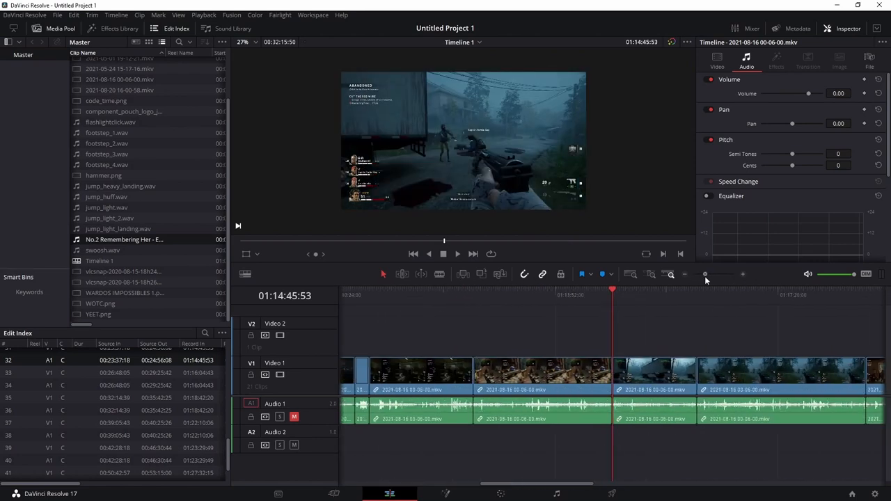
left_click(542, 373)
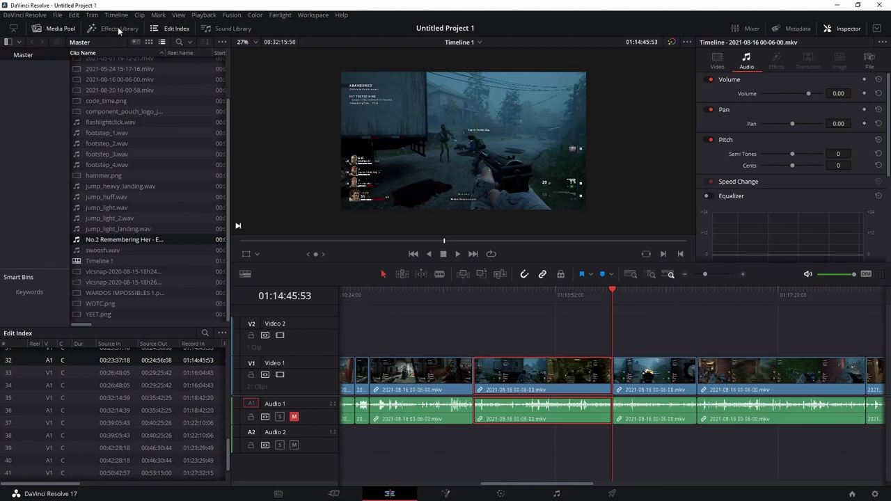
left_click(120, 27)
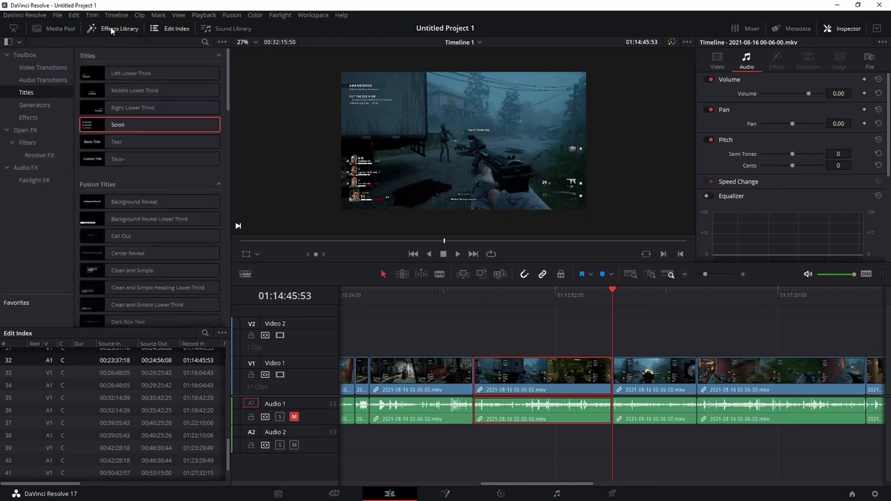
left_click(28, 117)
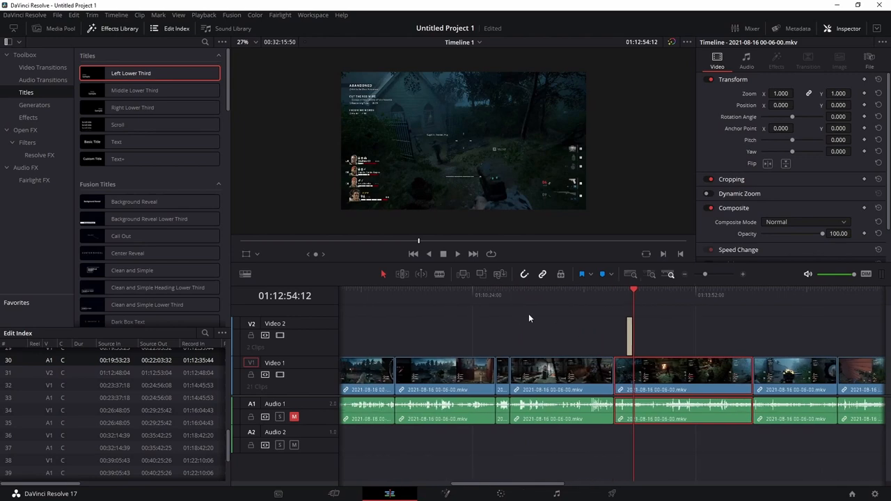
left_click(515, 306)
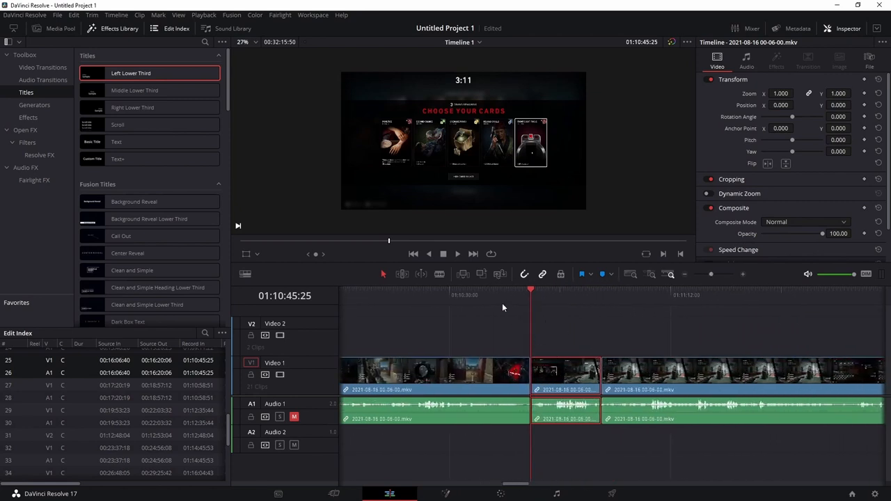
mouse_move(623, 178)
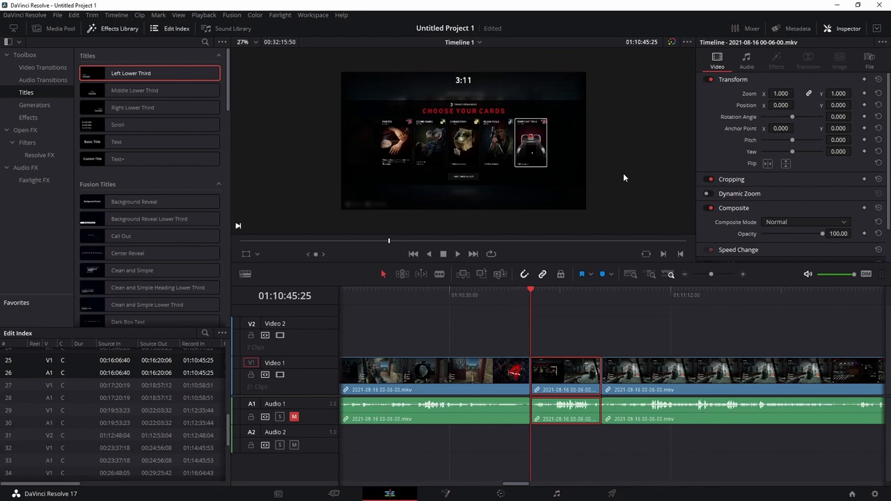
- Shrink the short Video 1 clip to 0.589 zoom and rotate it 20.835 degrees
left_click(576, 295)
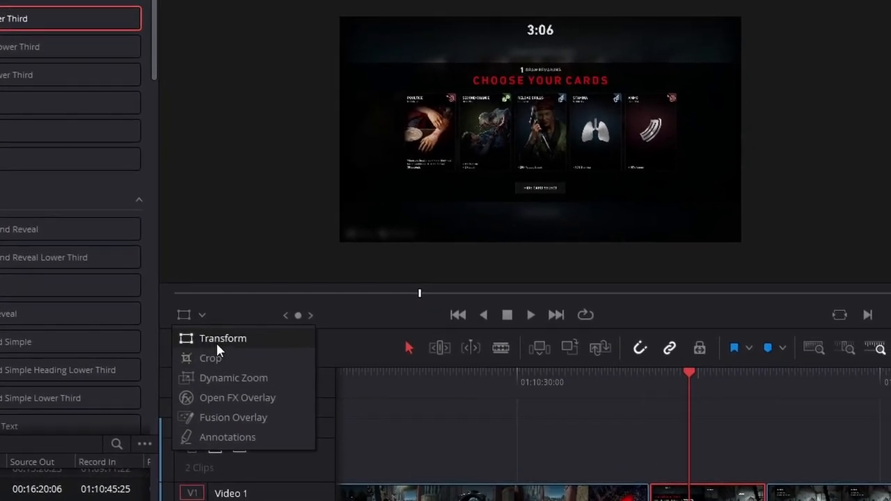
left_click(223, 338)
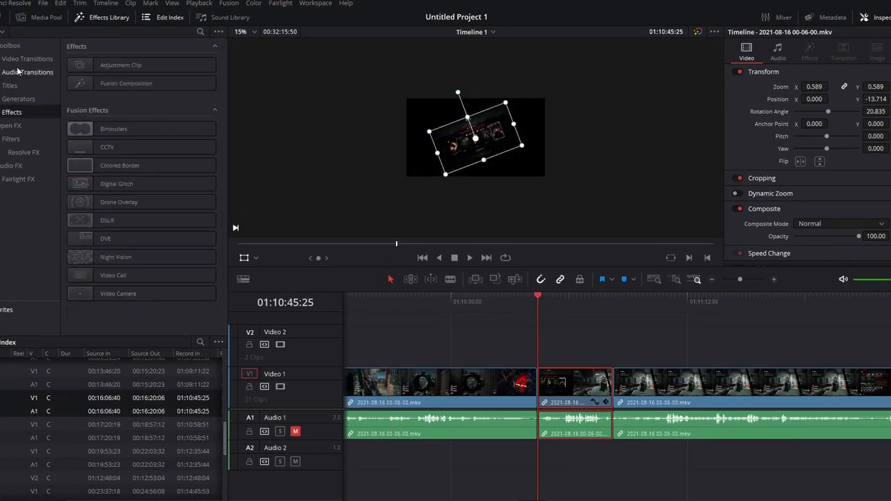
left_click(28, 59)
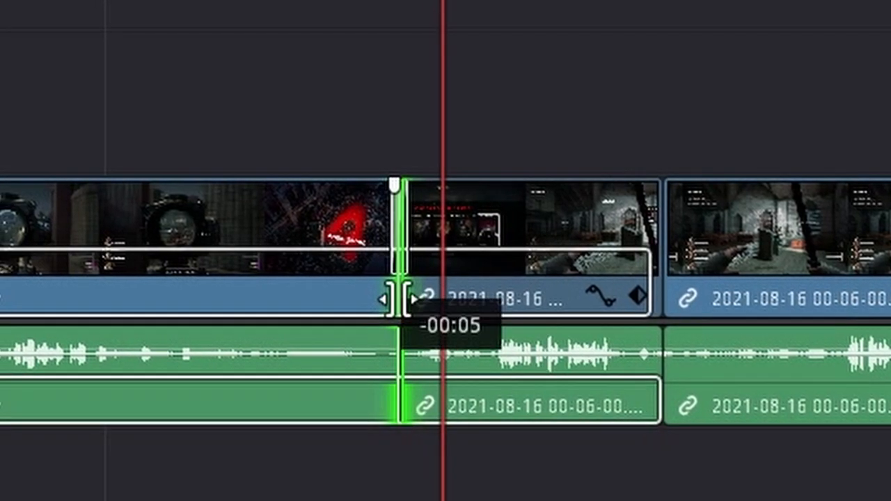
- Trim the rotated clip's edge back 5 frames and apply a Slide Push transition at the cut
left_click_drag(397, 299, 376, 299)
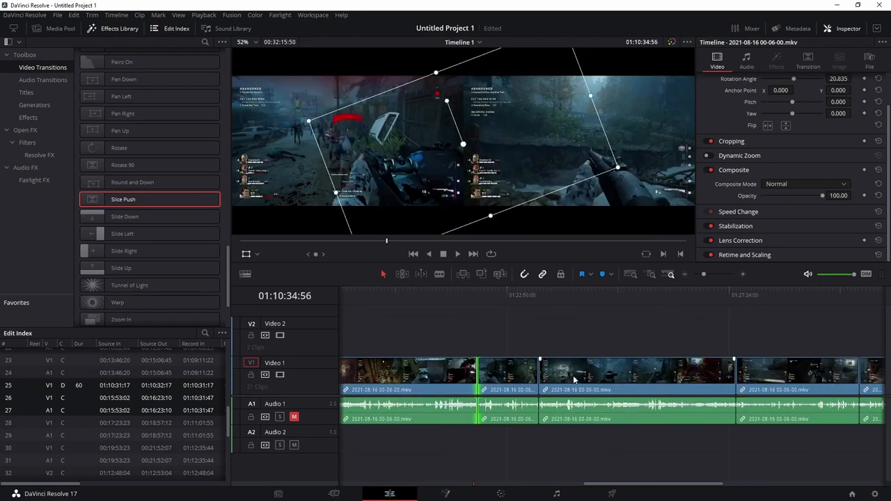
left_click(242, 42)
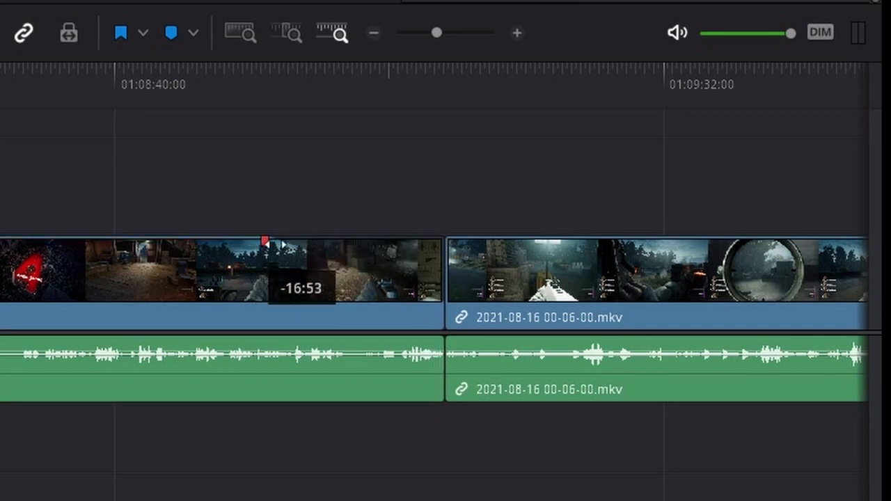
- Shorten the later Video 1 clip by about 16:53 and select it to check in the Inspector
left_click(253, 72)
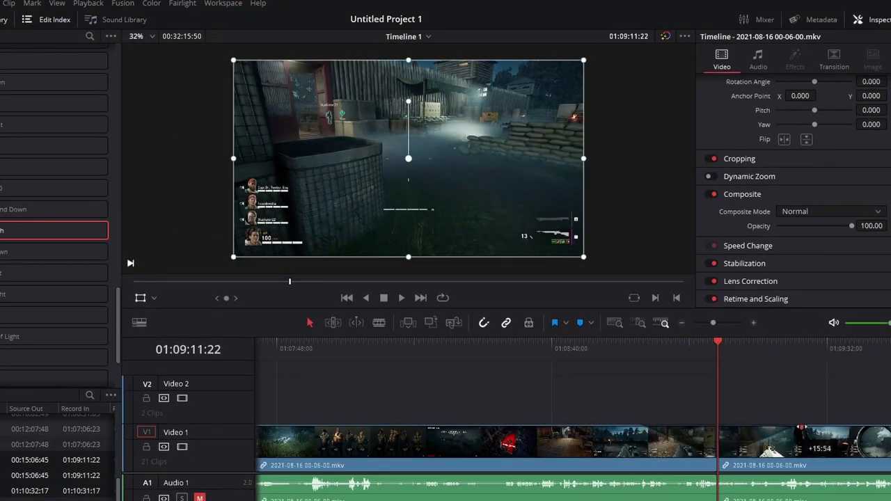
left_click(644, 354)
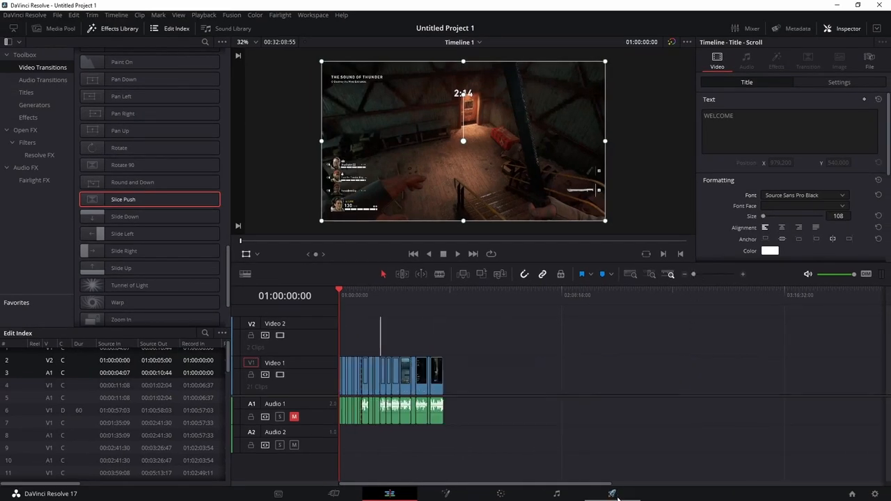
- Switch to the Deliver page and set the render range to Entire Timeline
left_click(612, 493)
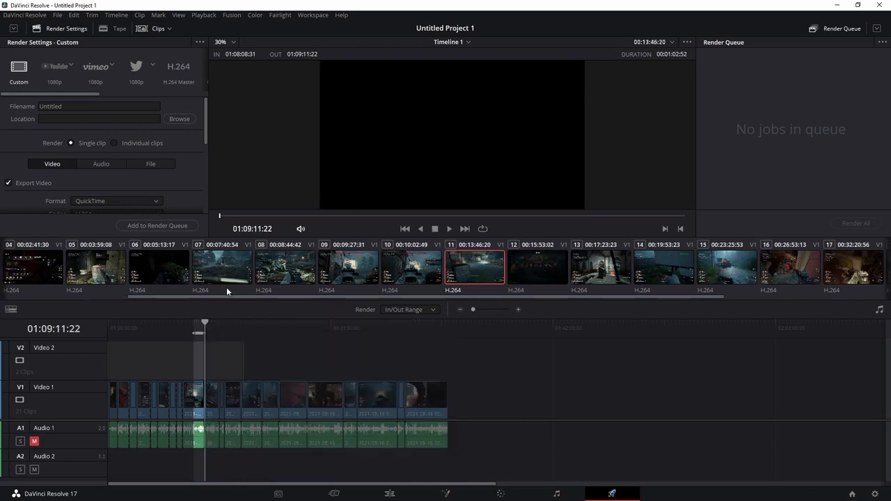
mouse_move(209, 371)
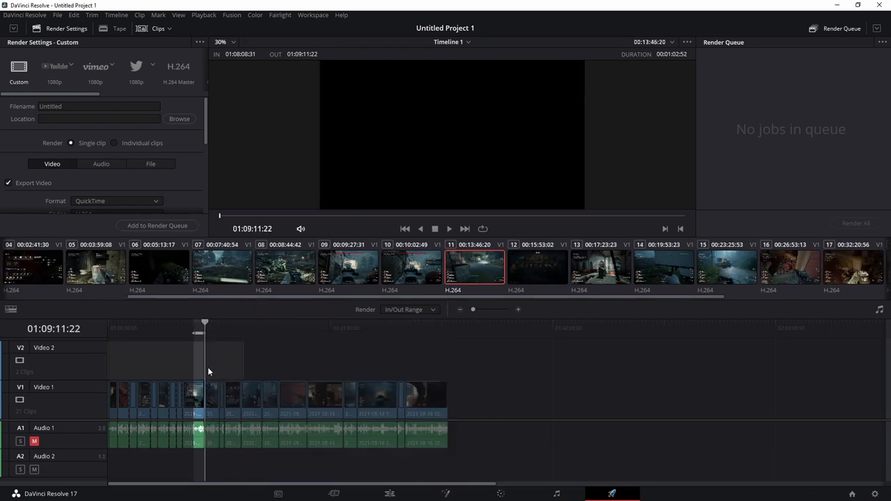
mouse_move(226, 330)
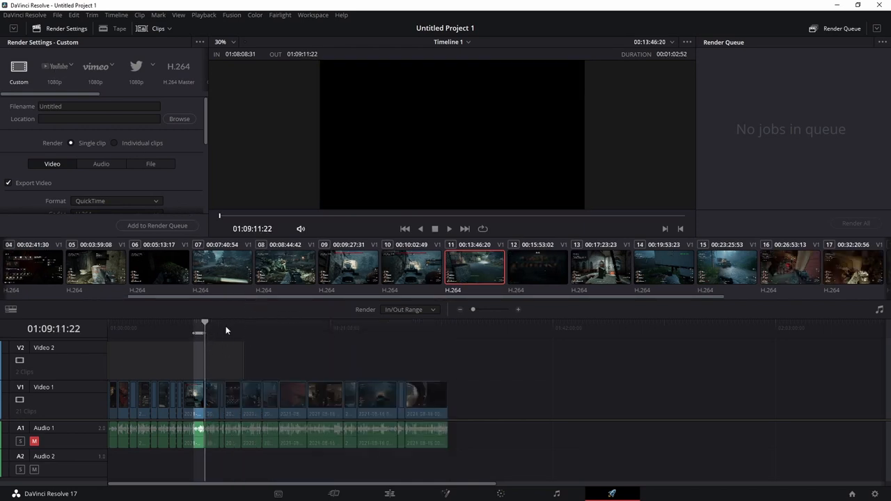
left_click(409, 309)
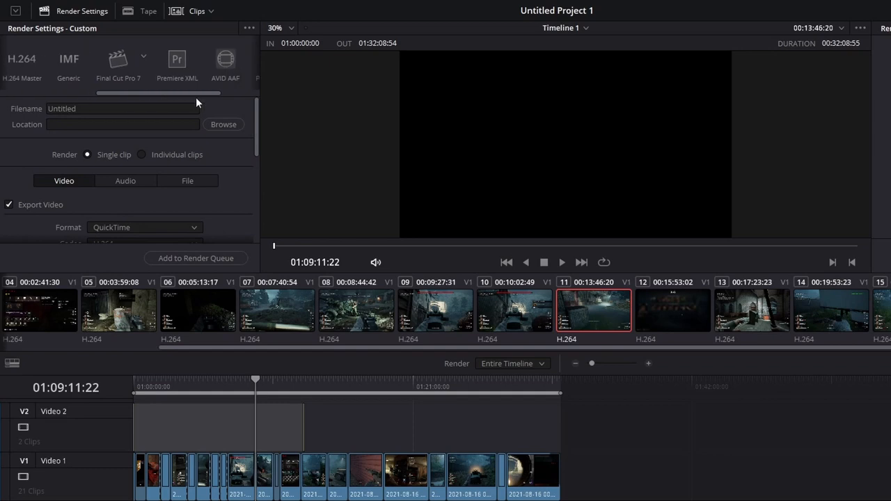
- Settle on the YouTube 1080p render preset after trying Twitter 1080p and Audio Only
scroll("right", 3)
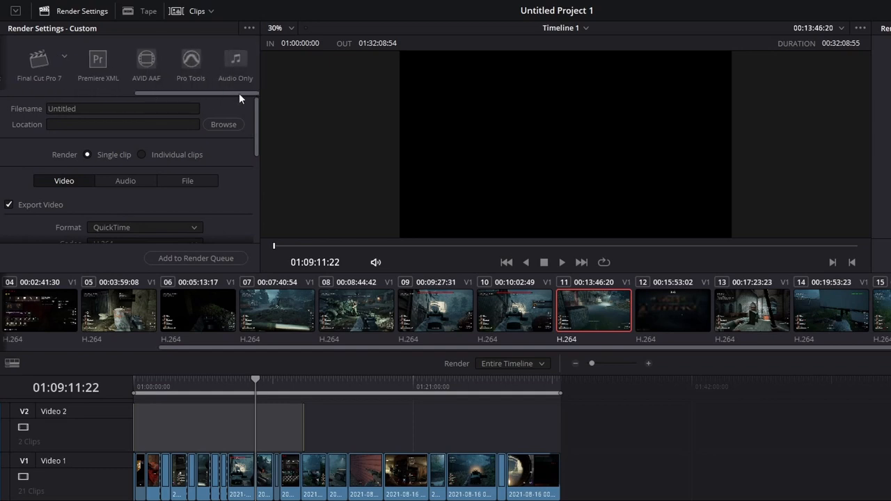
mouse_move(234, 92)
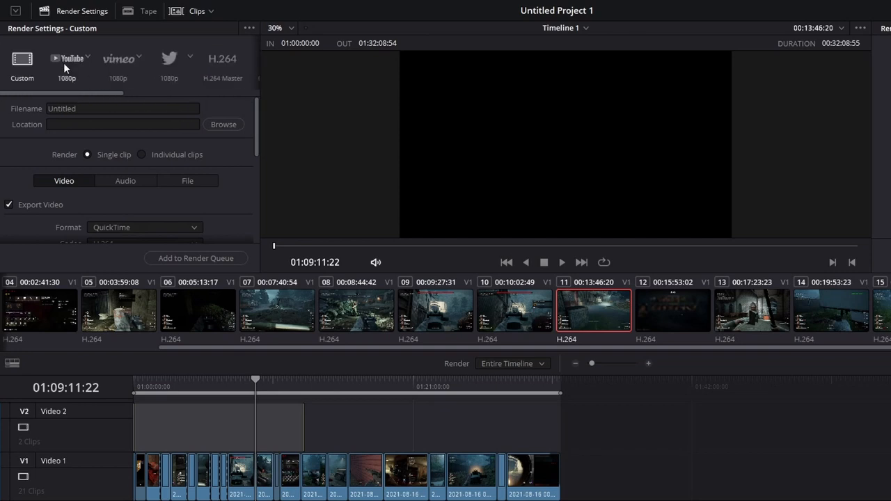
left_click(67, 58)
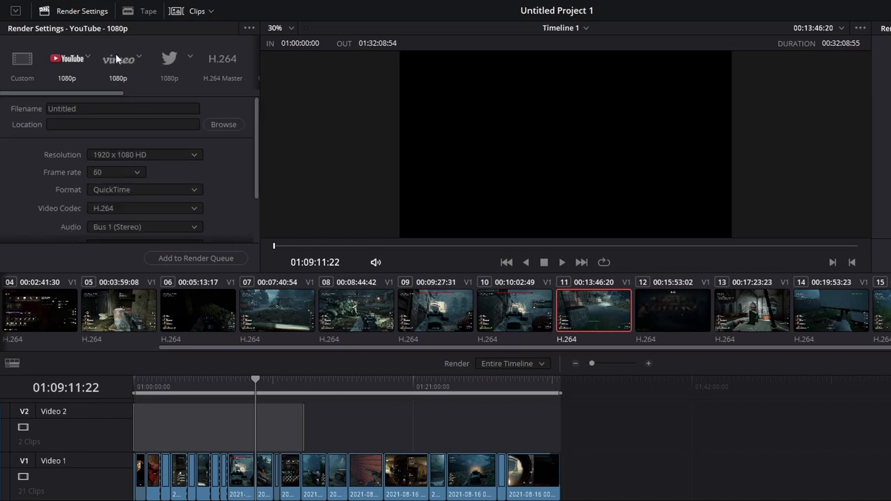
left_click(170, 63)
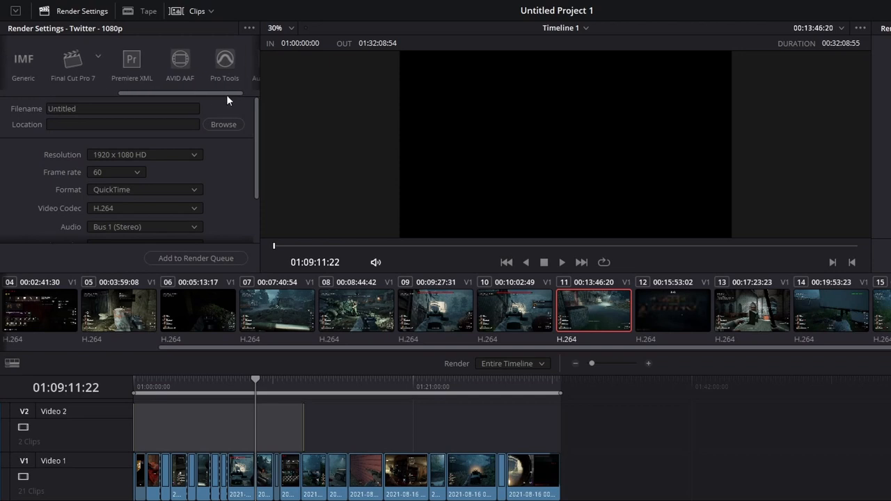
left_click(235, 62)
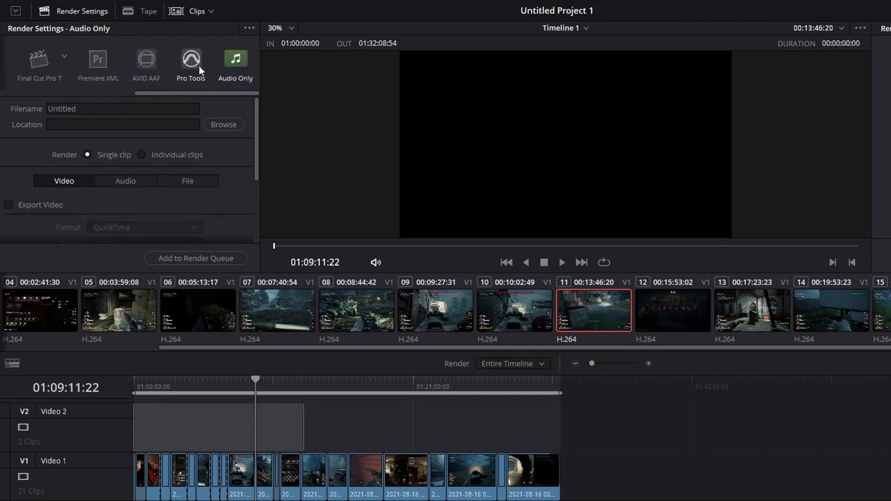
left_click(67, 62)
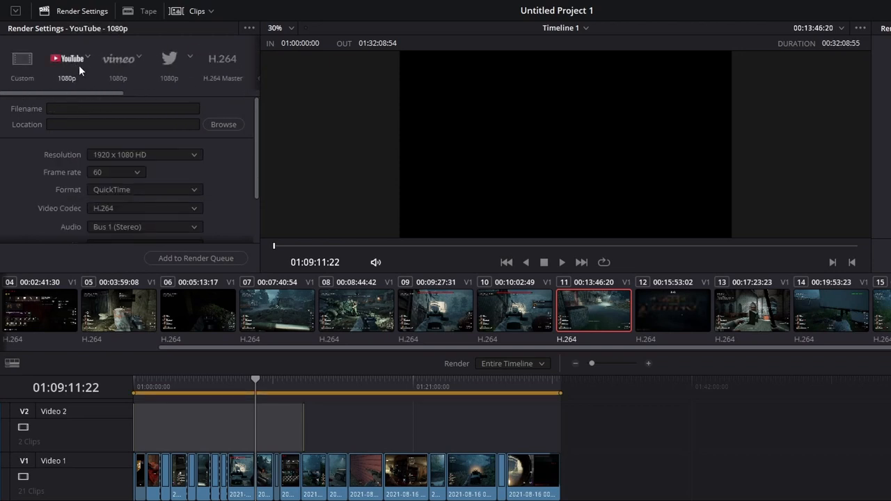
- Name the output file ASDF and set its save location to E:\RENDERED
left_click(122, 109)
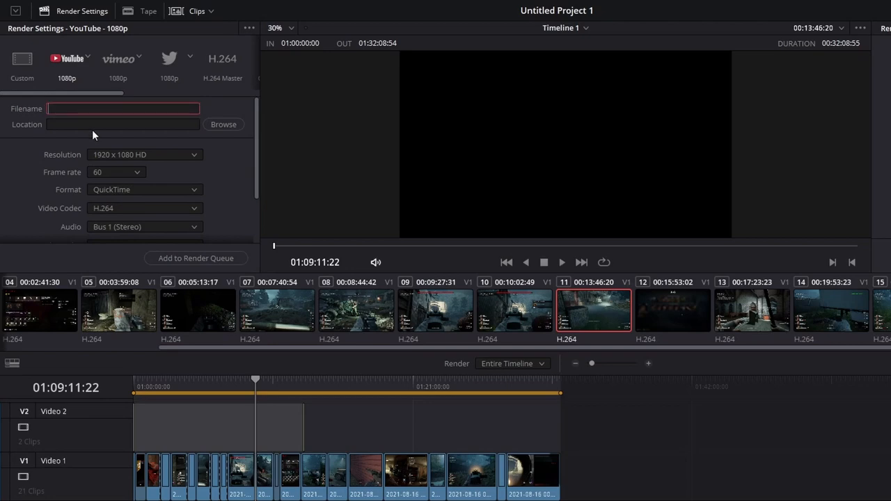
left_click(222, 123)
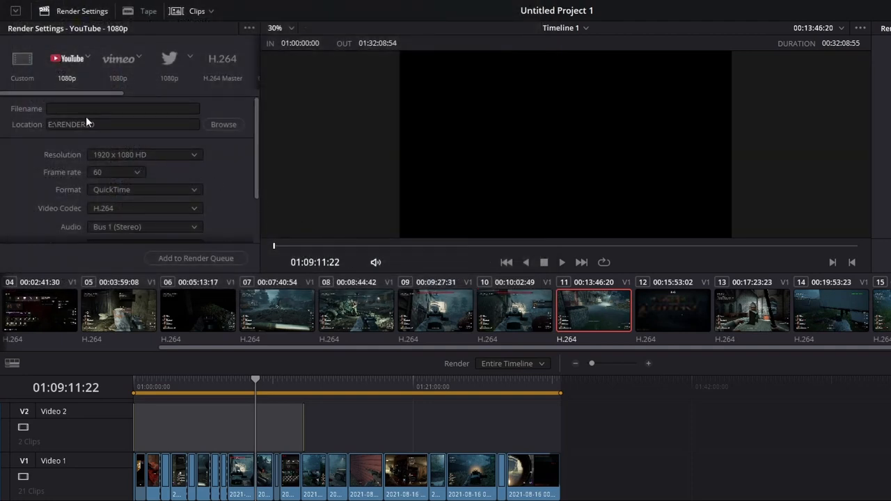
scroll("down", 3)
type("ASDF")
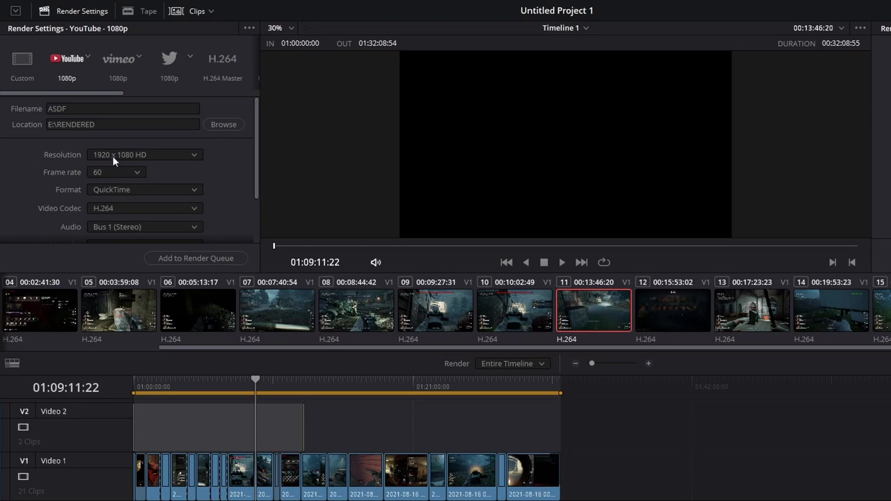
scroll("down", 3)
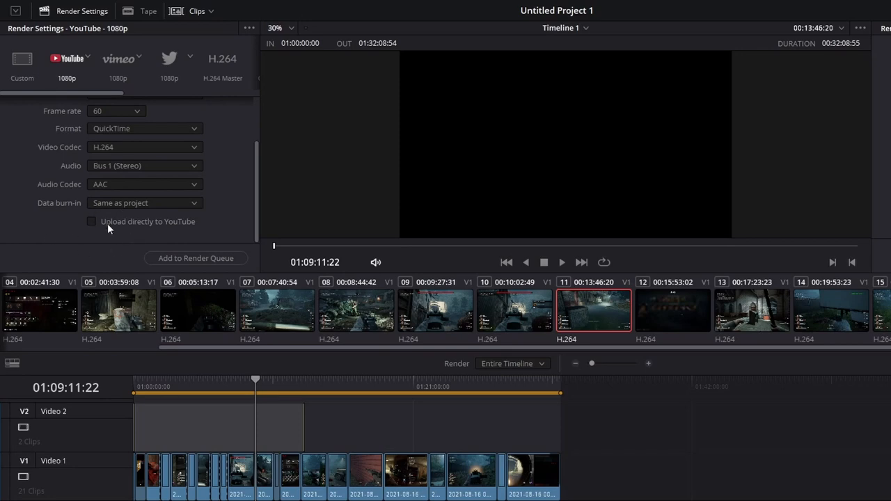
mouse_move(91, 149)
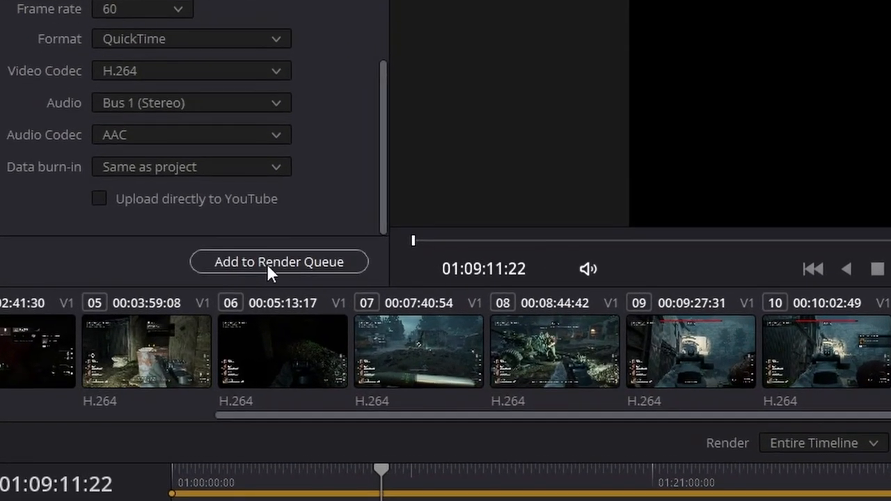
- Add the YouTube 1080p export to the render queue and render all queued jobs
left_click(278, 261)
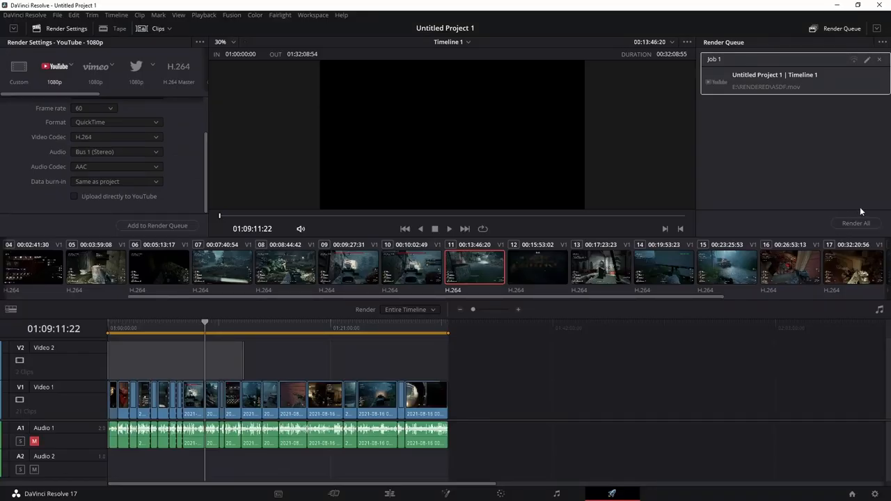
mouse_move(224, 334)
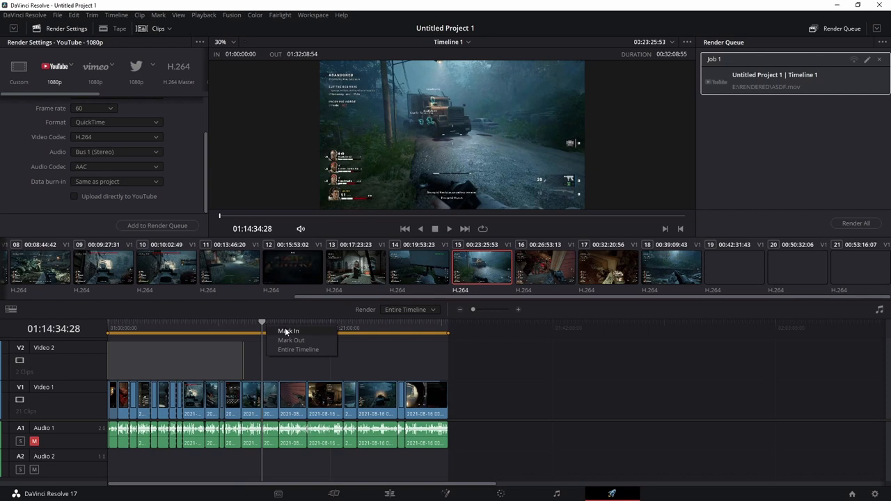
left_click(287, 331)
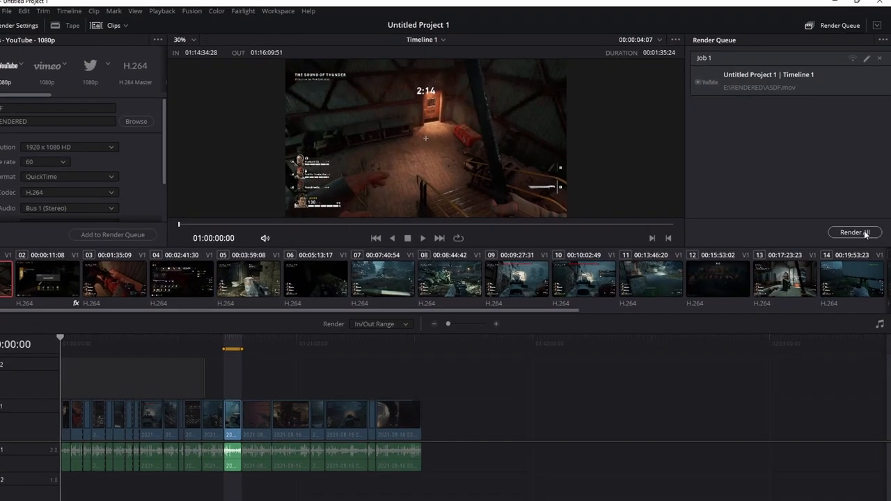
left_click(854, 231)
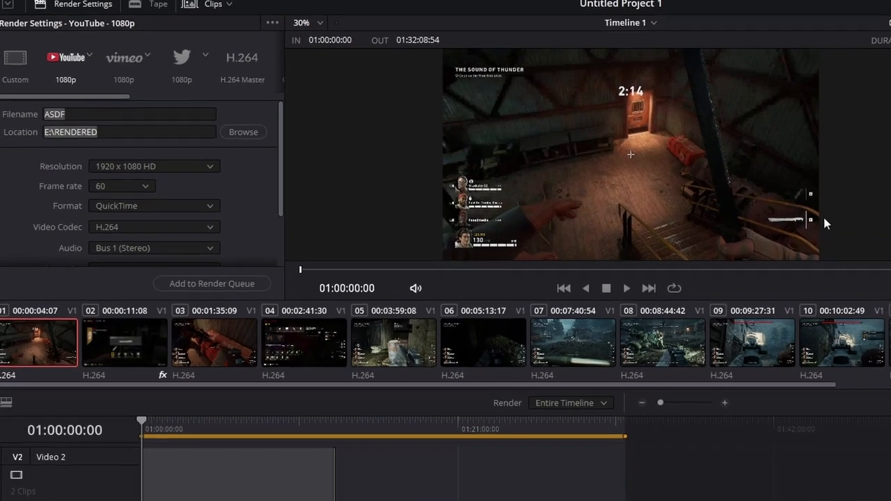
- Clear the finished render queue and return to the editing workspace with the media pool
left_click(863, 14)
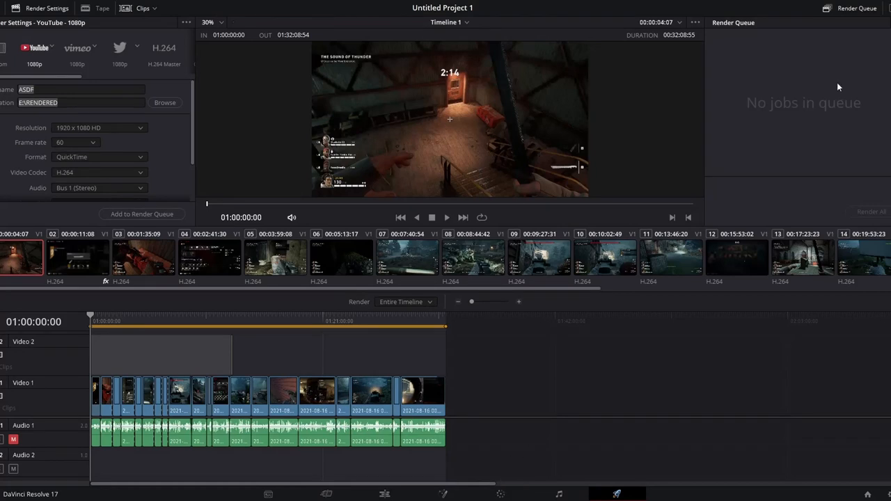
mouse_move(607, 197)
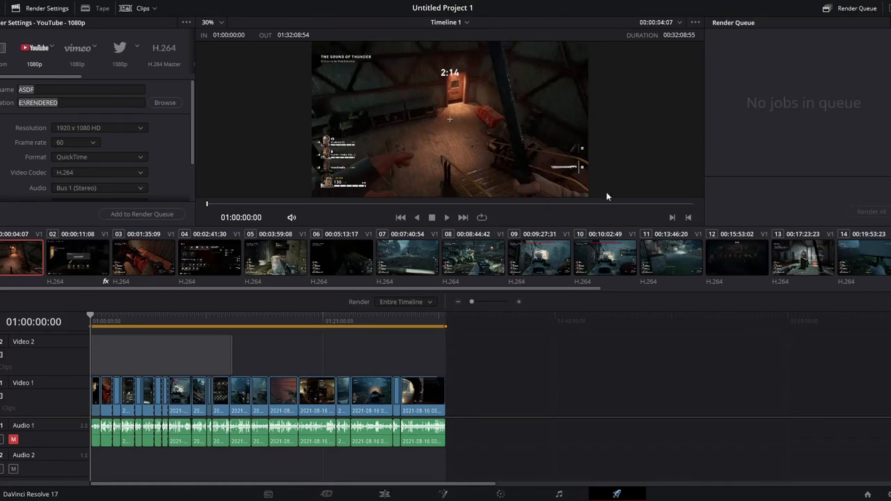
mouse_move(548, 353)
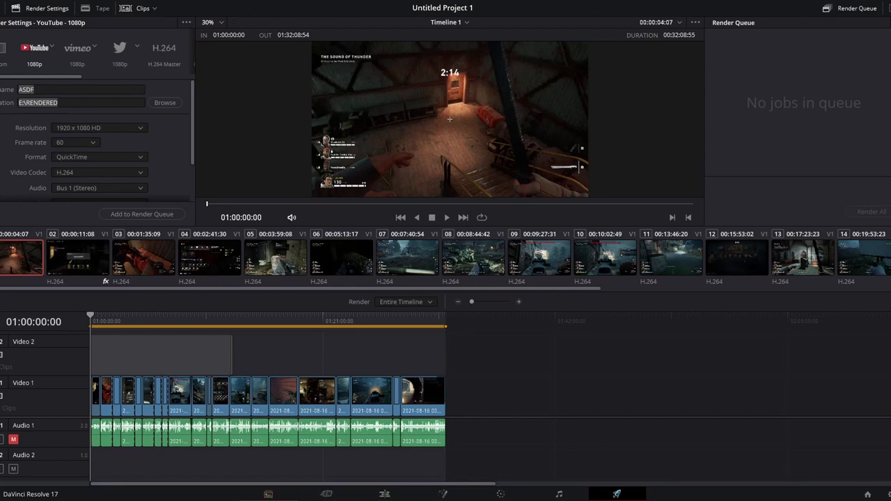
left_click(325, 493)
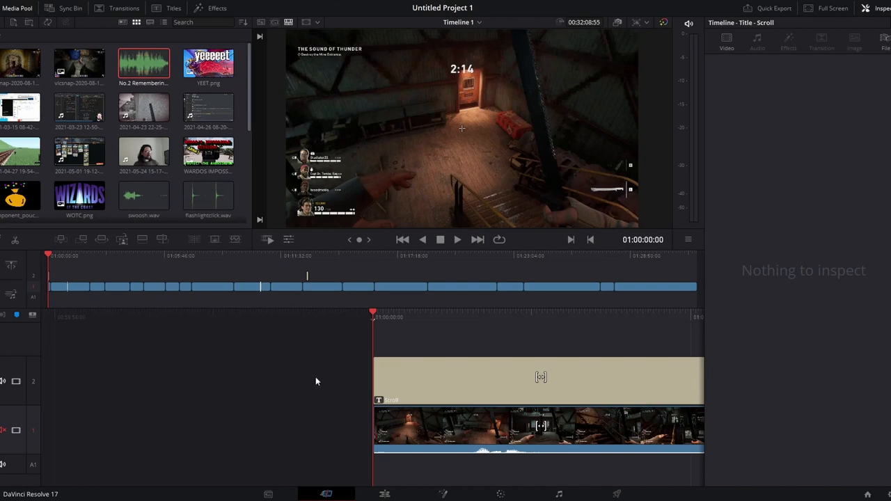